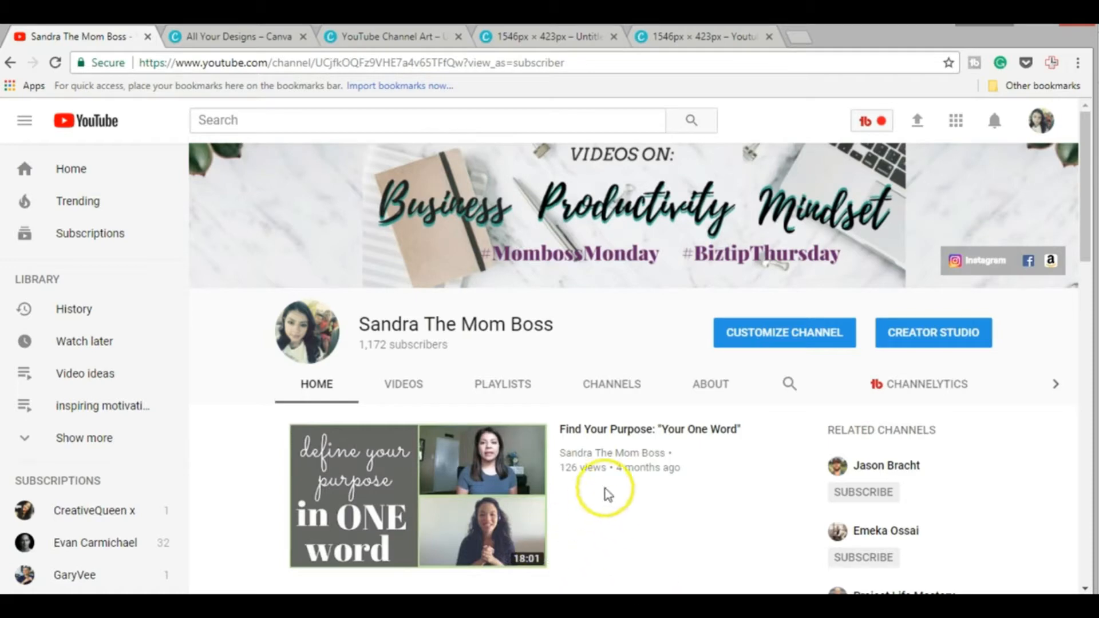
pyautogui.moveTo(645, 442)
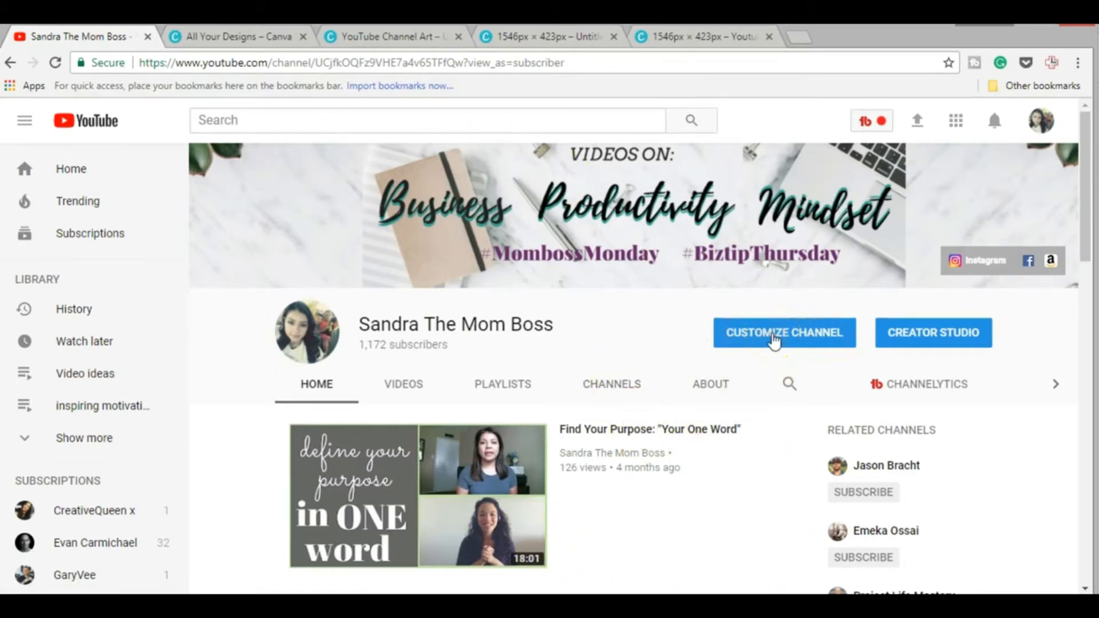
# Open Customize Channel and choose Edit channel art from the banner's pencil menu
pyautogui.click(783, 332)
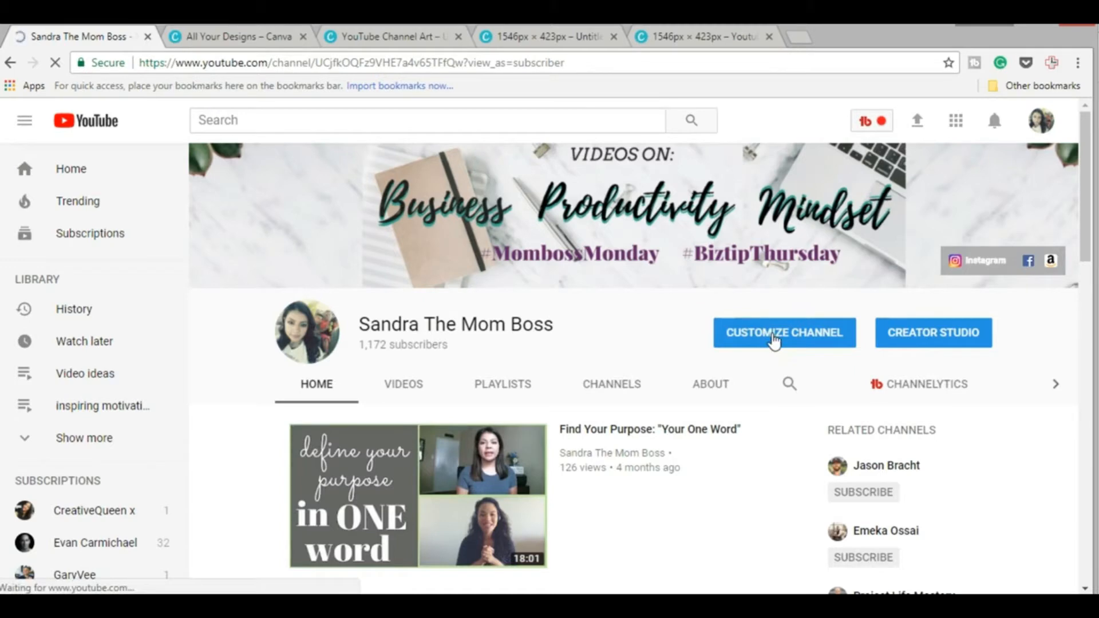
pyautogui.click(785, 333)
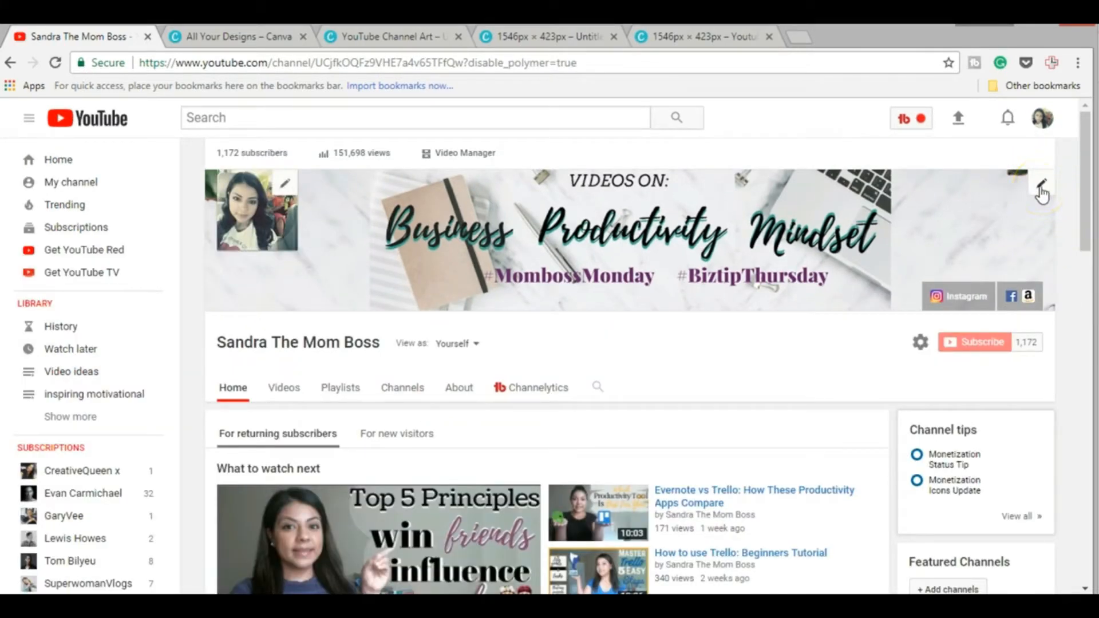
pyautogui.click(1042, 183)
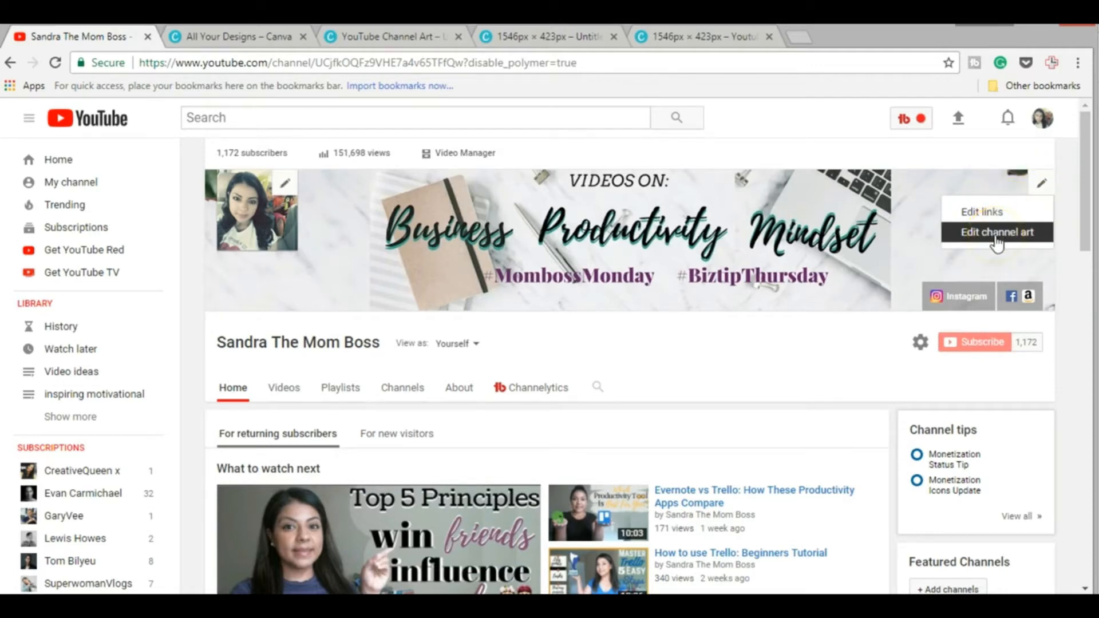
pyautogui.click(996, 232)
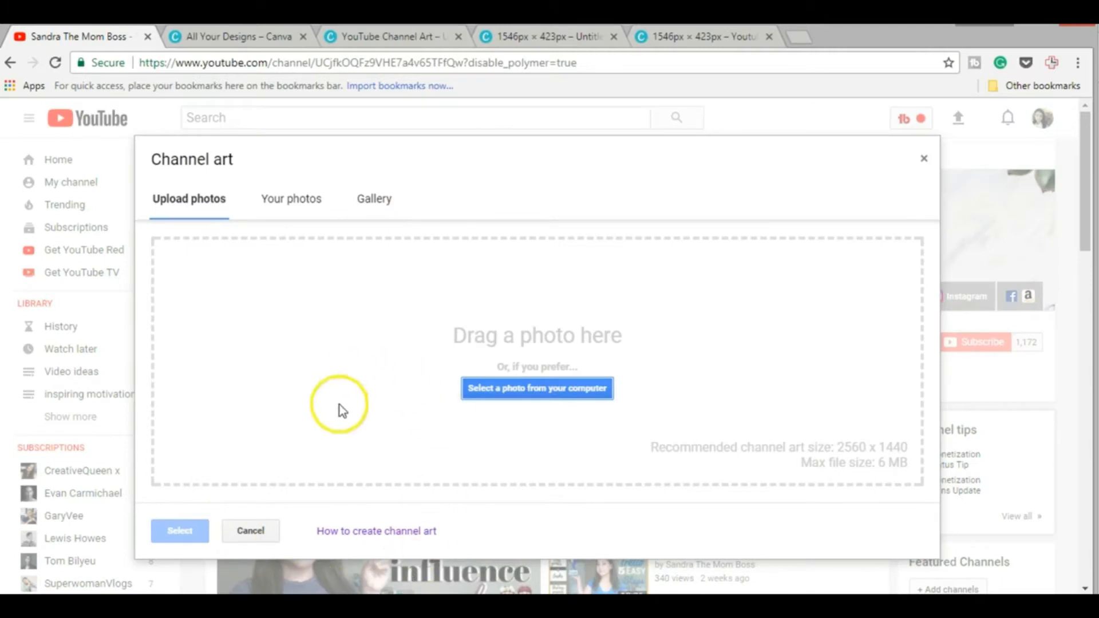
pyautogui.moveTo(377, 531)
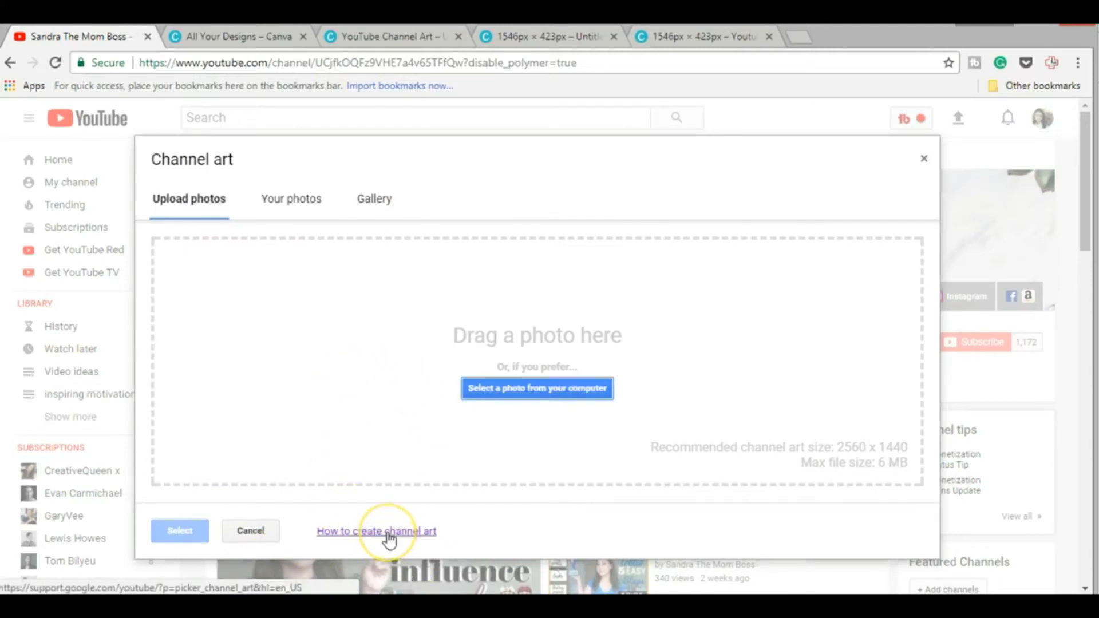
# Open the 'How to create channel art' help guide and find the image size guidelines
pyautogui.click(376, 531)
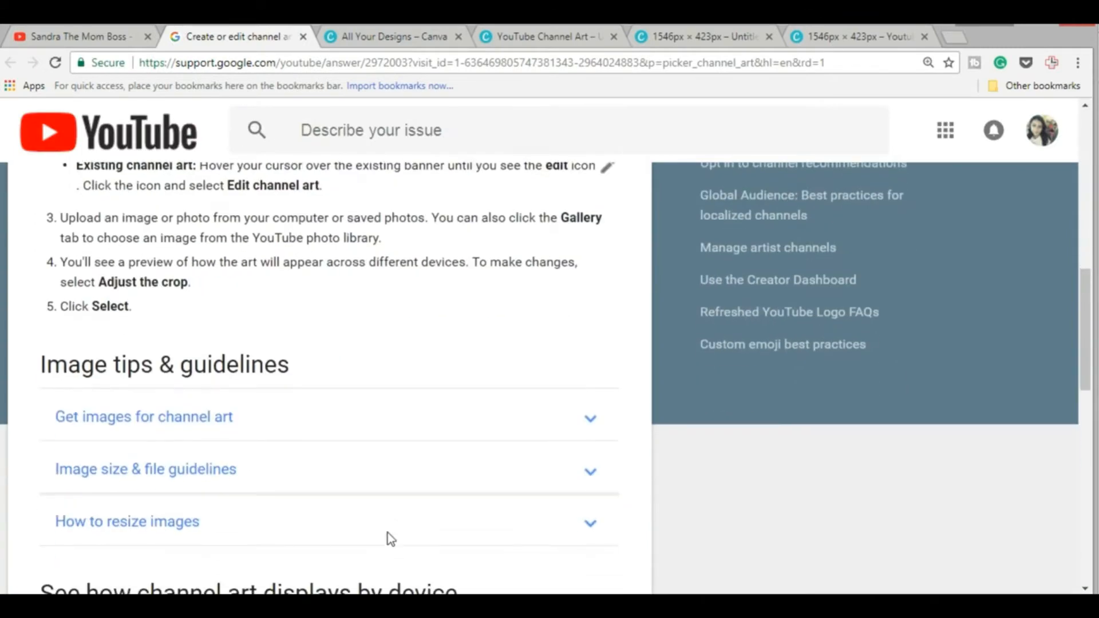
pyautogui.scroll(-3)
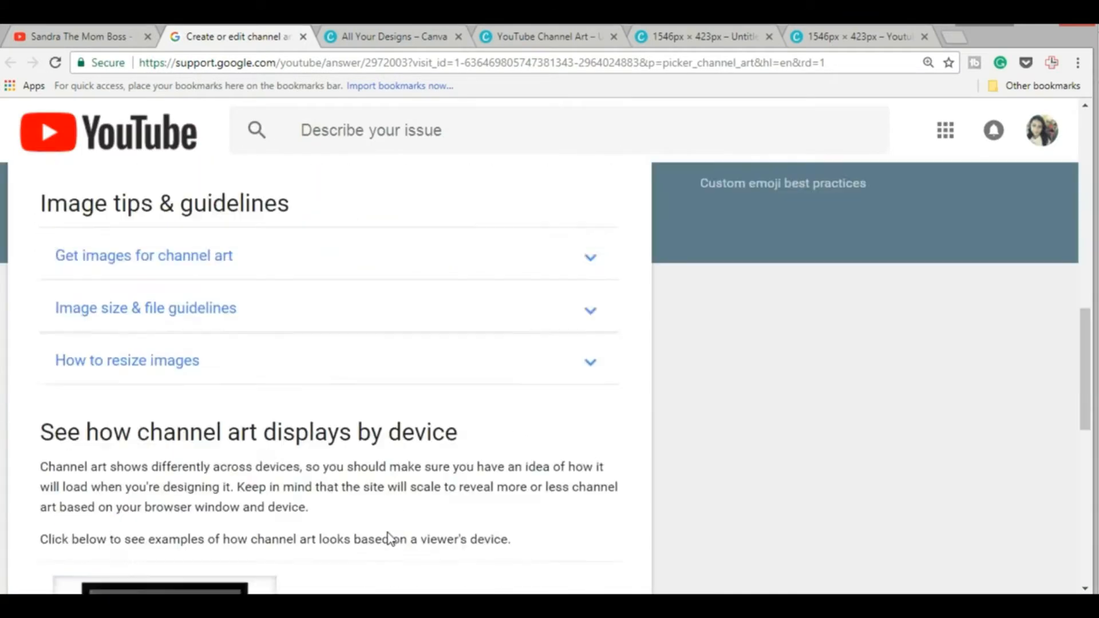
pyautogui.scroll(3)
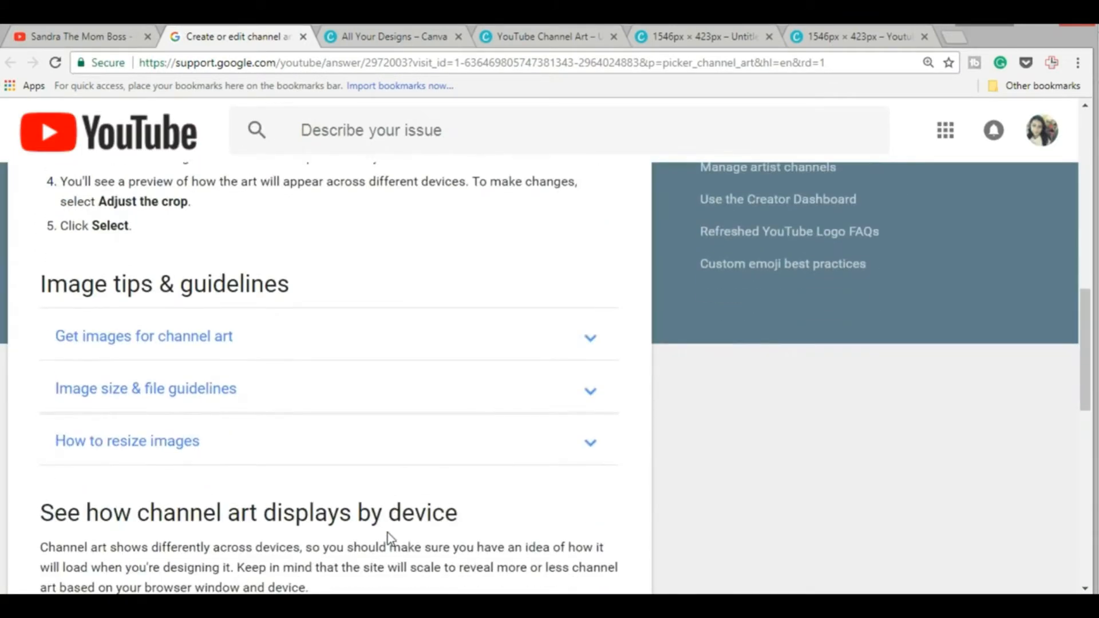
pyautogui.scroll(-3)
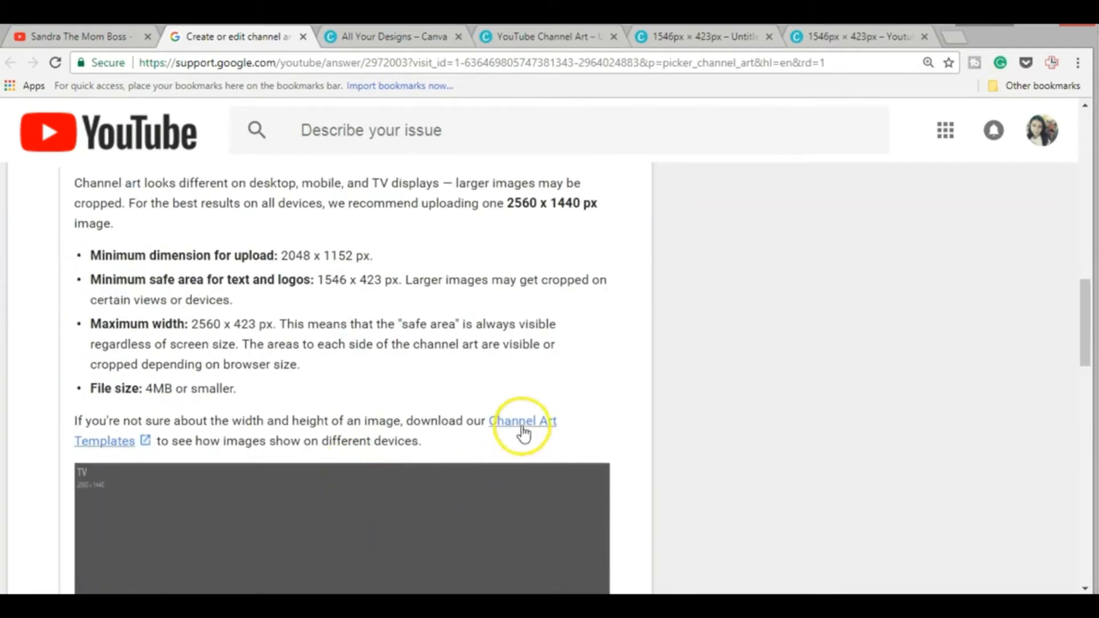
# Download the Channel Art Templates zip and open the downloaded archive
pyautogui.click(522, 421)
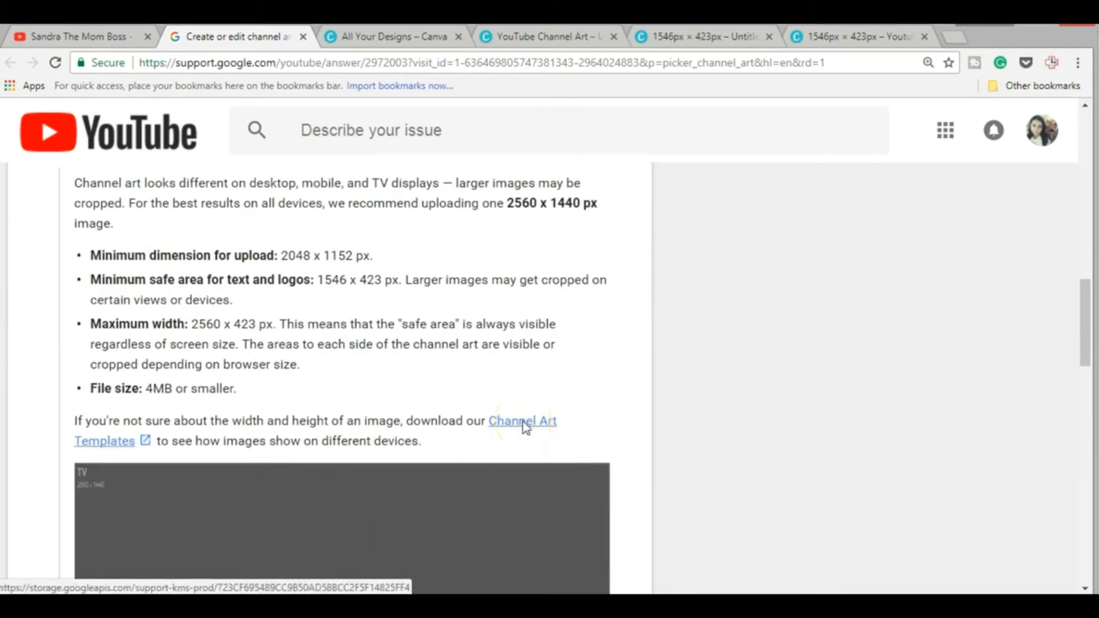
pyautogui.click(523, 420)
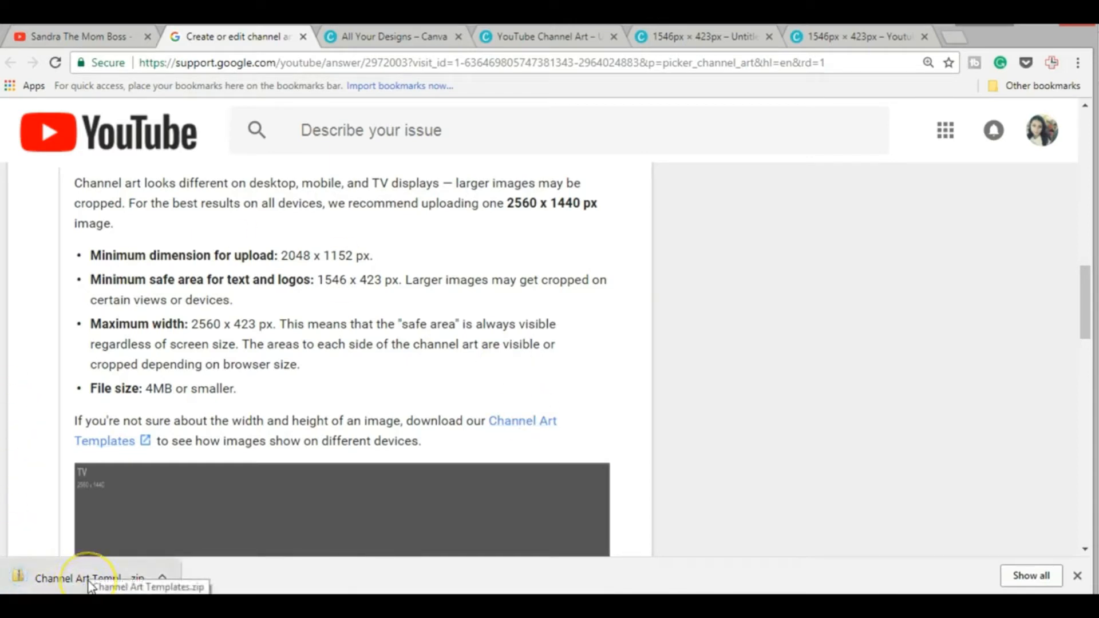
pyautogui.click(392, 35)
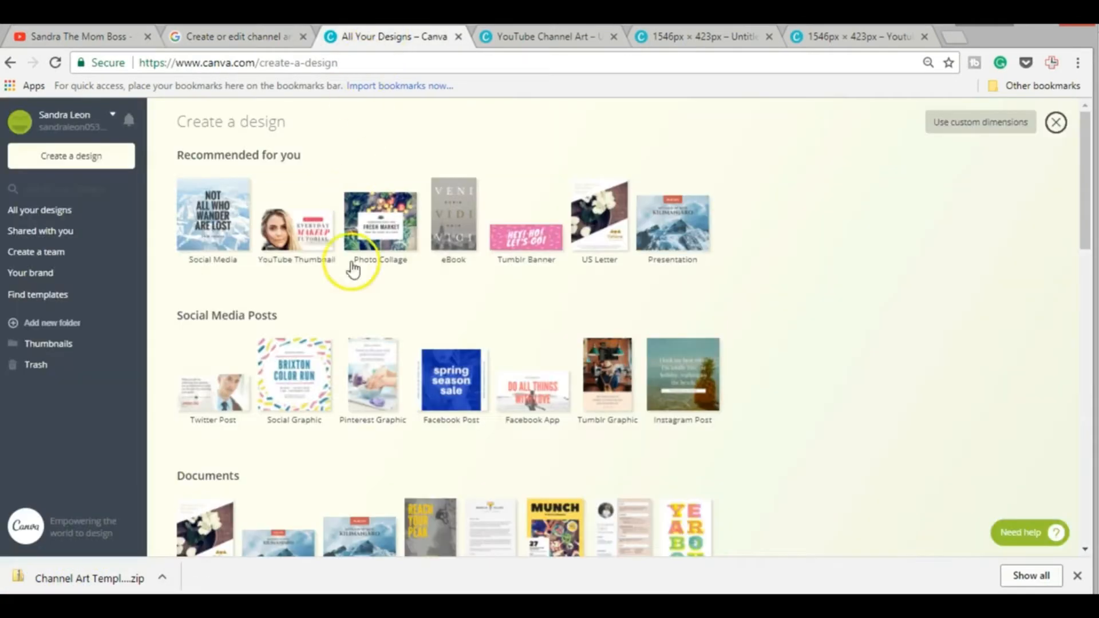
# Create a blank 2560 × 1440 px YouTube Channel Art design from Social Media & Email Headers
pyautogui.scroll(-3)
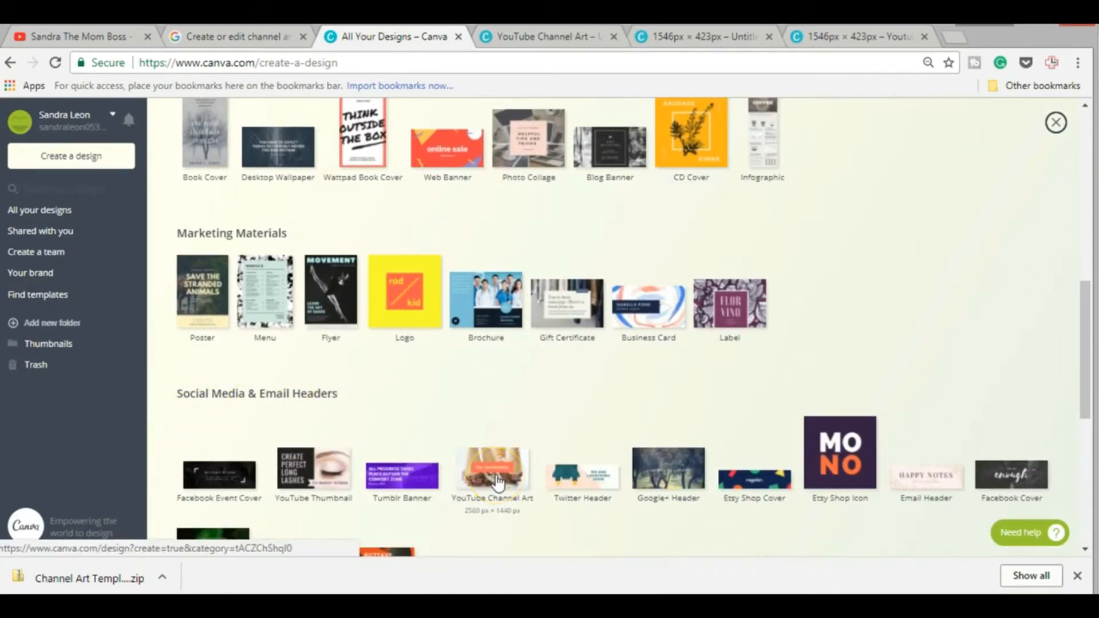
pyautogui.click(492, 469)
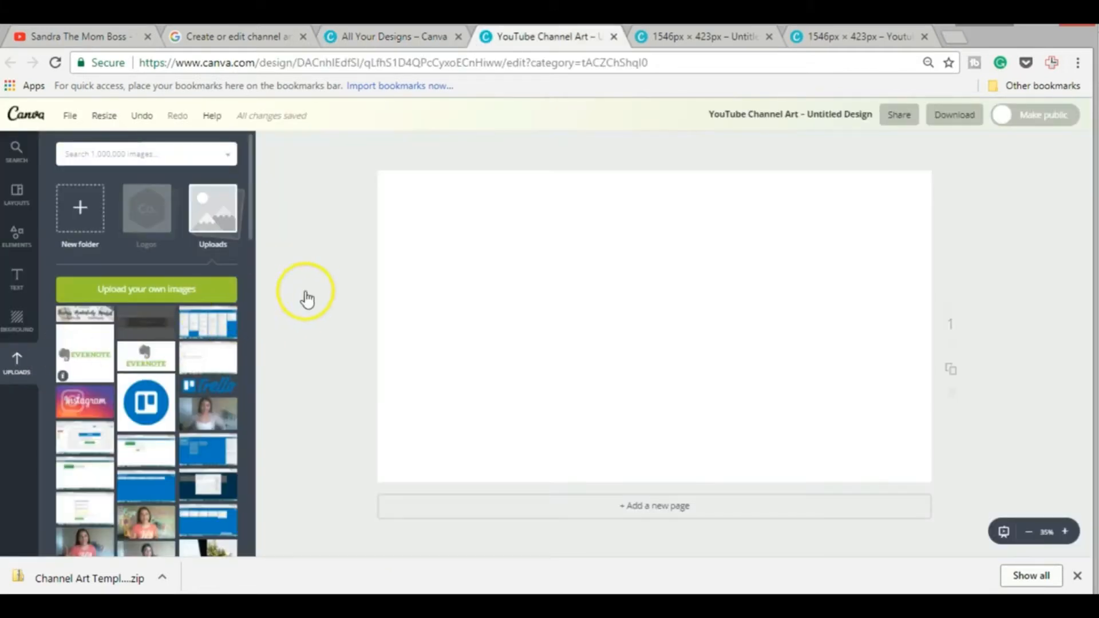
pyautogui.moveTo(127, 325)
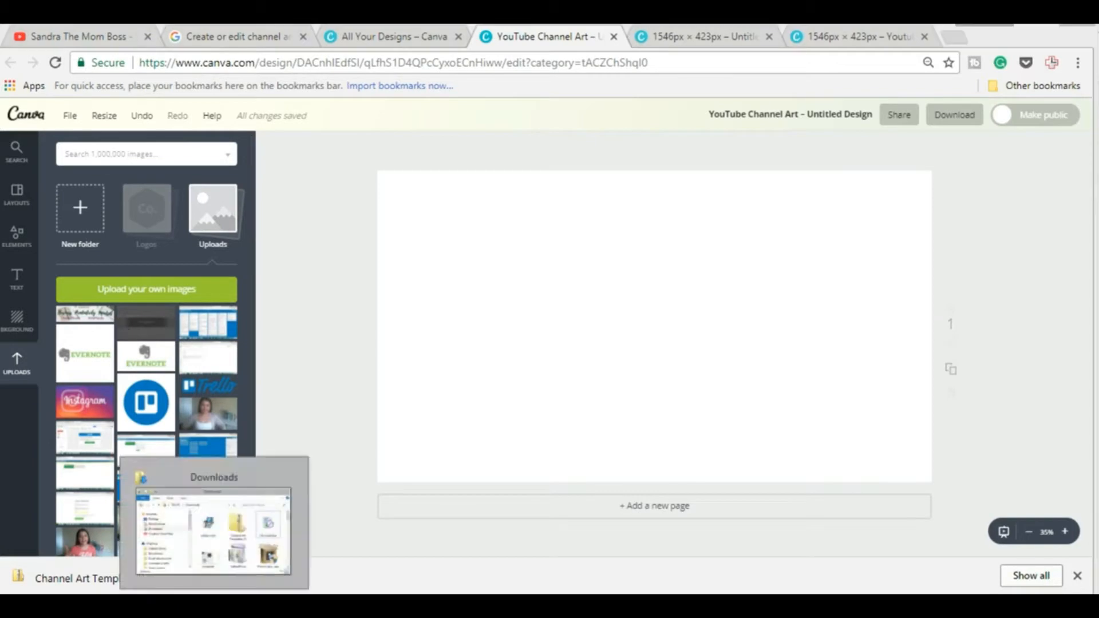
# Open the Channel Art Templates zip in Downloads and view its Photoshop and Fireworks templates
pyautogui.click(213, 533)
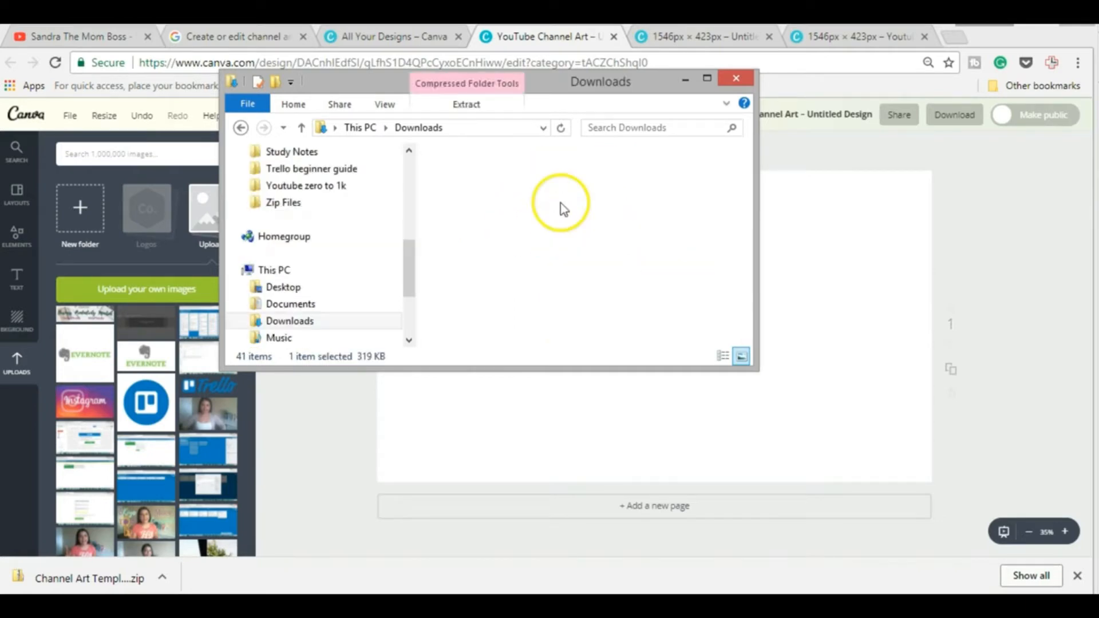
pyautogui.doubleClick(561, 207)
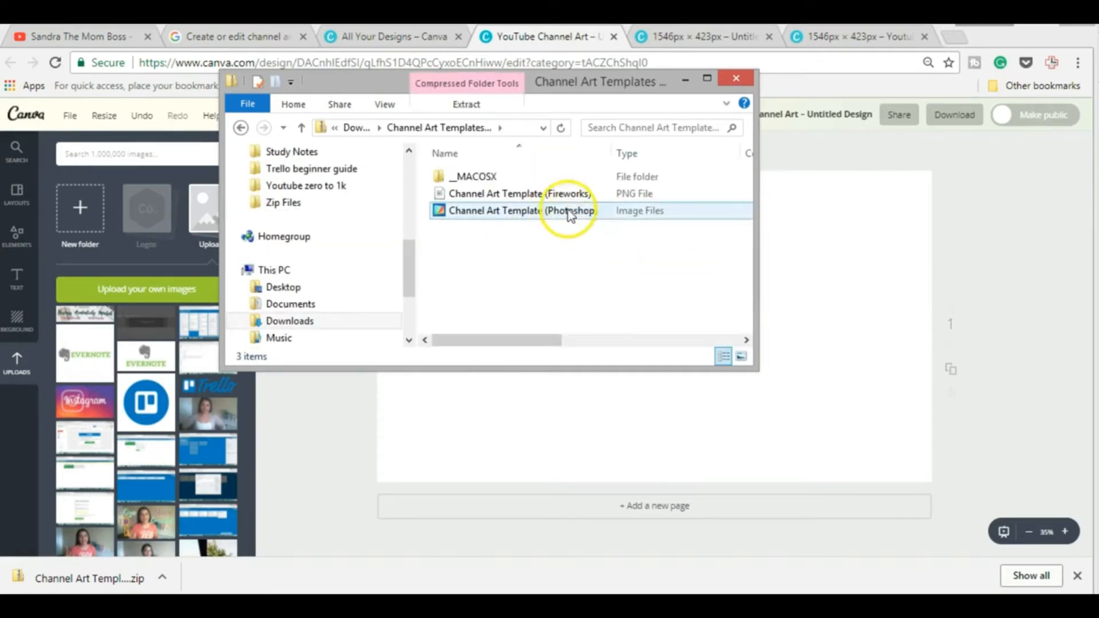
pyautogui.click(522, 194)
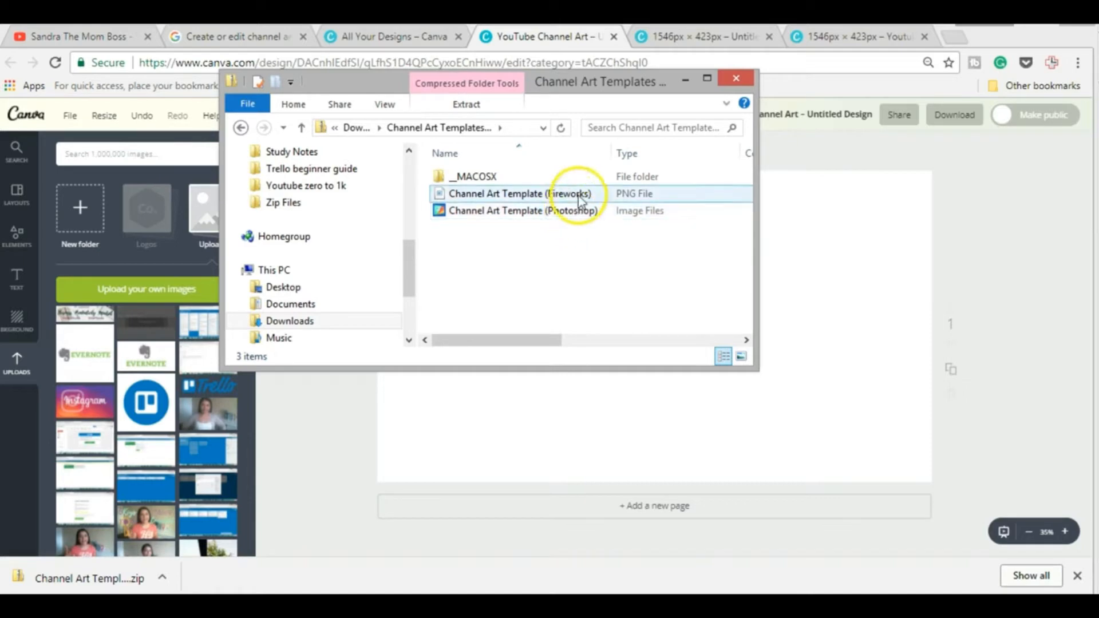
pyautogui.click(519, 210)
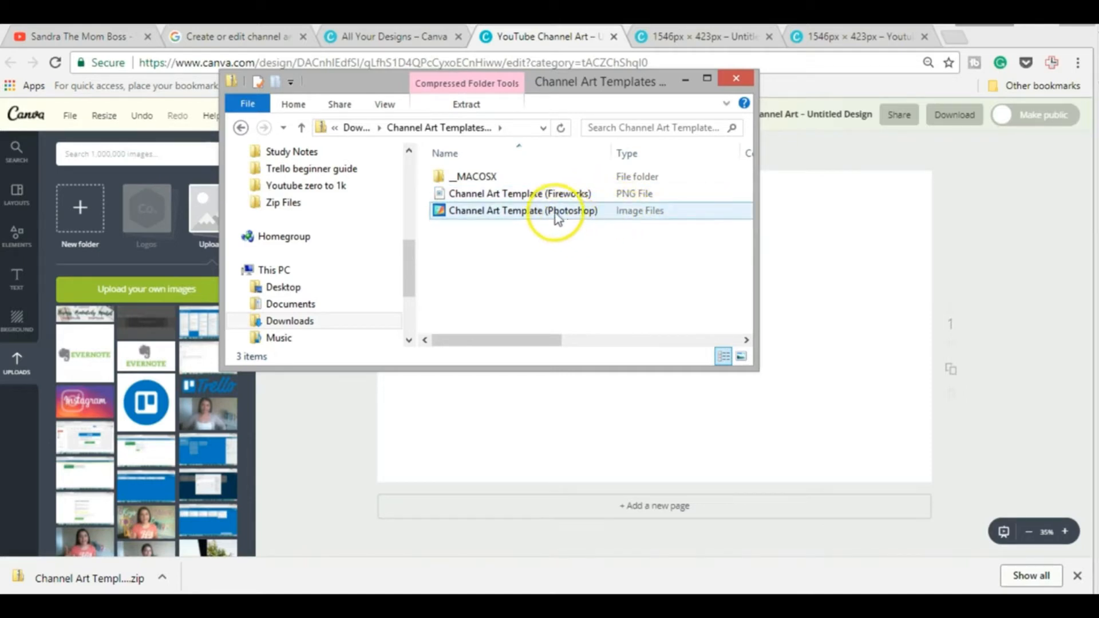
pyautogui.moveTo(568, 213)
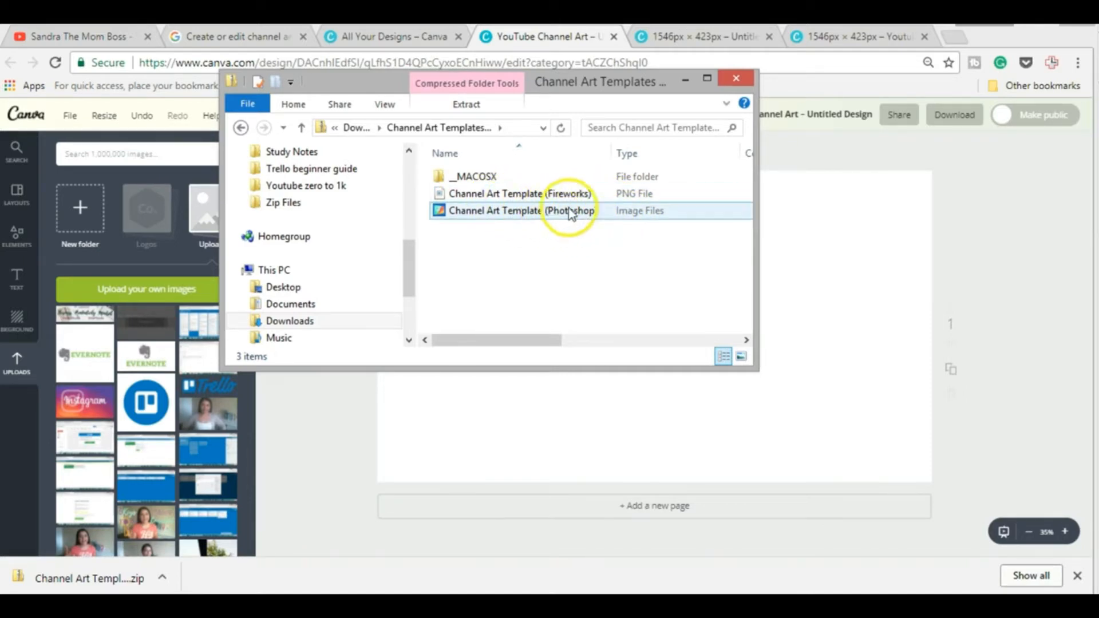
pyautogui.click(521, 194)
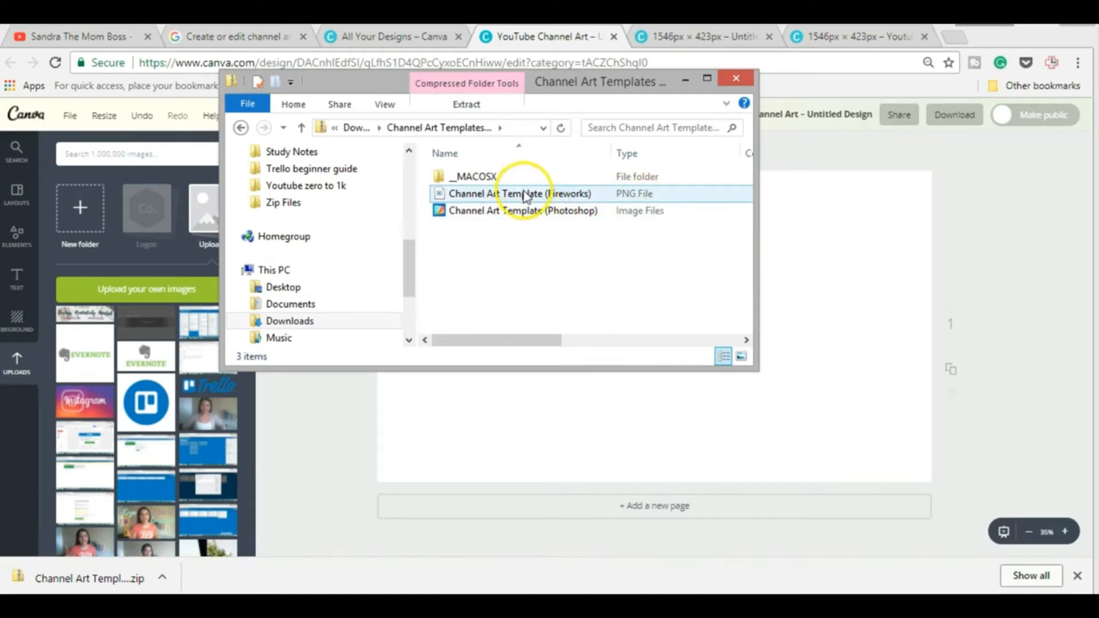
pyautogui.click(521, 194)
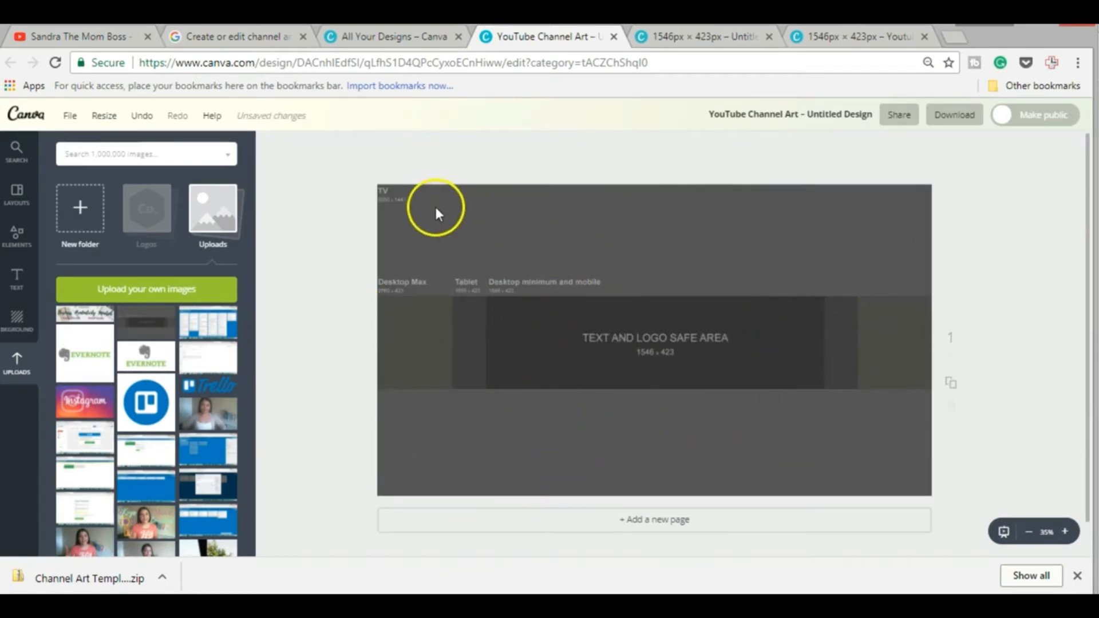
pyautogui.moveTo(383, 213)
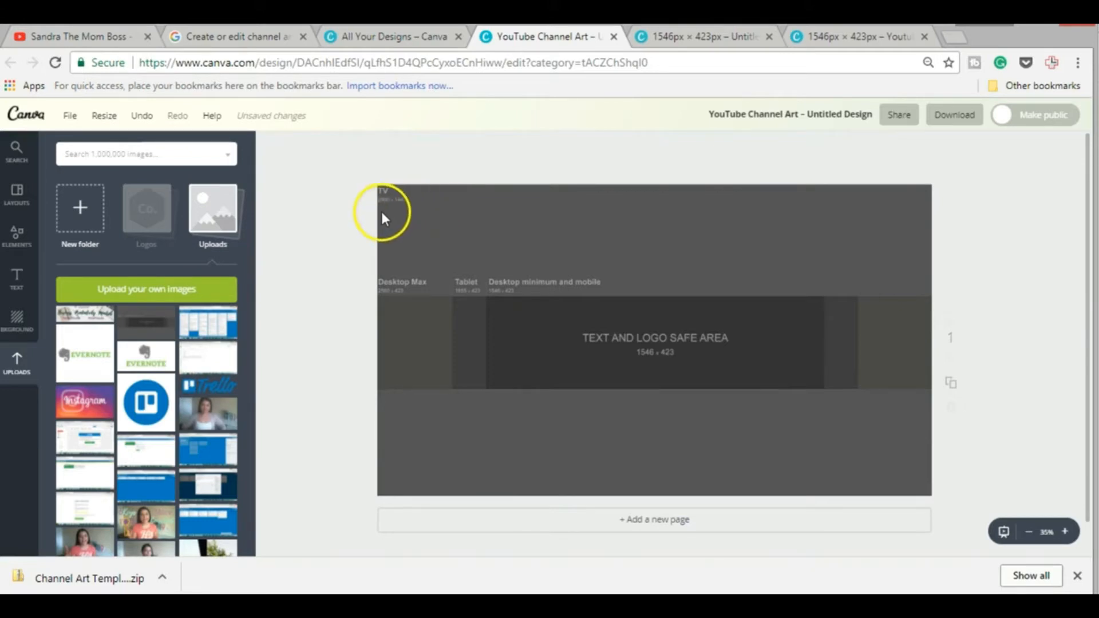
pyautogui.moveTo(833, 424)
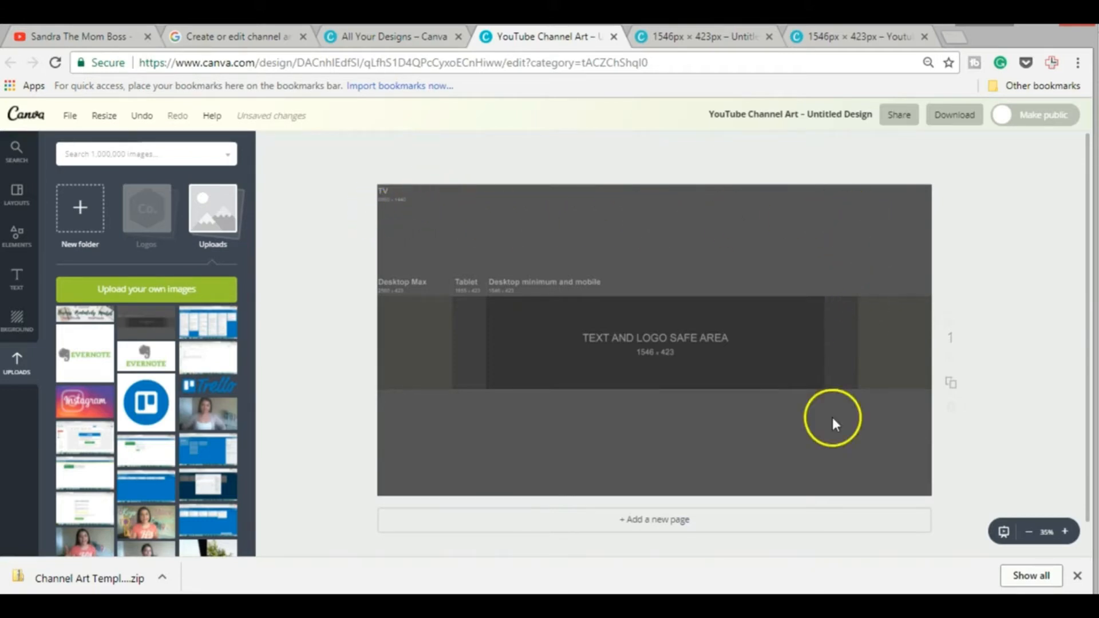
pyautogui.moveTo(382, 214)
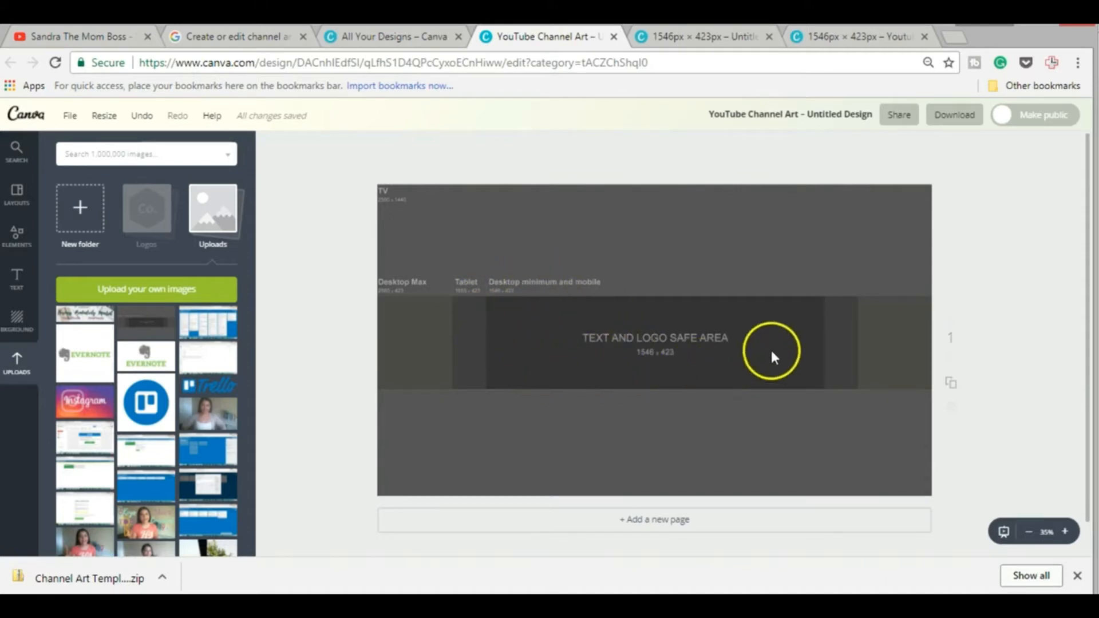
pyautogui.moveTo(705, 324)
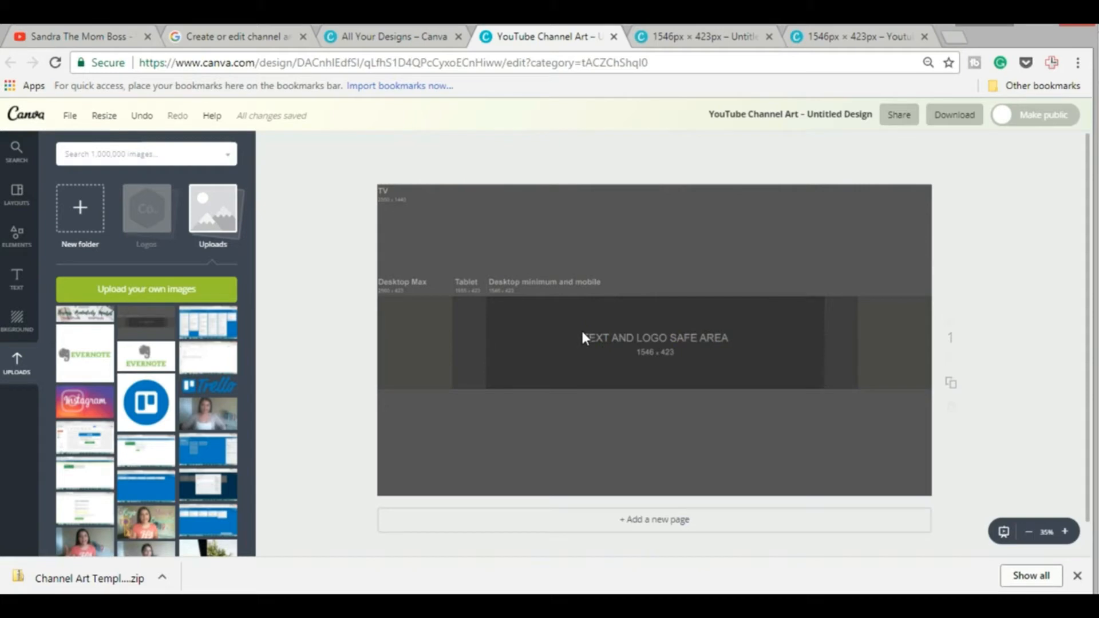
pyautogui.moveTo(703, 193)
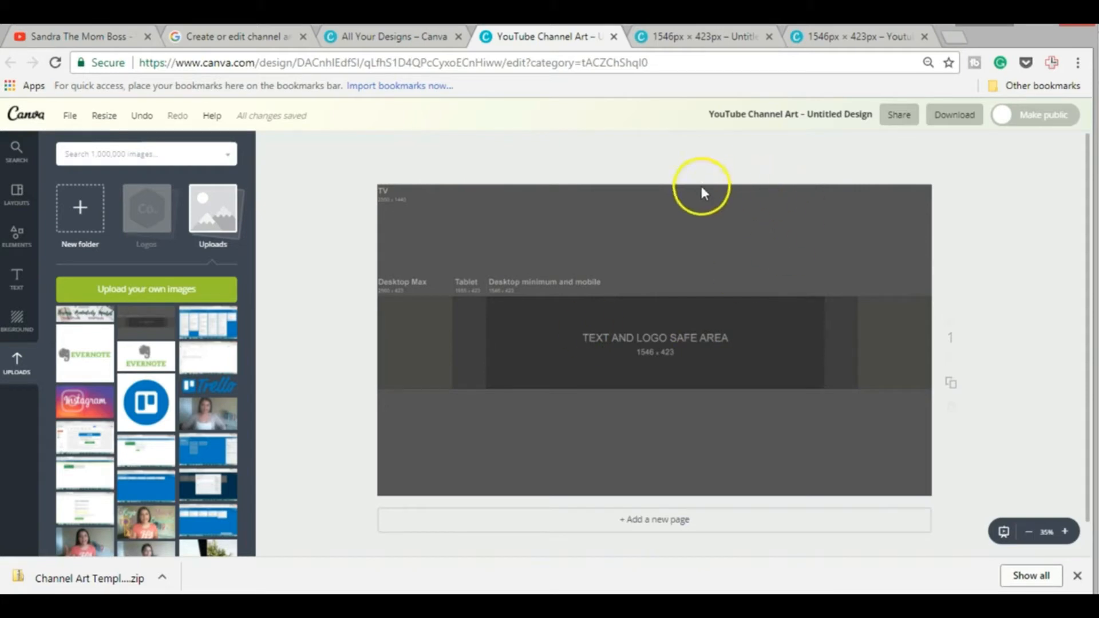
pyautogui.moveTo(587, 358)
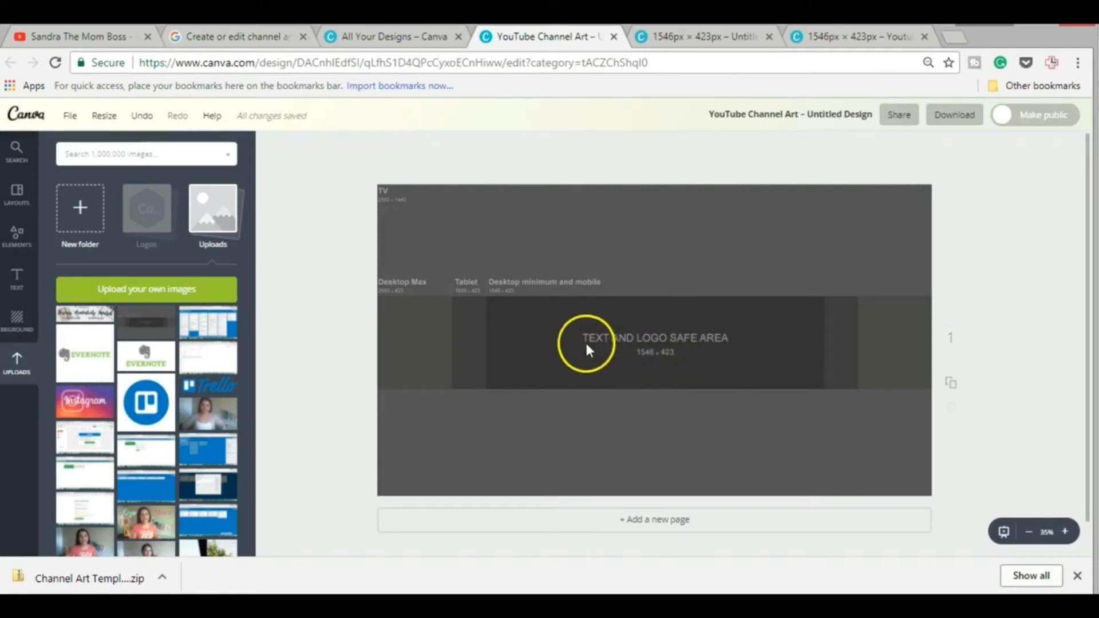
pyautogui.moveTo(749, 412)
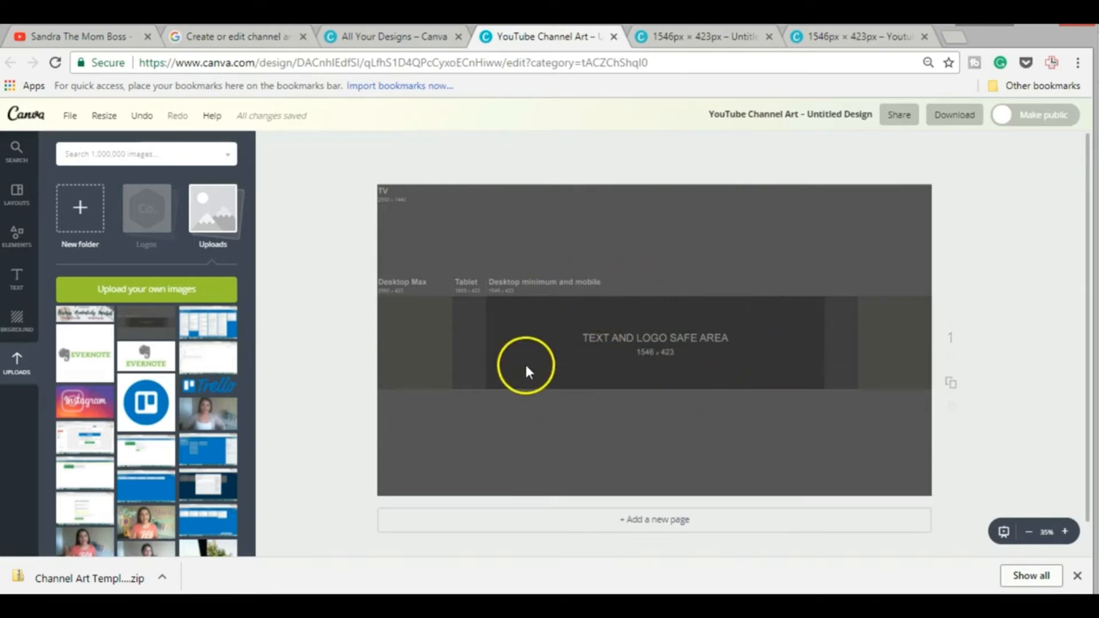
pyautogui.moveTo(490, 357)
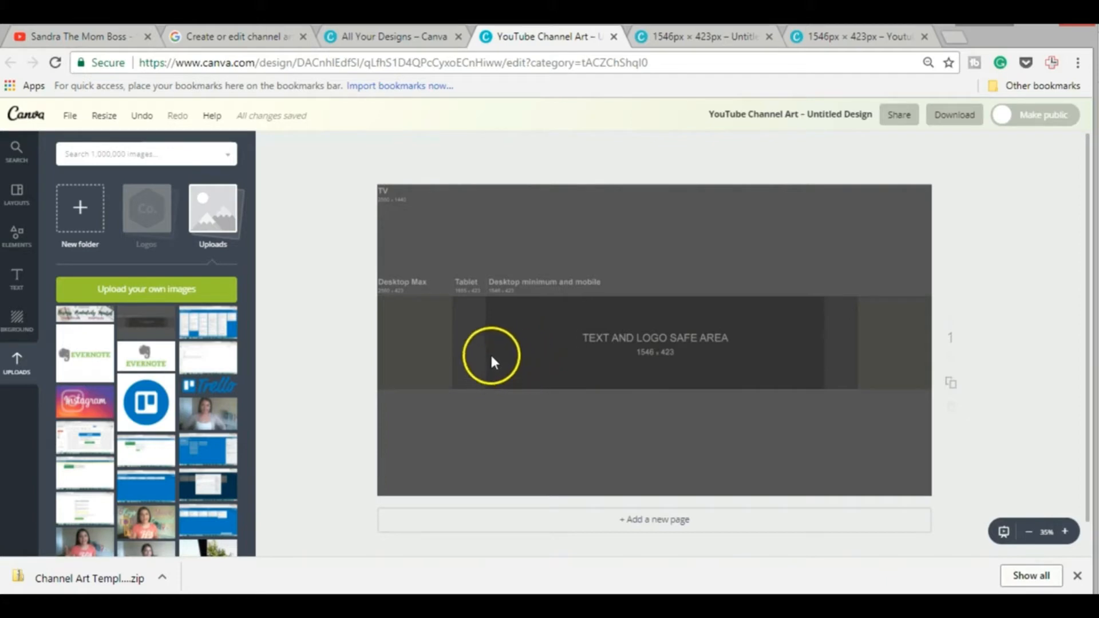
pyautogui.moveTo(518, 400)
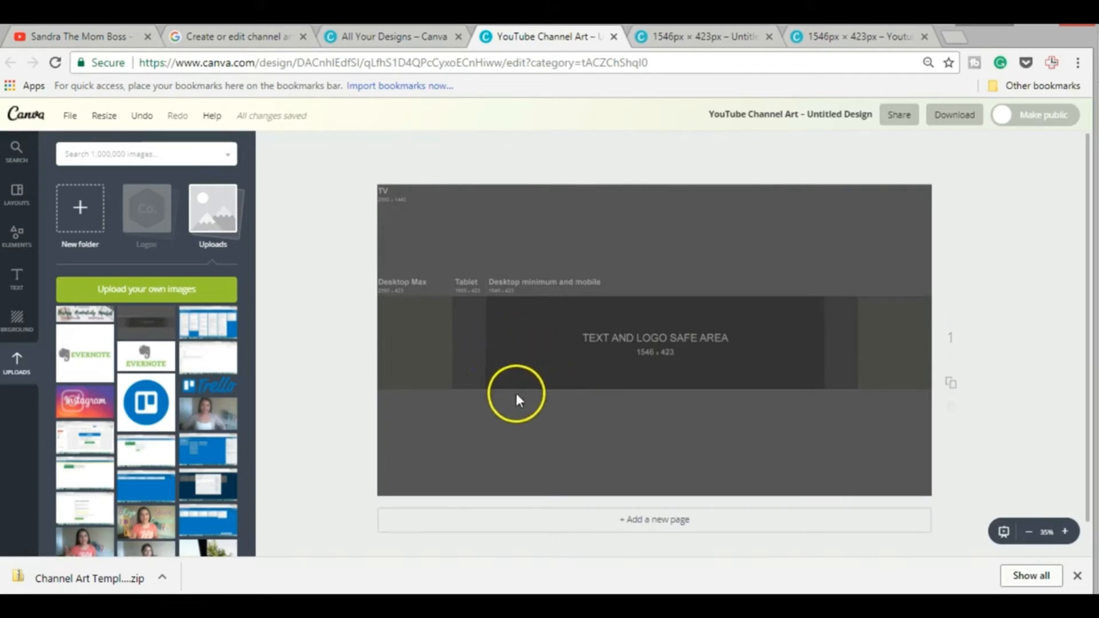
pyautogui.moveTo(493, 319)
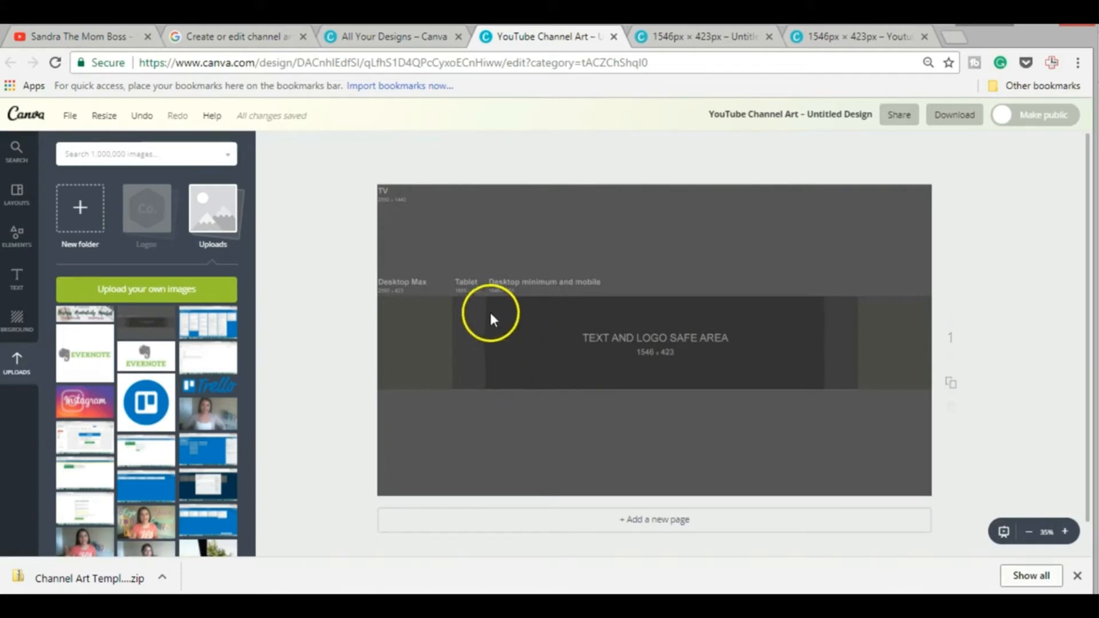
pyautogui.moveTo(528, 290)
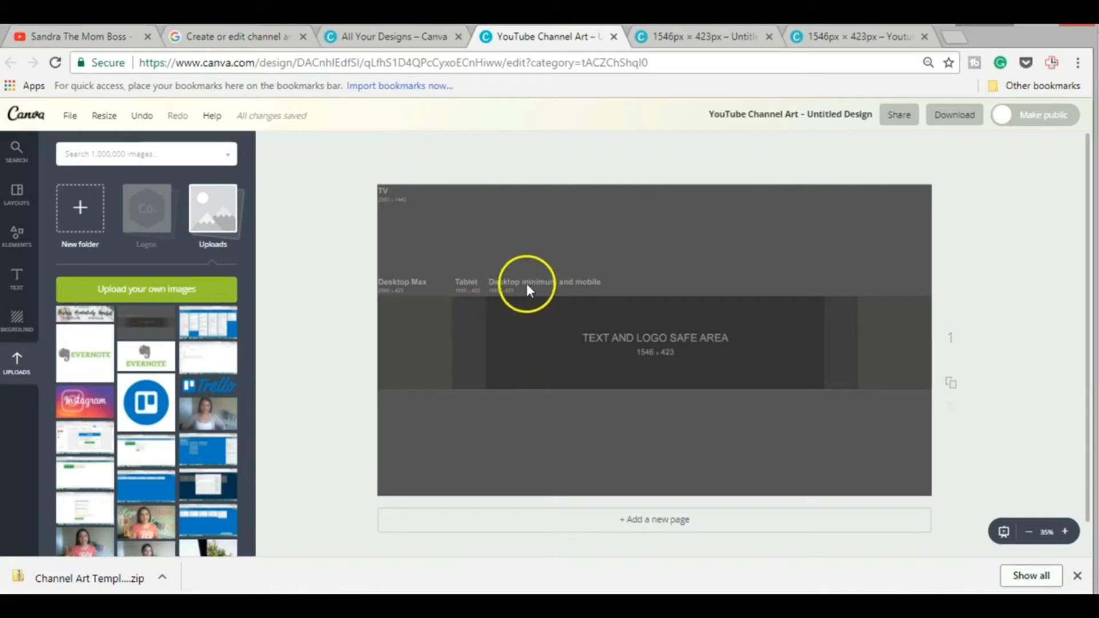
pyautogui.moveTo(474, 323)
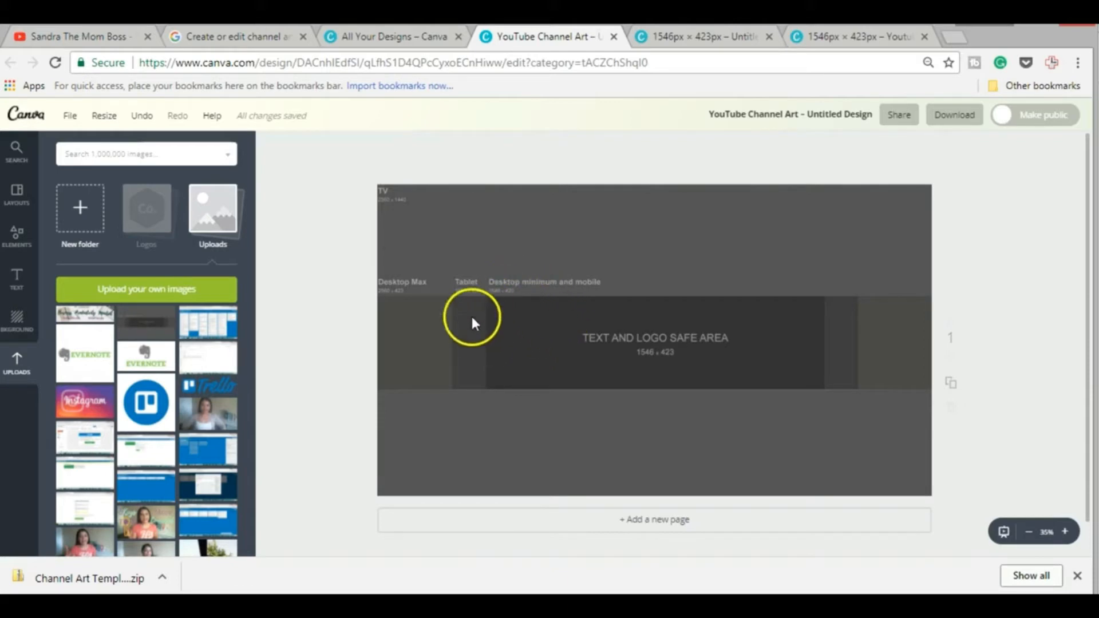
pyautogui.moveTo(501, 312)
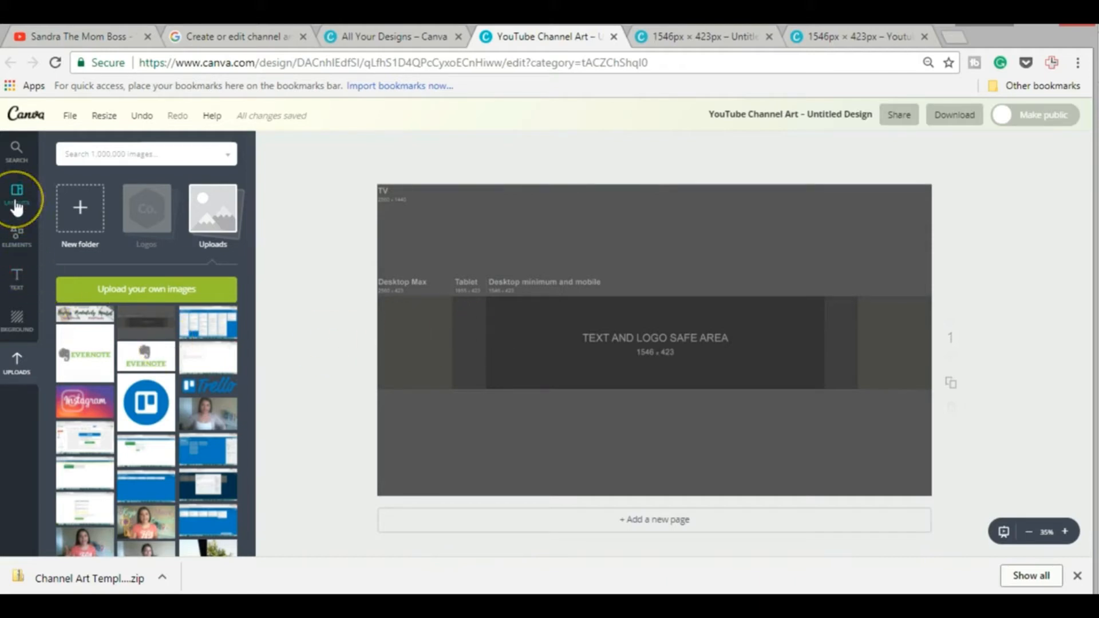
# Browse the ready-made layout thumbnails in Canva's Layouts panel
pyautogui.click(16, 194)
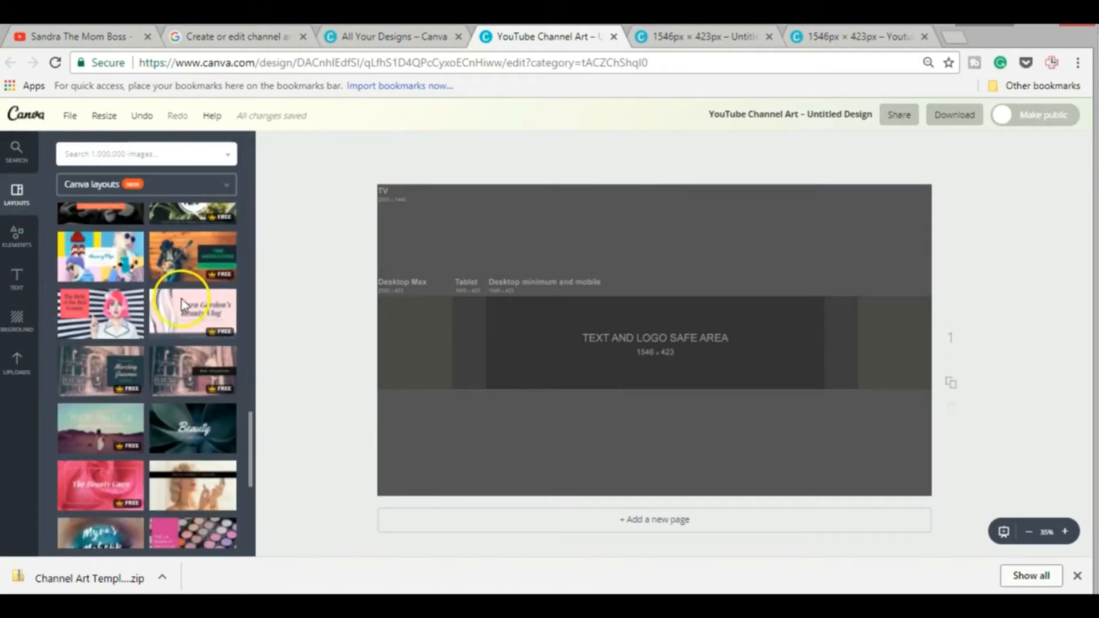
pyautogui.scroll(-3)
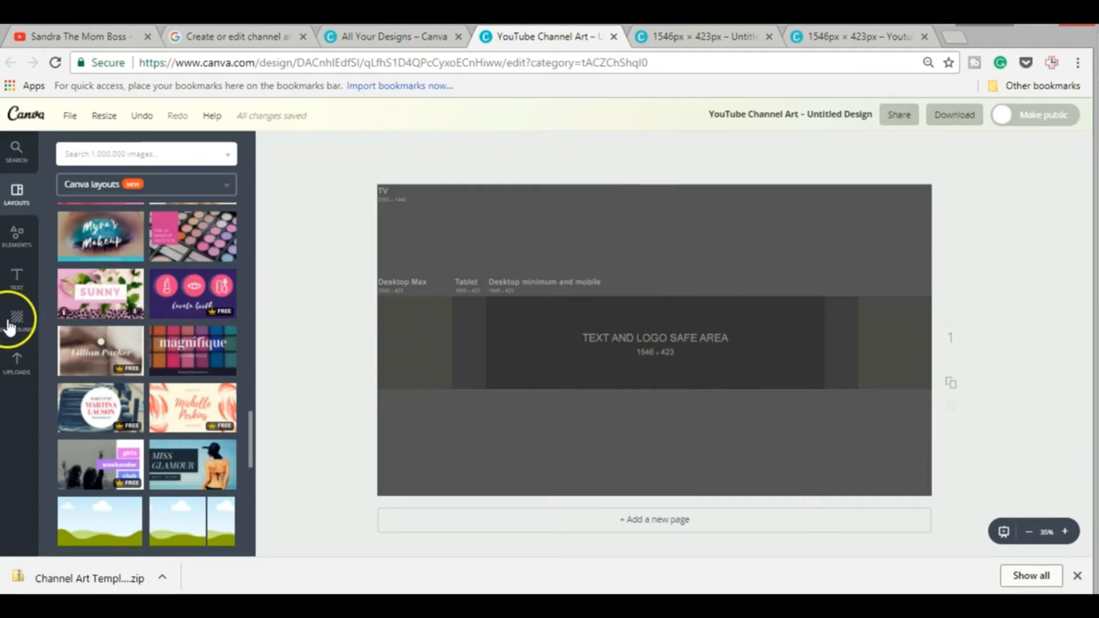
# Add a rectangle shape across the top of the banner and recolour it purple
pyautogui.click(16, 318)
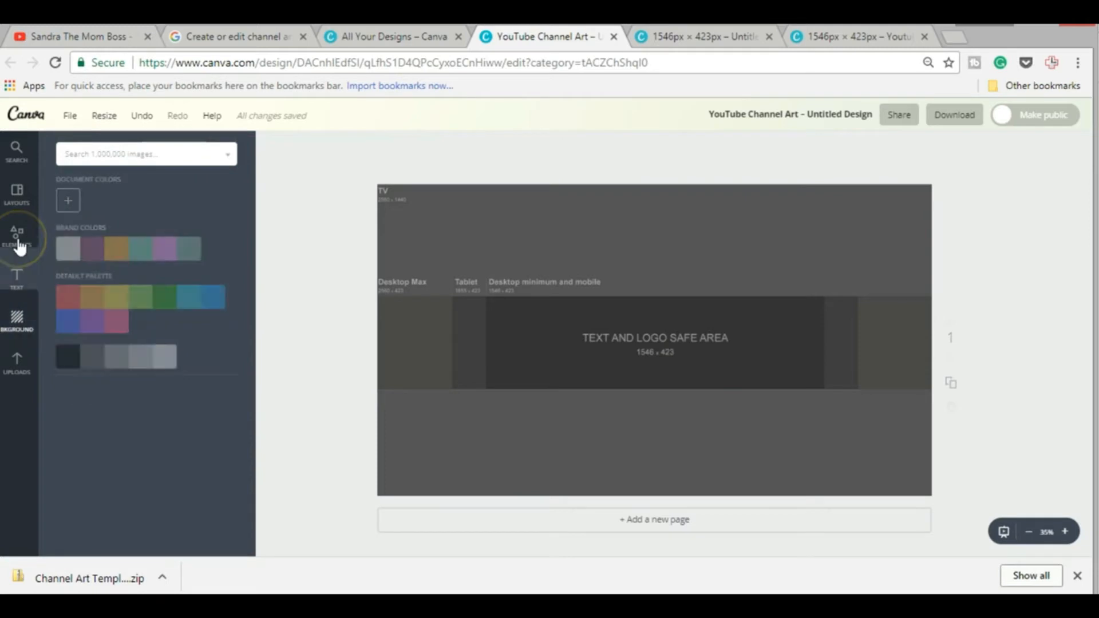
pyautogui.click(17, 237)
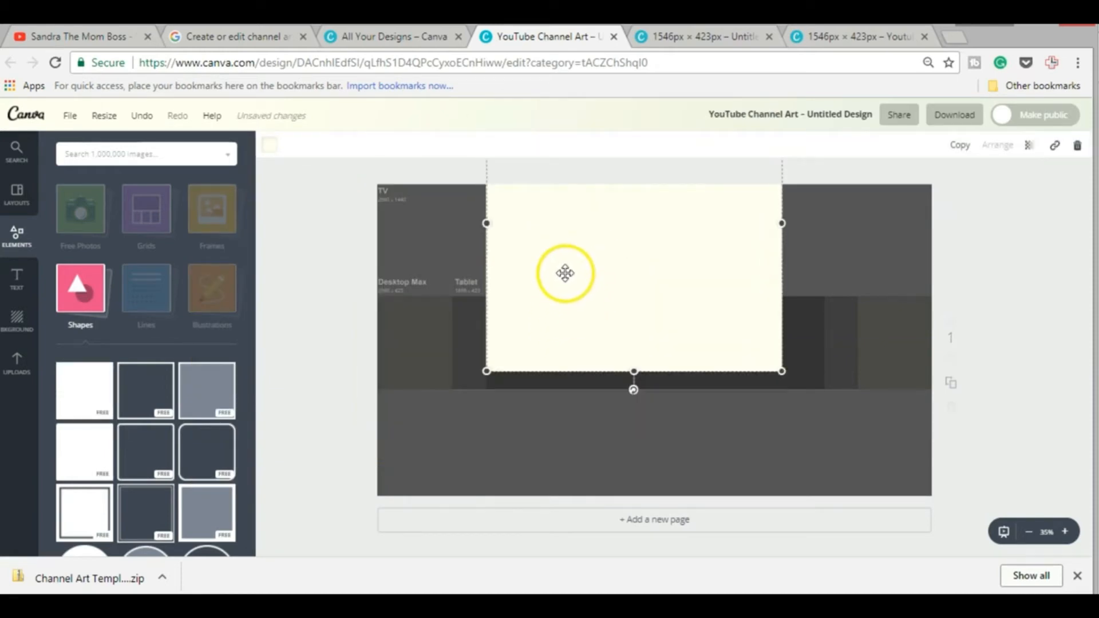
pyautogui.moveTo(565, 273); pyautogui.dragTo(620, 238)
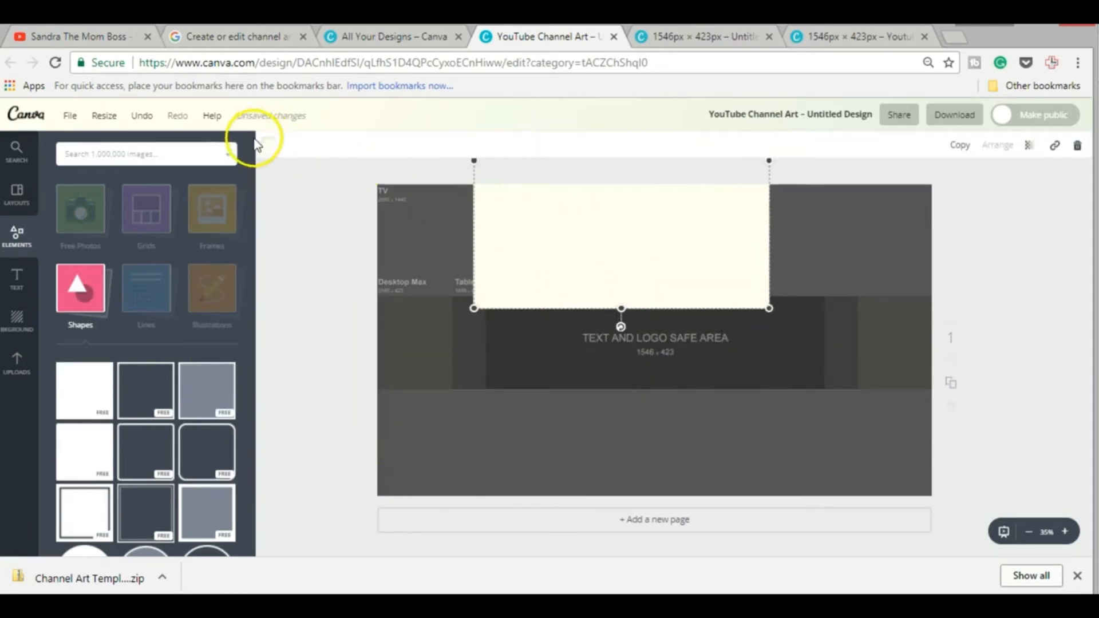
pyautogui.click(269, 145)
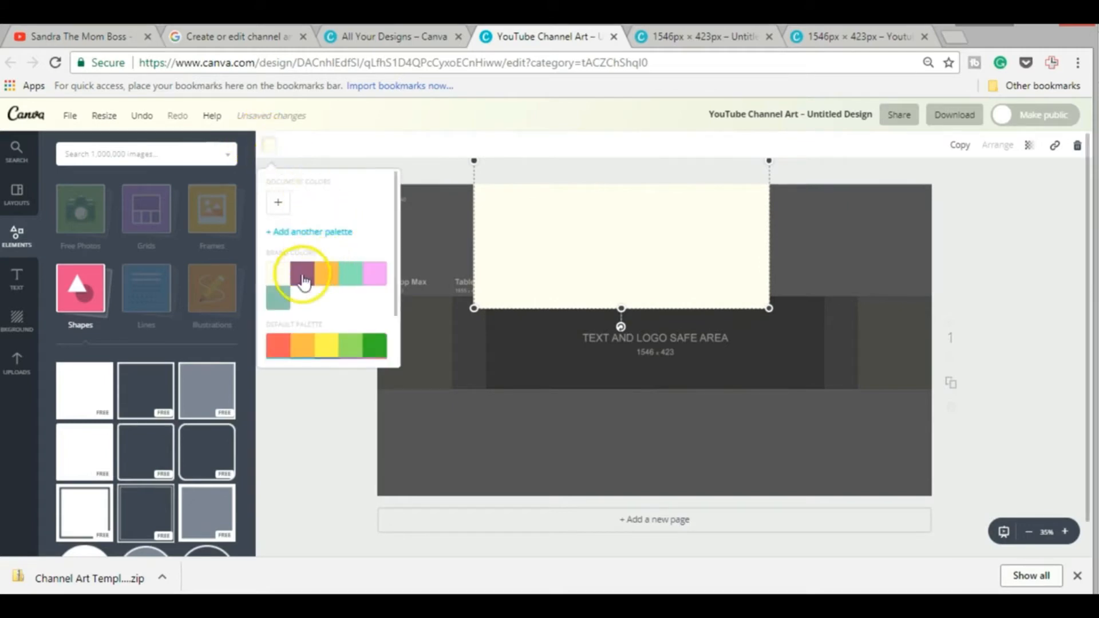
pyautogui.click(302, 274)
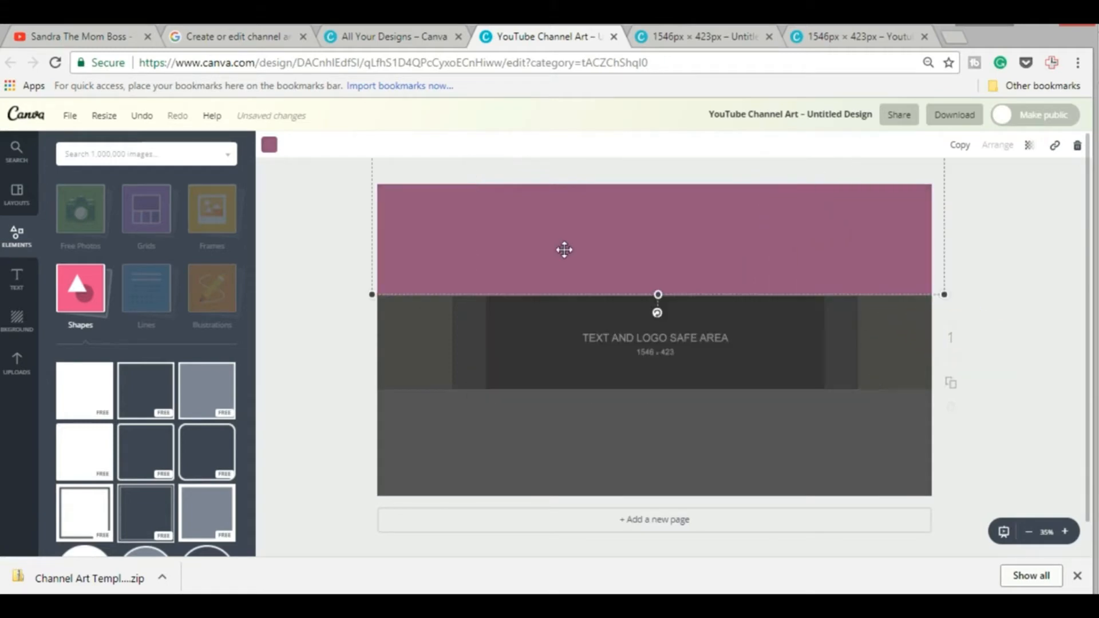
pyautogui.moveTo(341, 377)
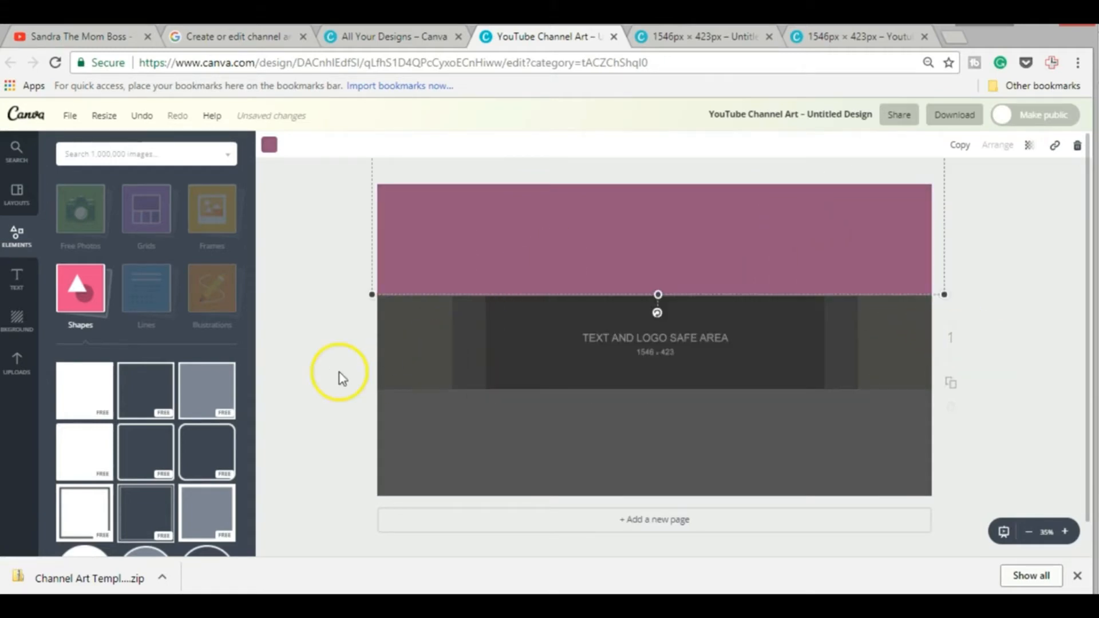
pyautogui.moveTo(863, 154)
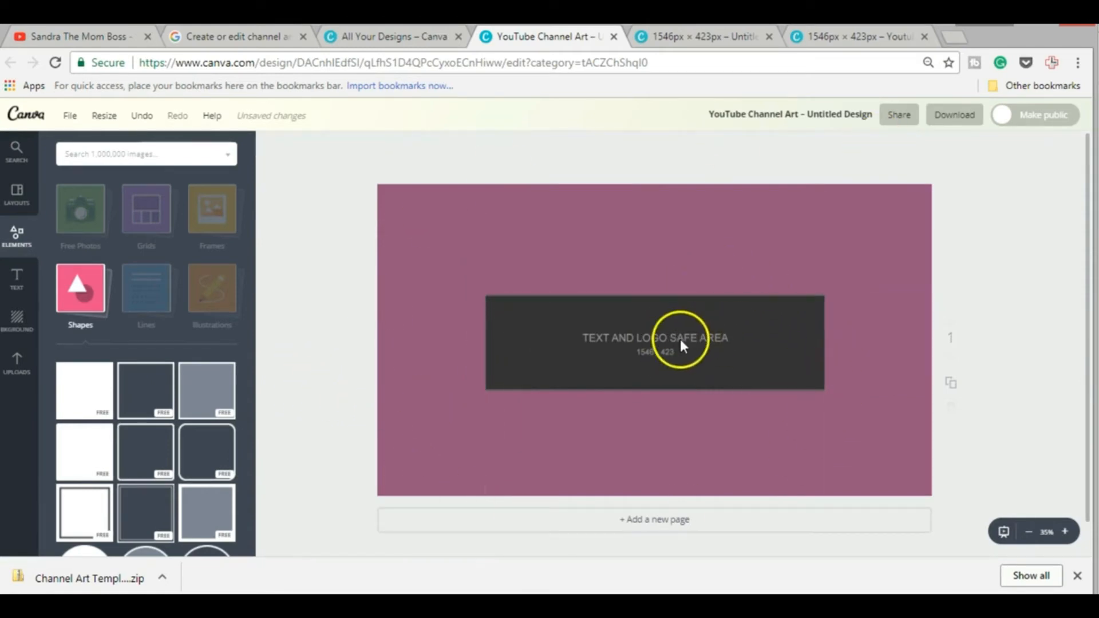
# Cover the text and logo safe area with a white rectangle, then zoom in
pyautogui.click(653, 338)
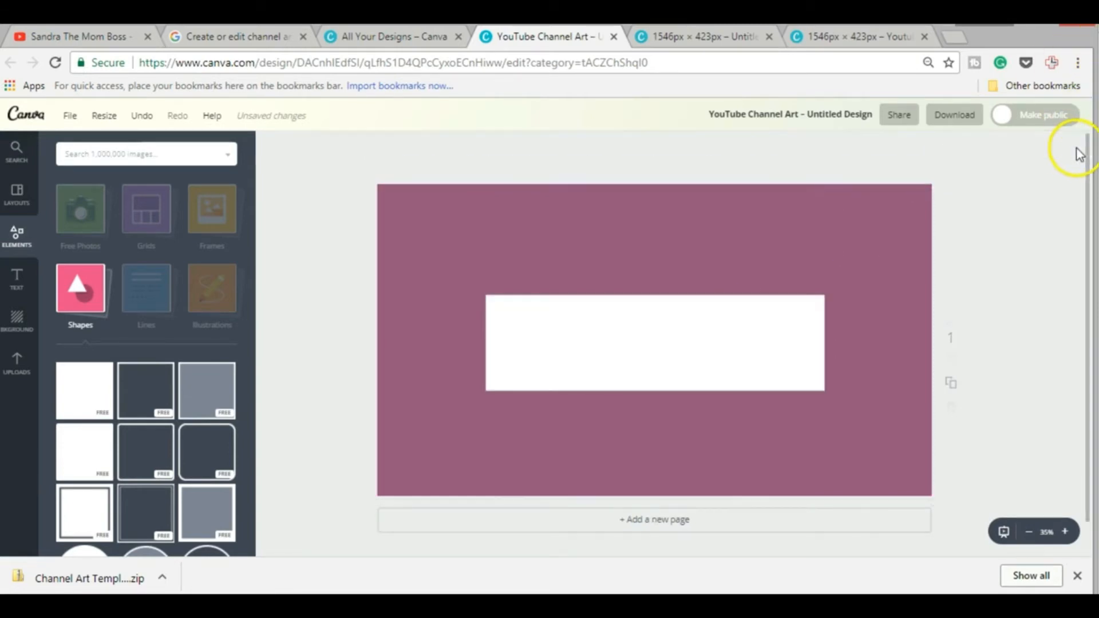
pyautogui.moveTo(589, 298)
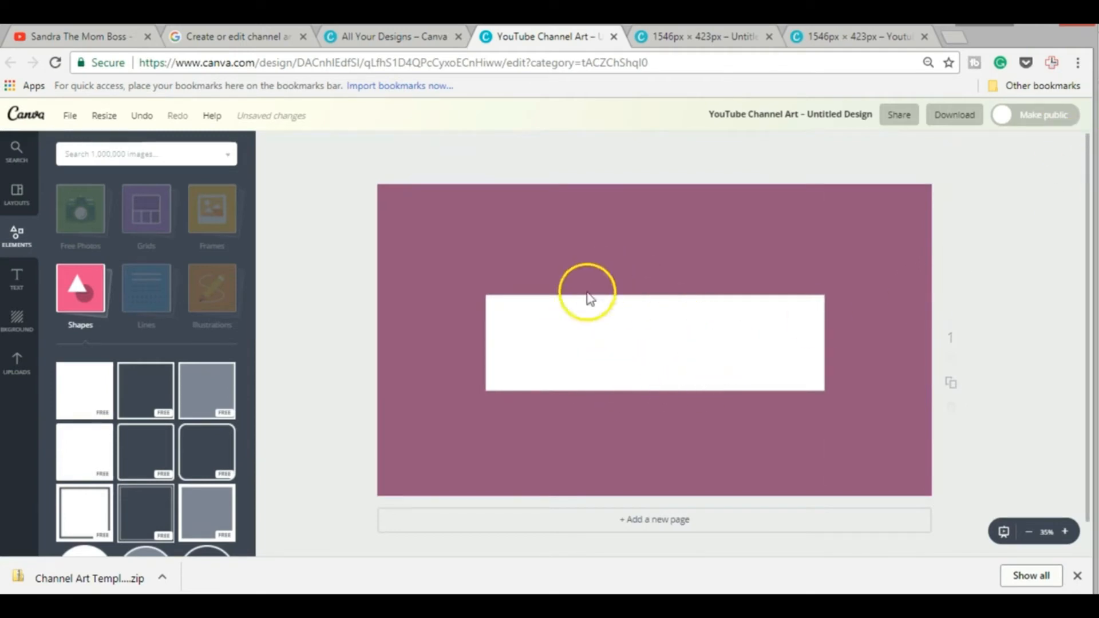
pyautogui.click(1065, 531)
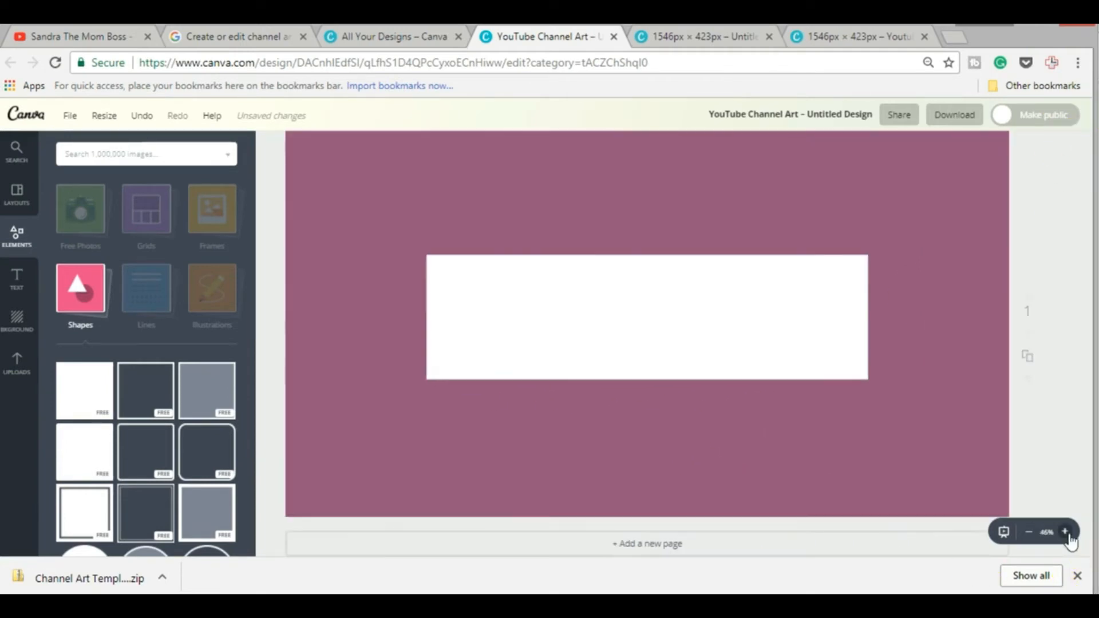
pyautogui.click(1065, 532)
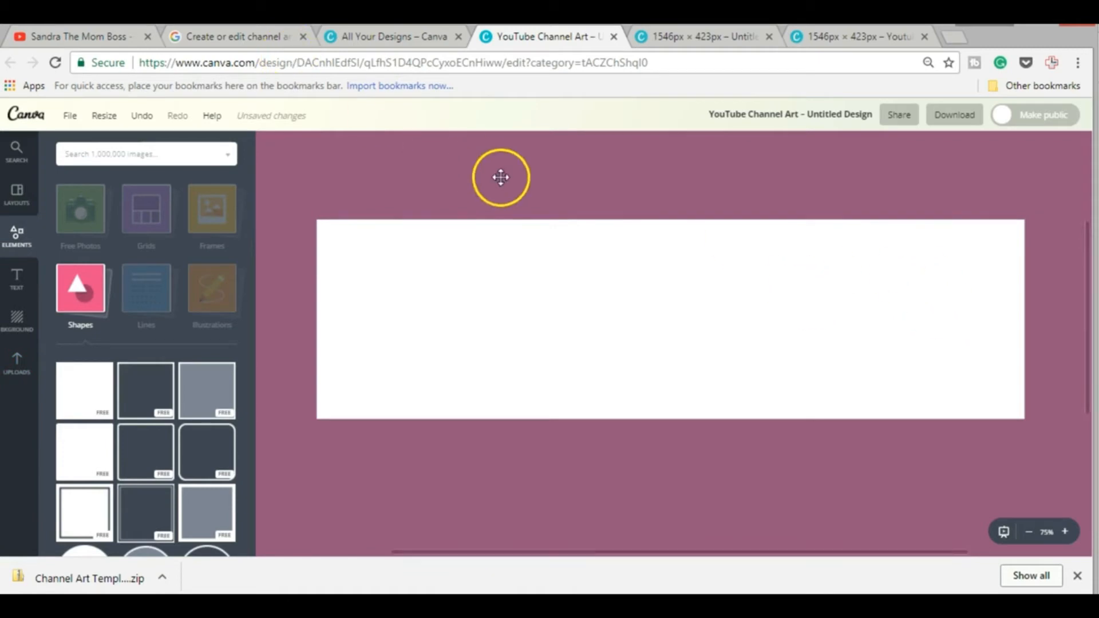
pyautogui.moveTo(285, 252)
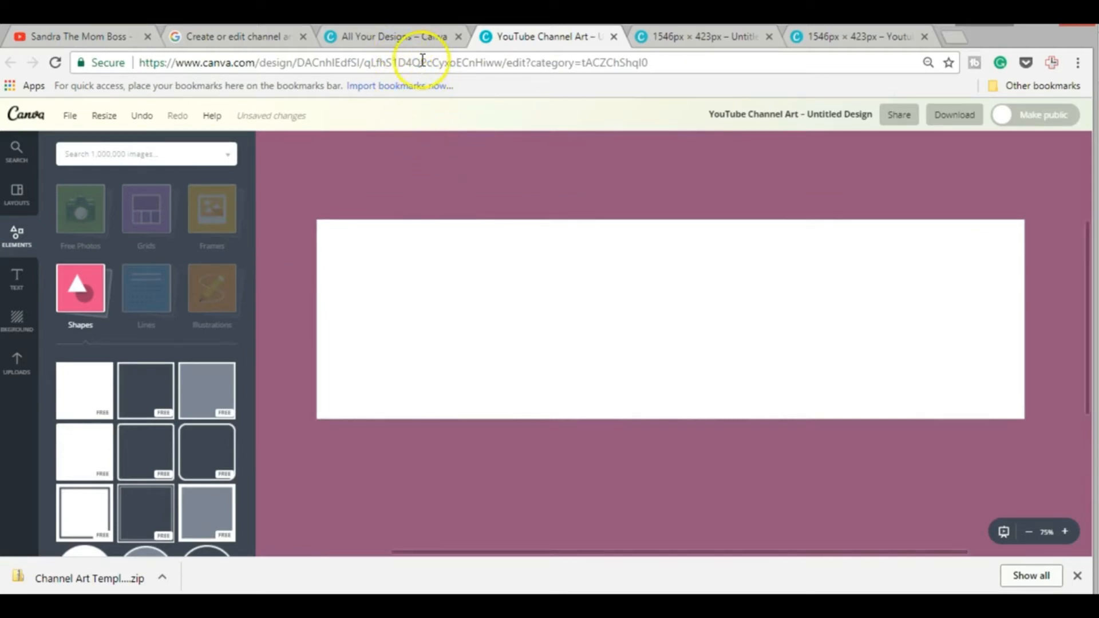
# Enter custom dimensions of 1546 × 423 px for a new design, checking the template
pyautogui.click(392, 36)
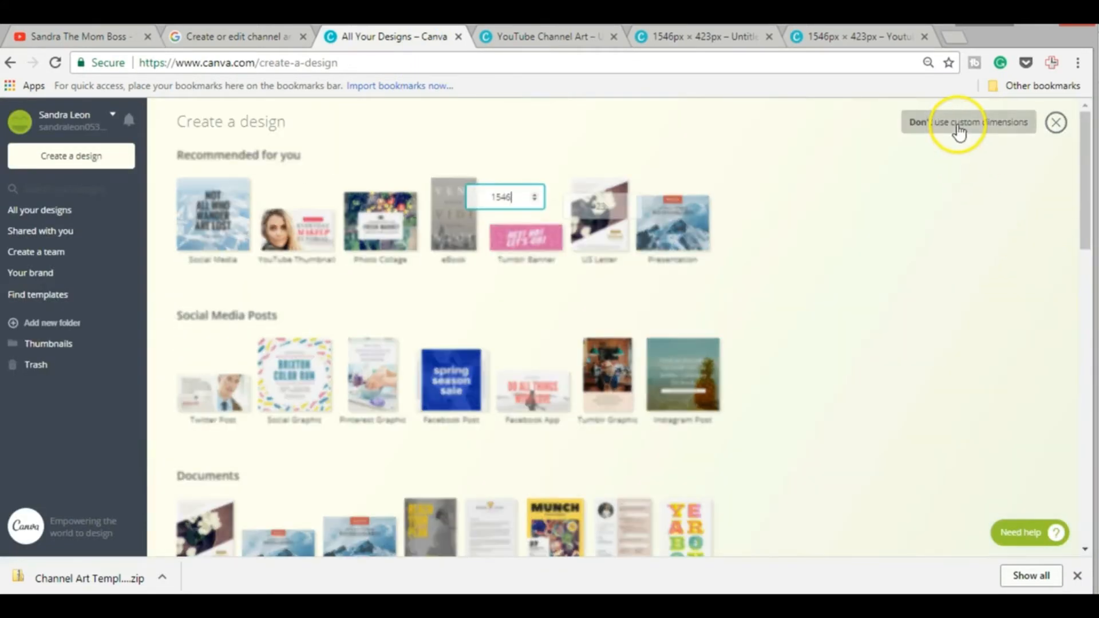
pyautogui.click(969, 122)
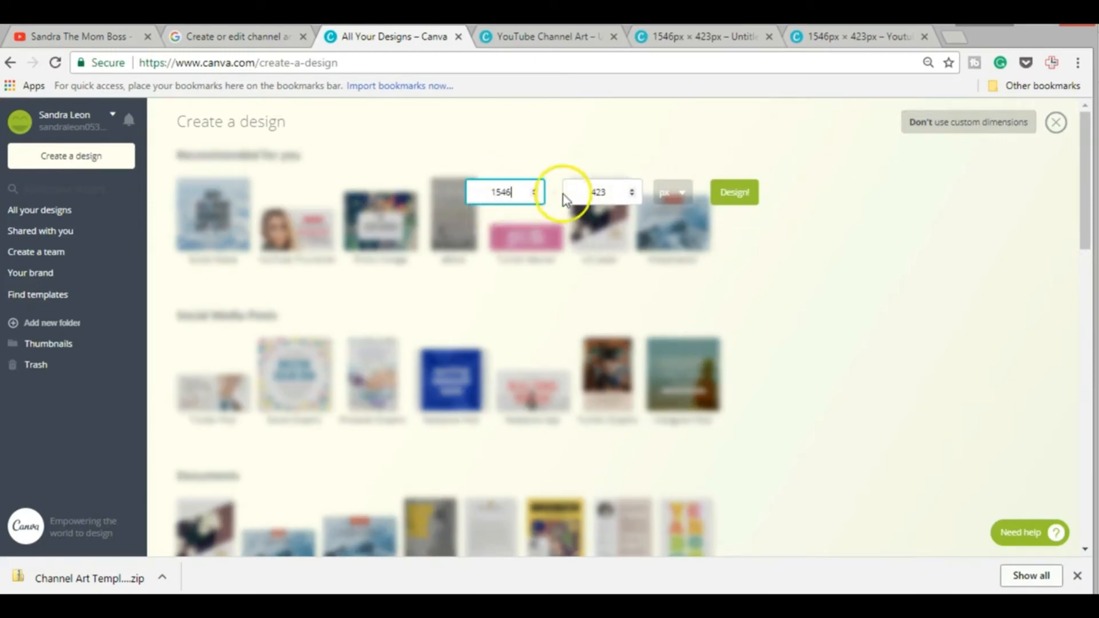
pyautogui.click(734, 192)
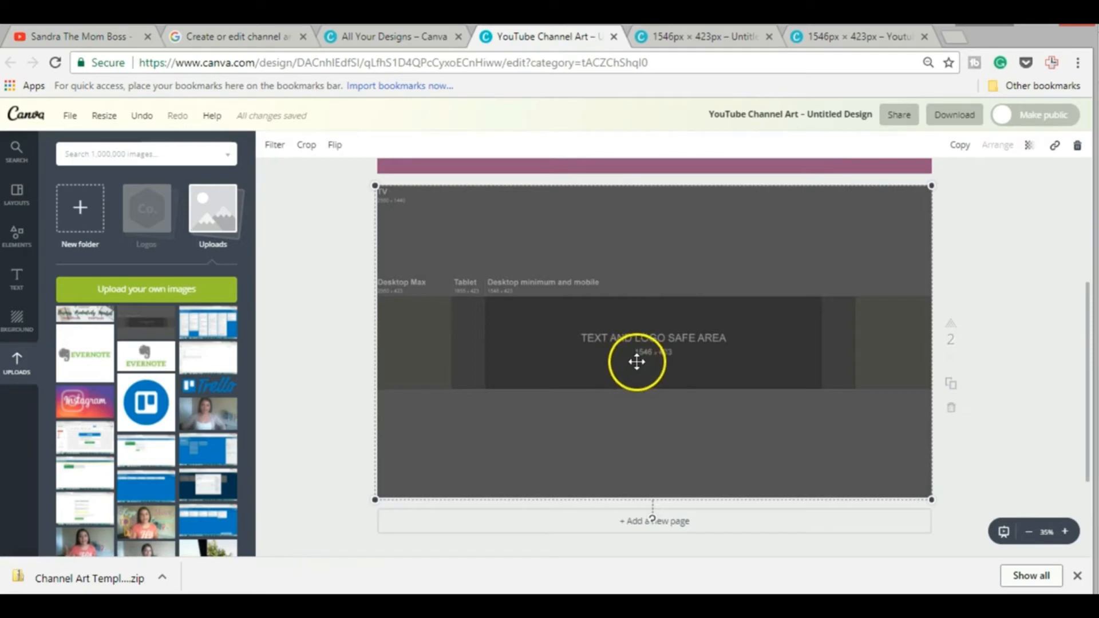
pyautogui.moveTo(669, 363)
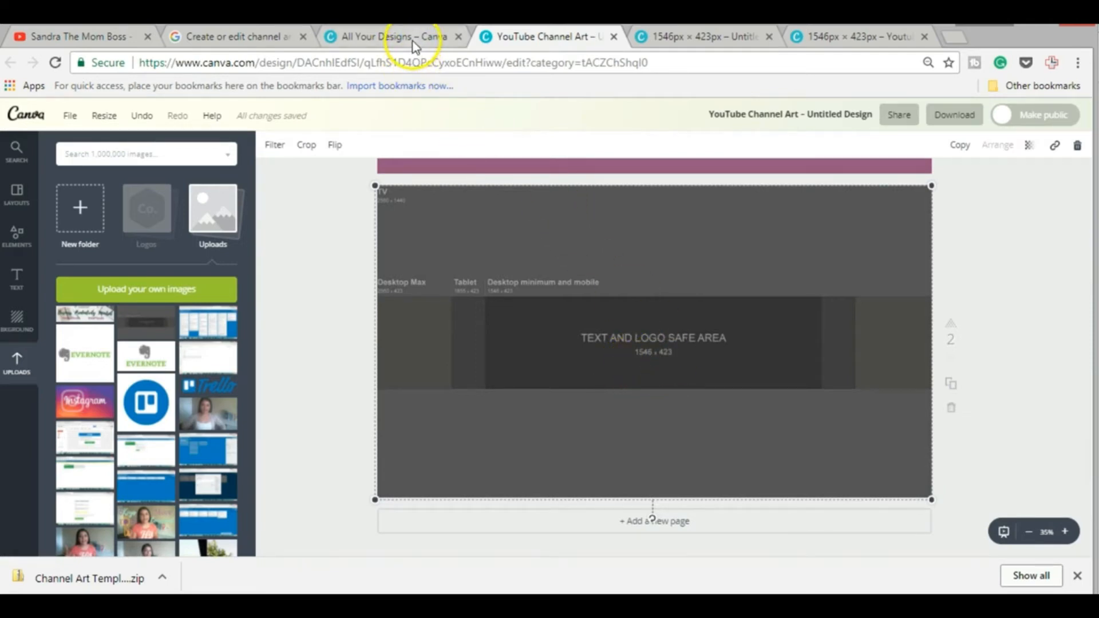
pyautogui.click(389, 37)
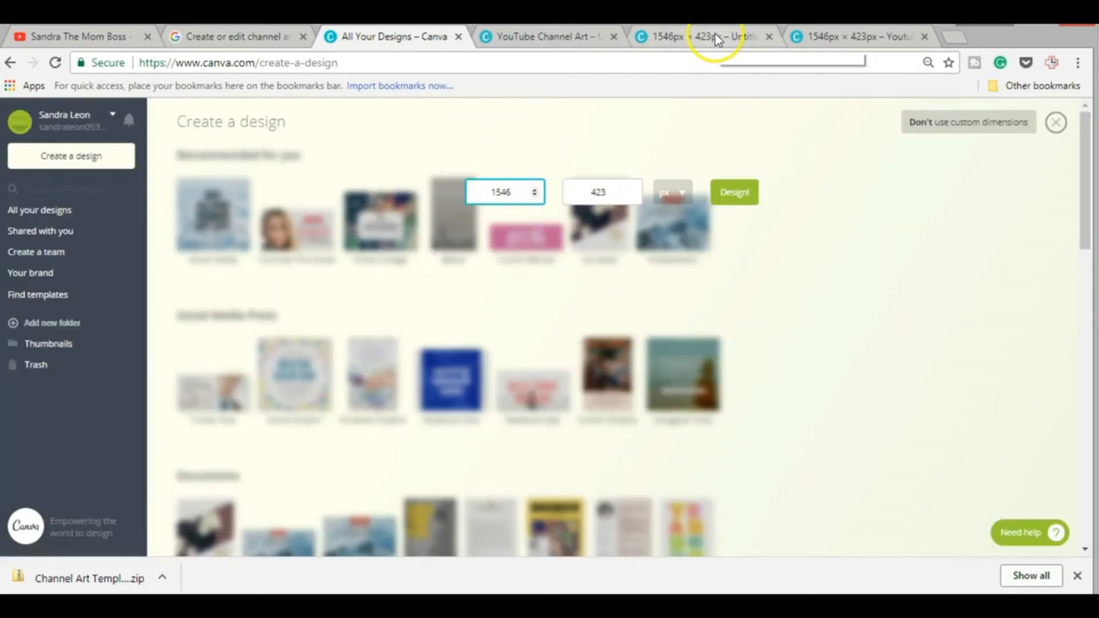
# Open the blank 1546 × 423 px design, comparing it with the channel art template
pyautogui.click(734, 191)
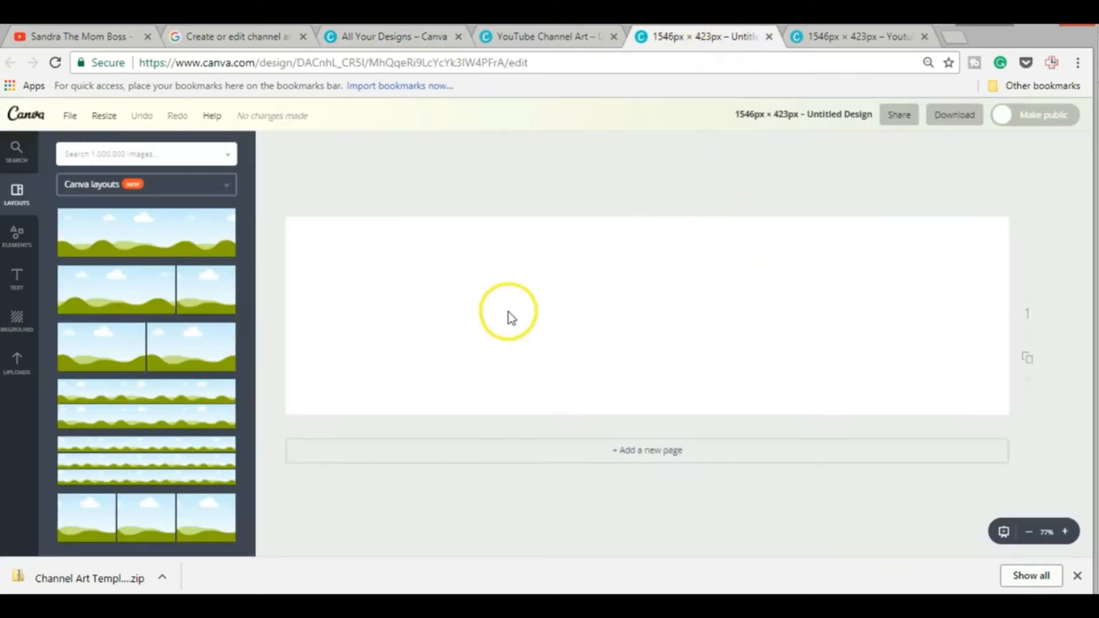
pyautogui.moveTo(540, 37)
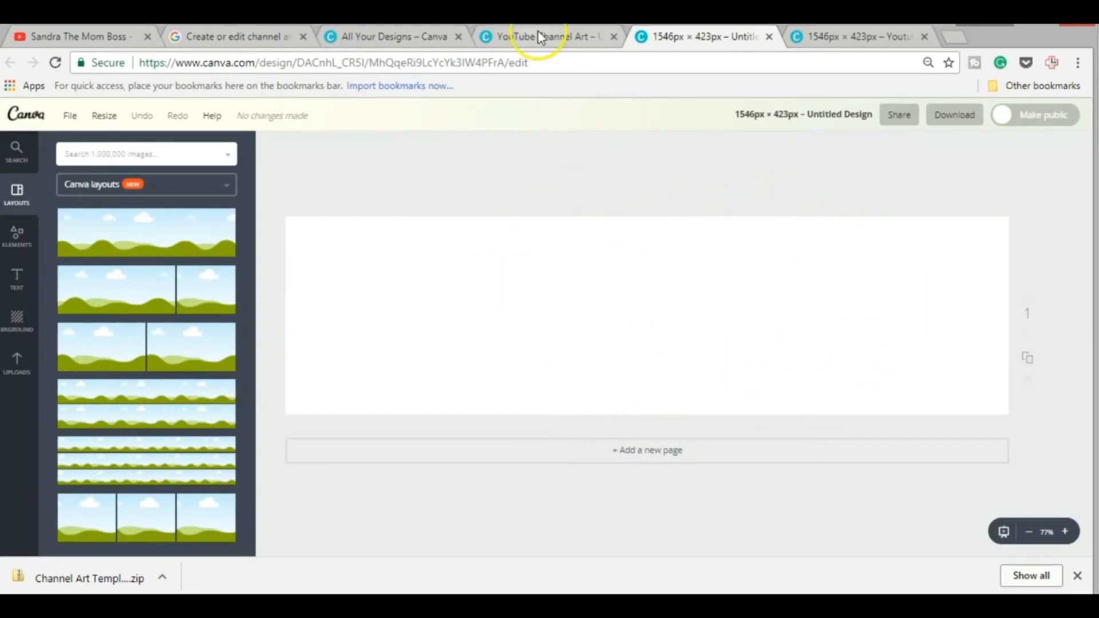
pyautogui.click(549, 35)
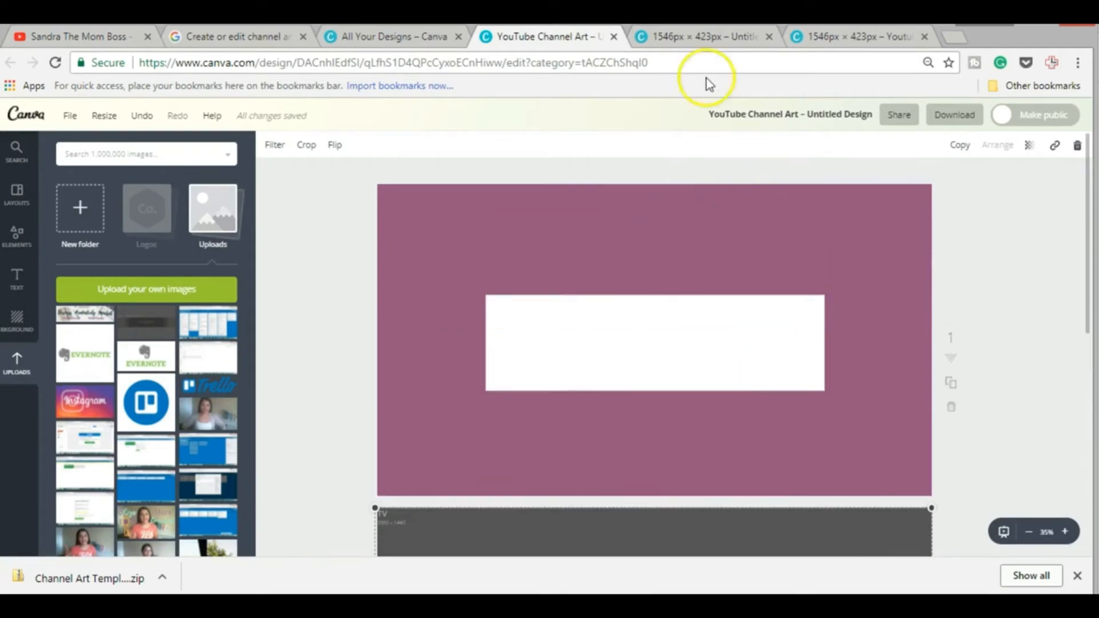
pyautogui.click(701, 37)
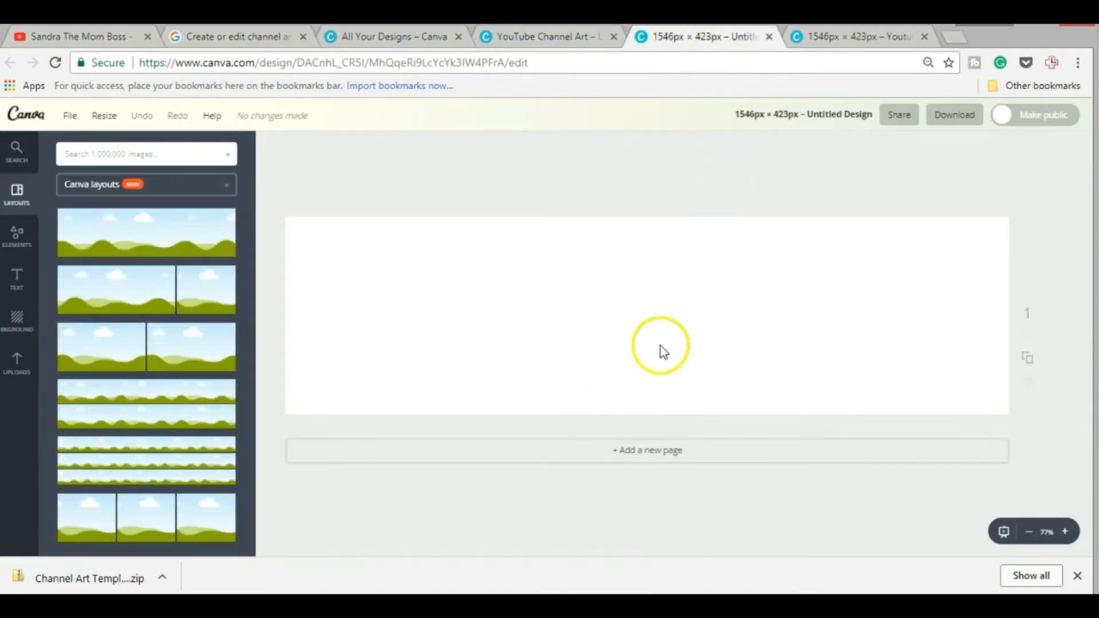
pyautogui.moveTo(557, 287)
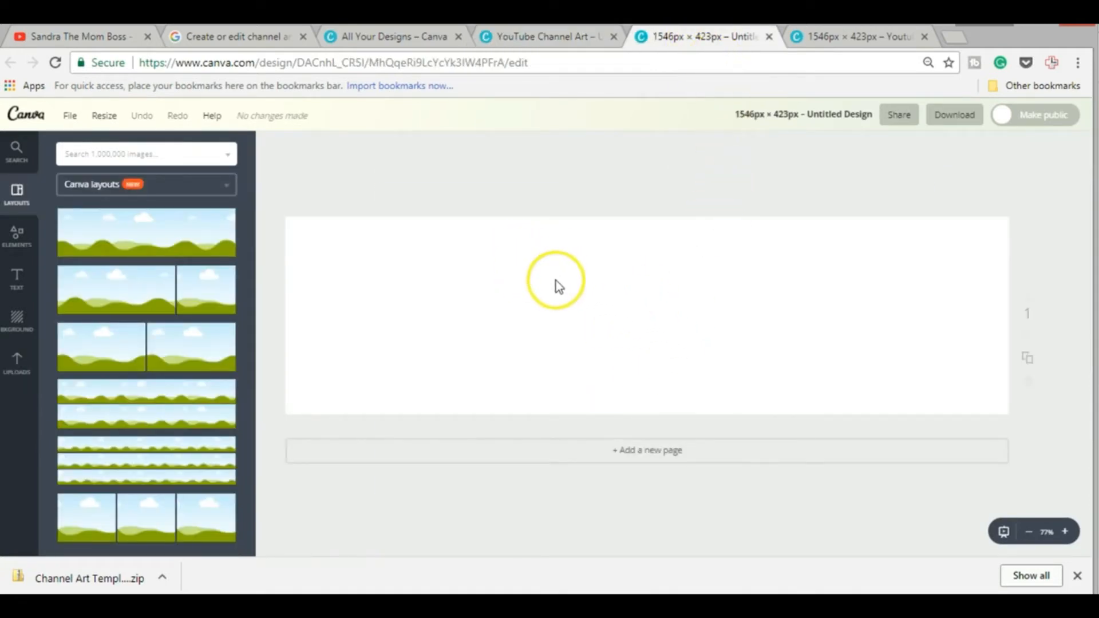
pyautogui.moveTo(579, 274)
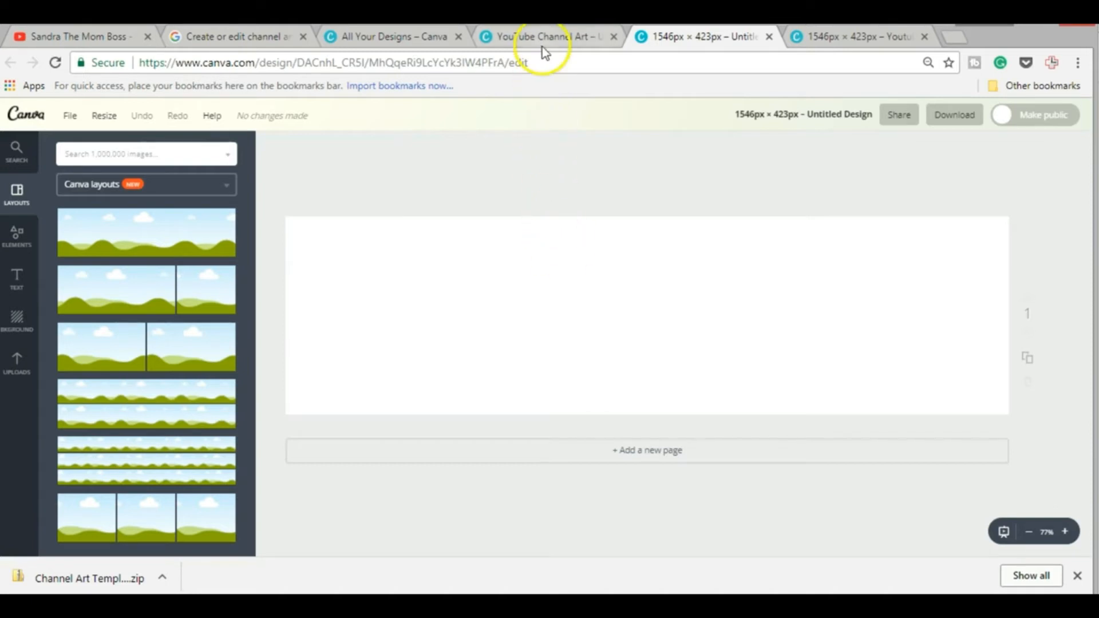
pyautogui.click(549, 36)
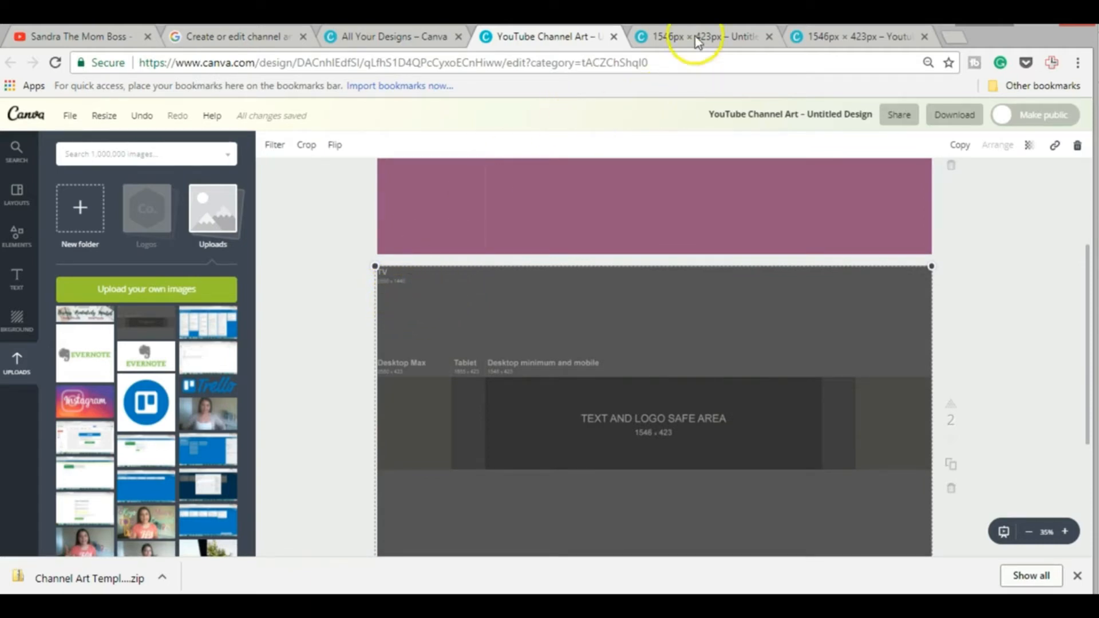
pyautogui.click(694, 36)
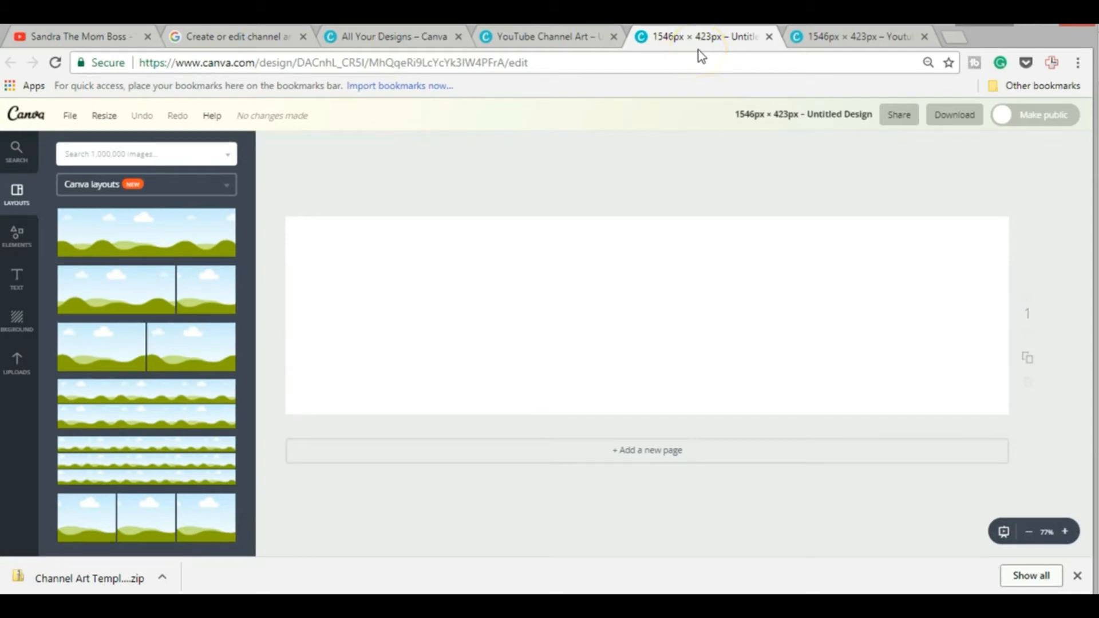
# Switch to the 'Youtube Channel Art v4' tab and scroll to its blank page 2
pyautogui.click(858, 36)
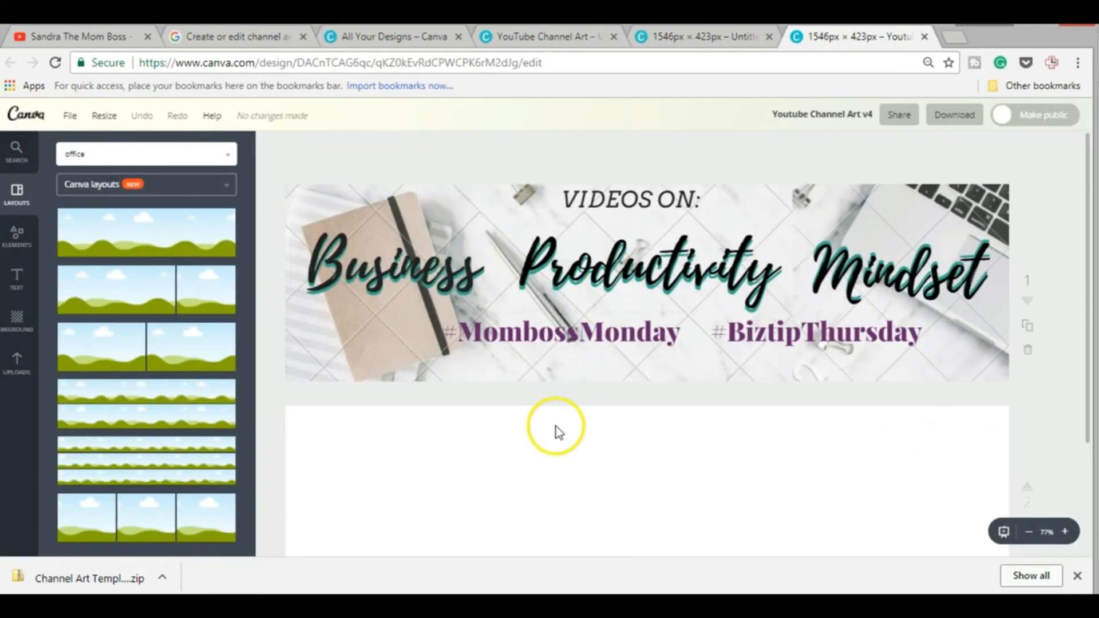
pyautogui.moveTo(575, 421)
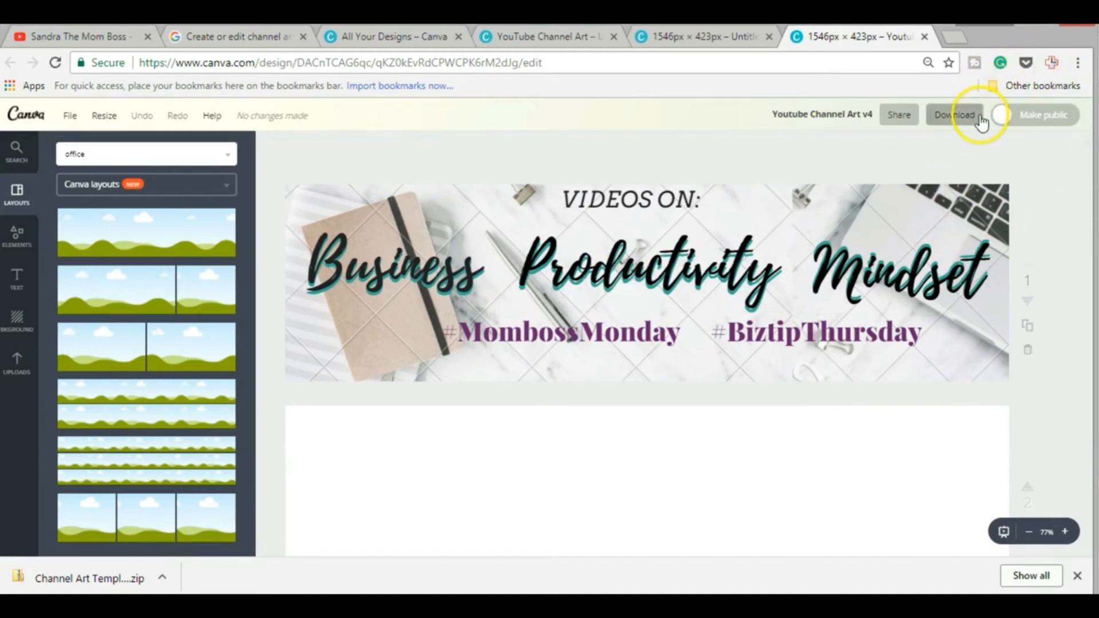
pyautogui.moveTo(809, 255)
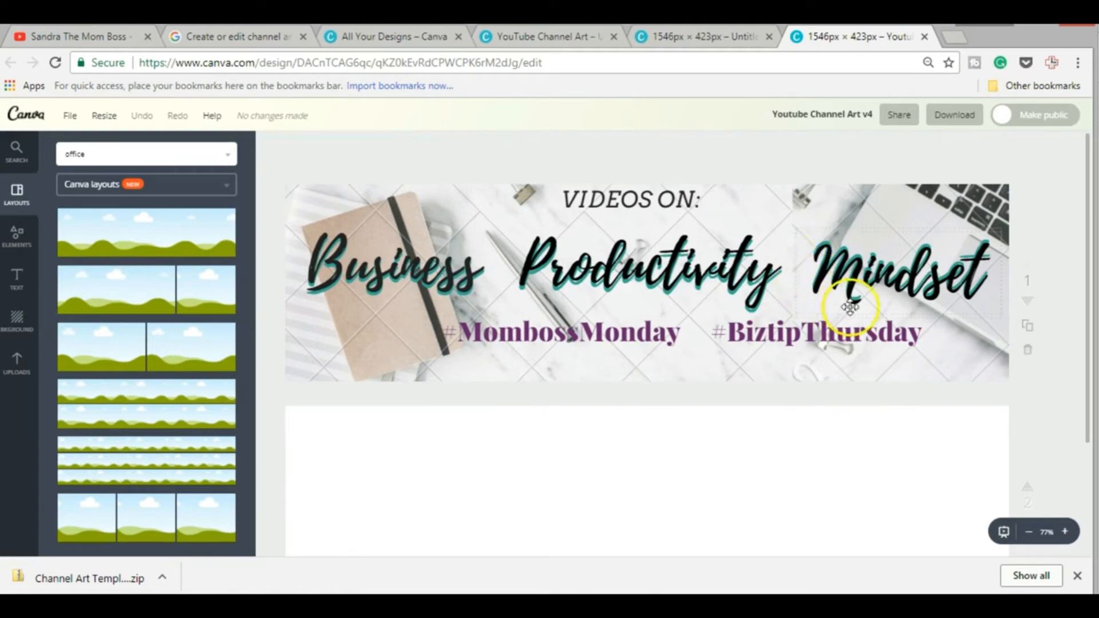
pyautogui.moveTo(580, 448)
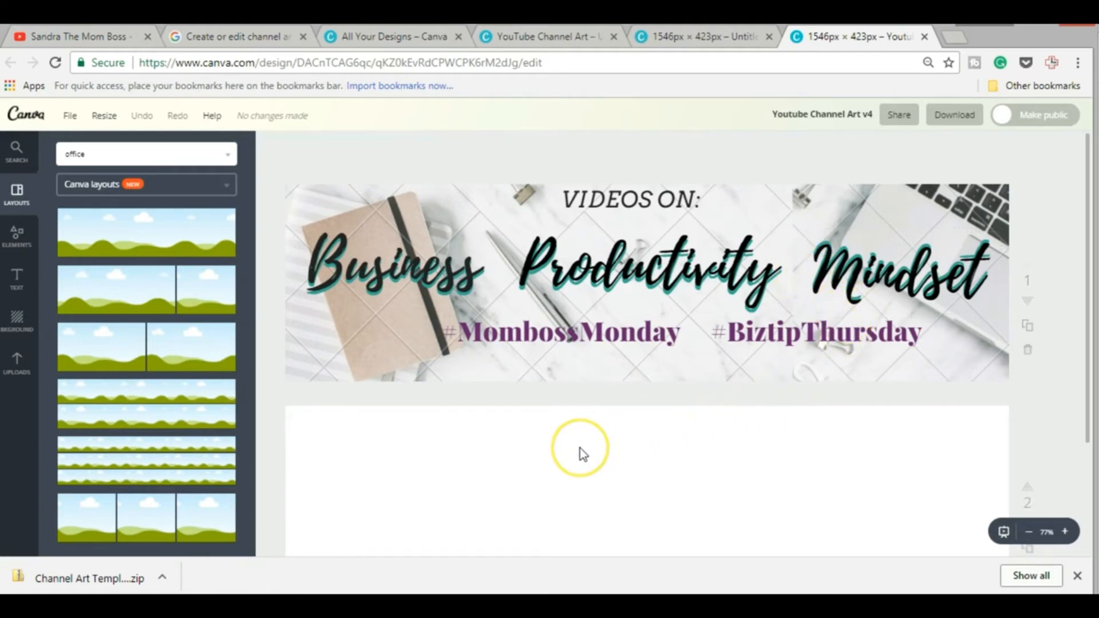
pyautogui.scroll(-3)
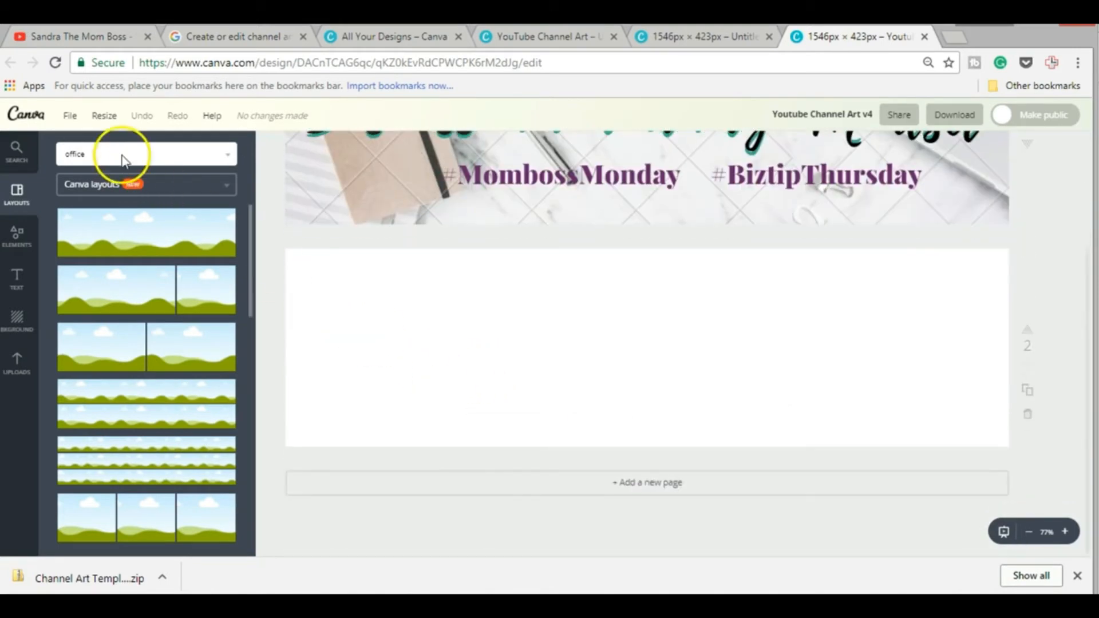
# Search 'office' photos and place the marble succulent-and-laptop desk photo on page 2
pyautogui.click(147, 154)
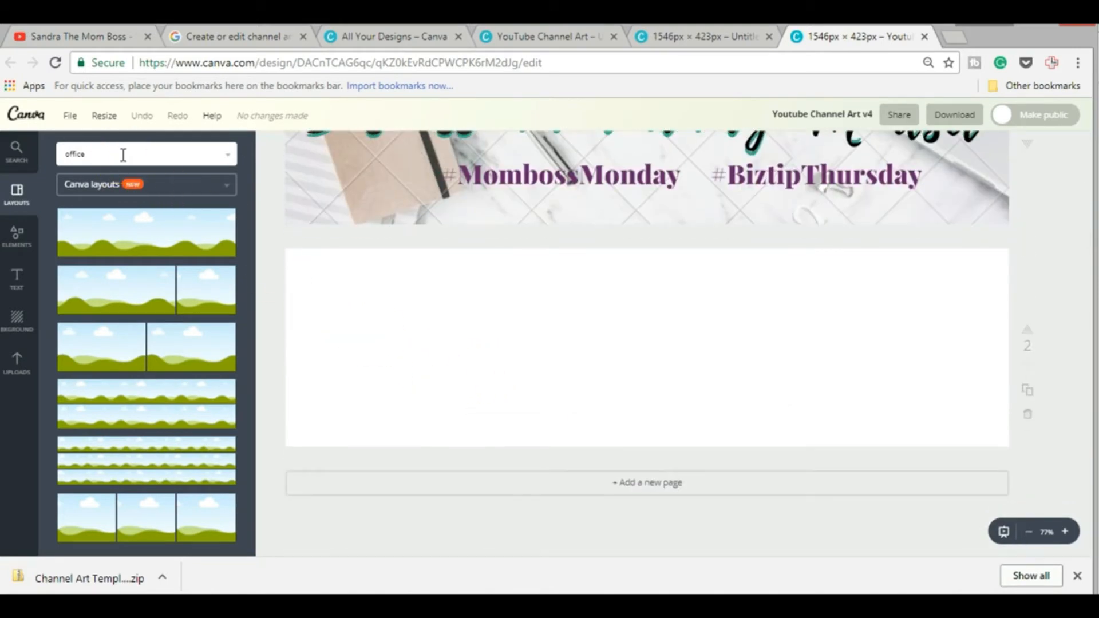
pyautogui.click(140, 154)
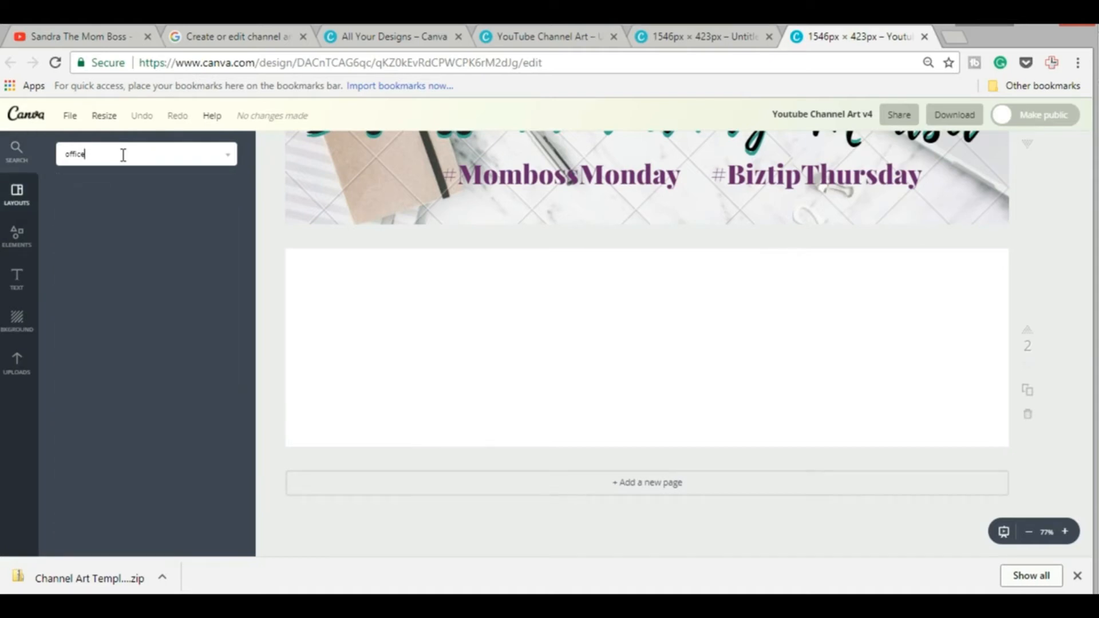
pyautogui.press('Enter')
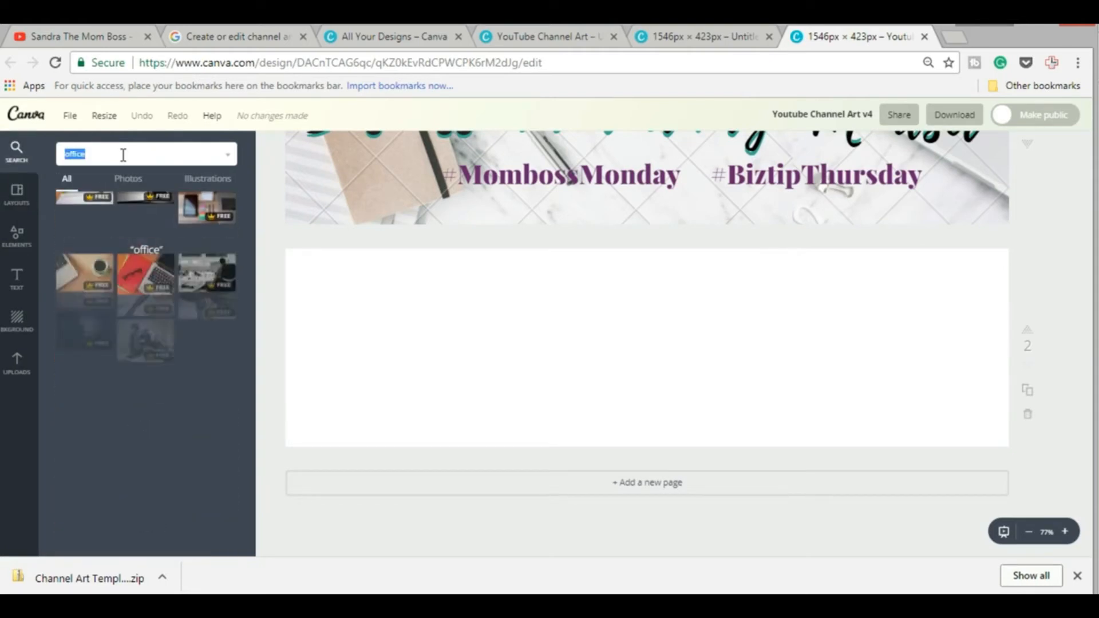
pyautogui.scroll(-3)
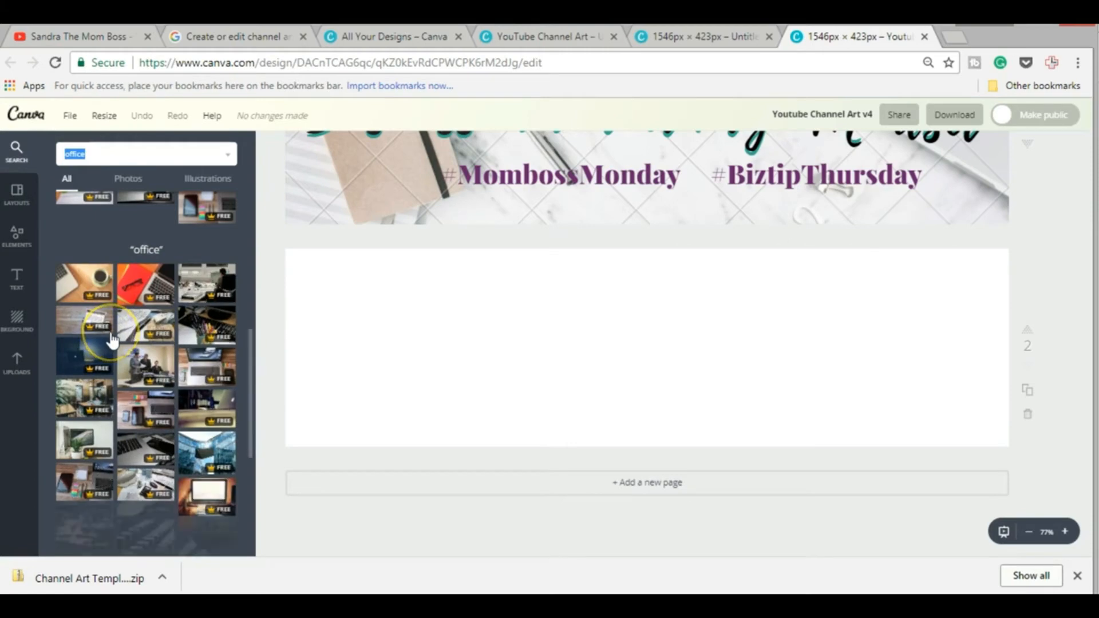
pyautogui.scroll(-3)
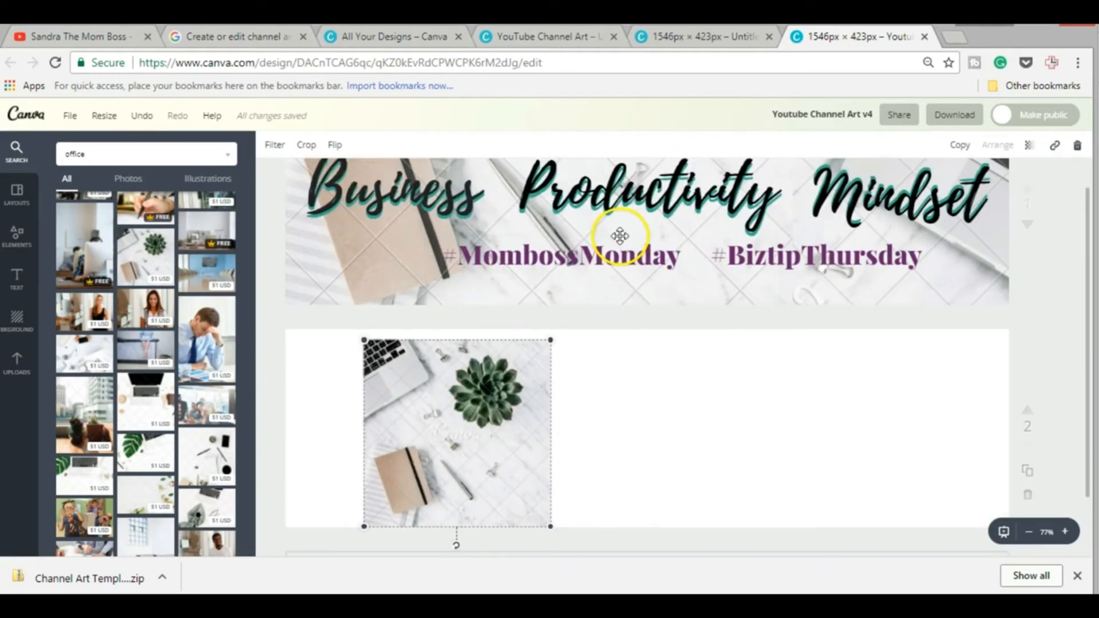
pyautogui.moveTo(561, 440)
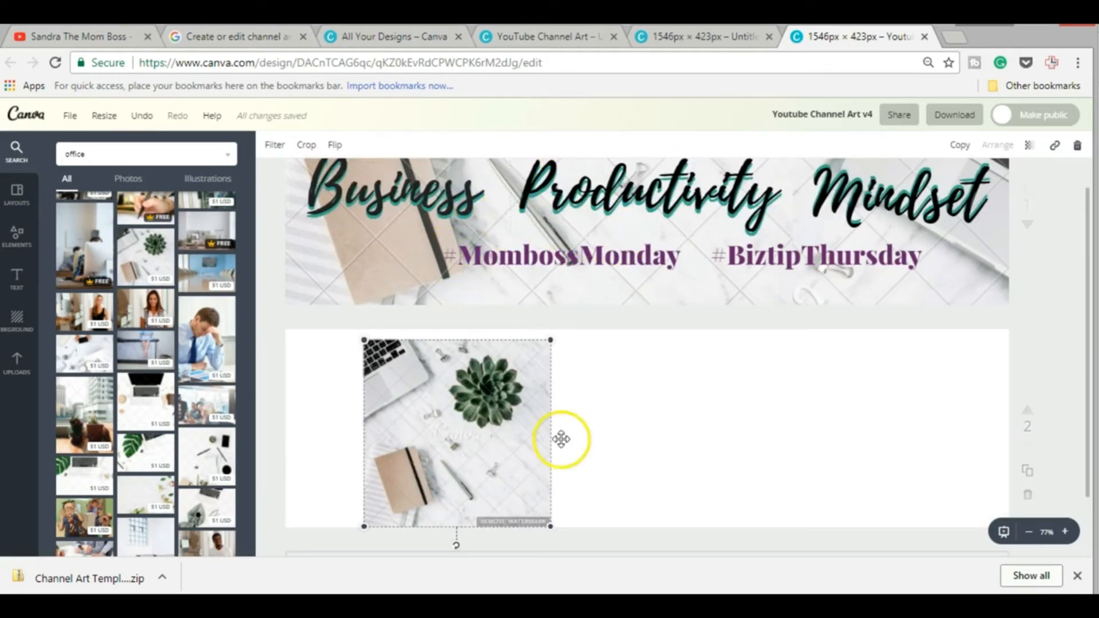
pyautogui.scroll(-3)
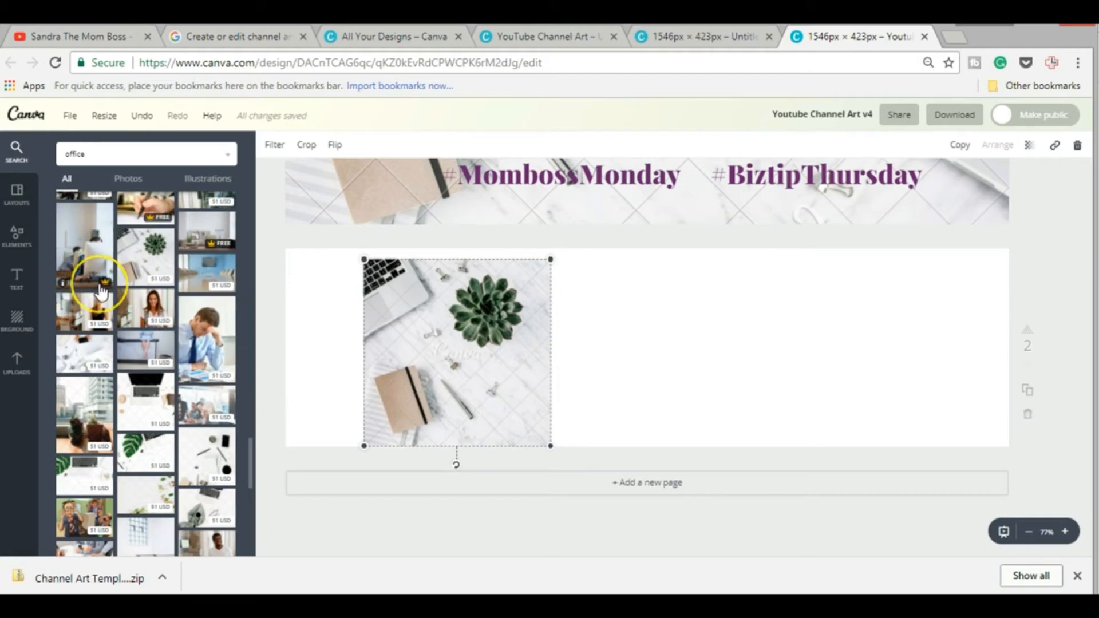
pyautogui.moveTo(158, 312)
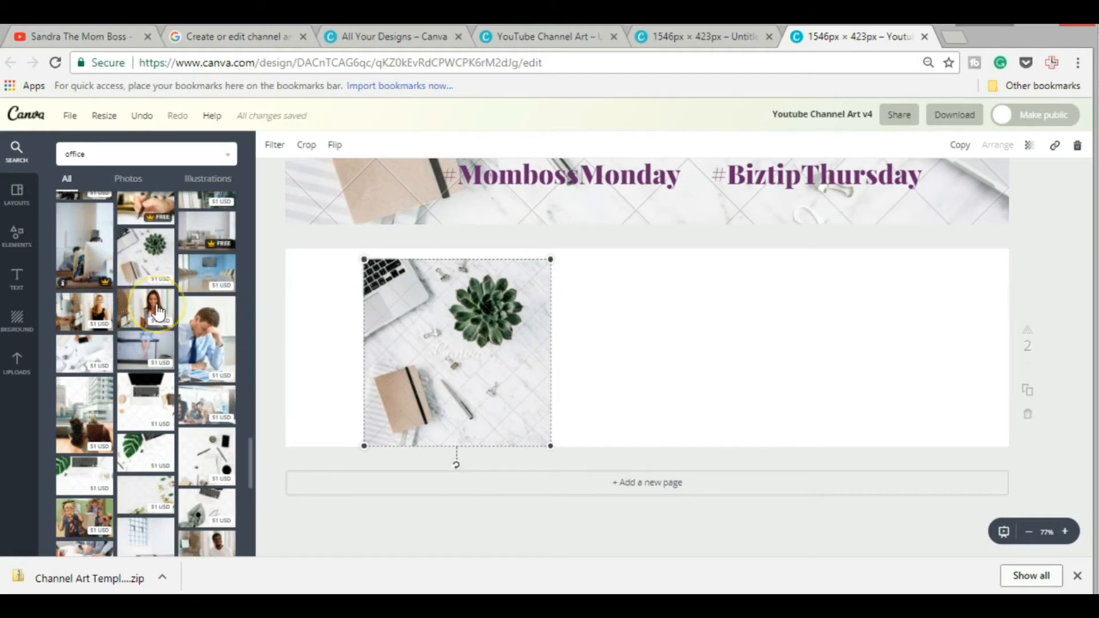
pyautogui.scroll(-3)
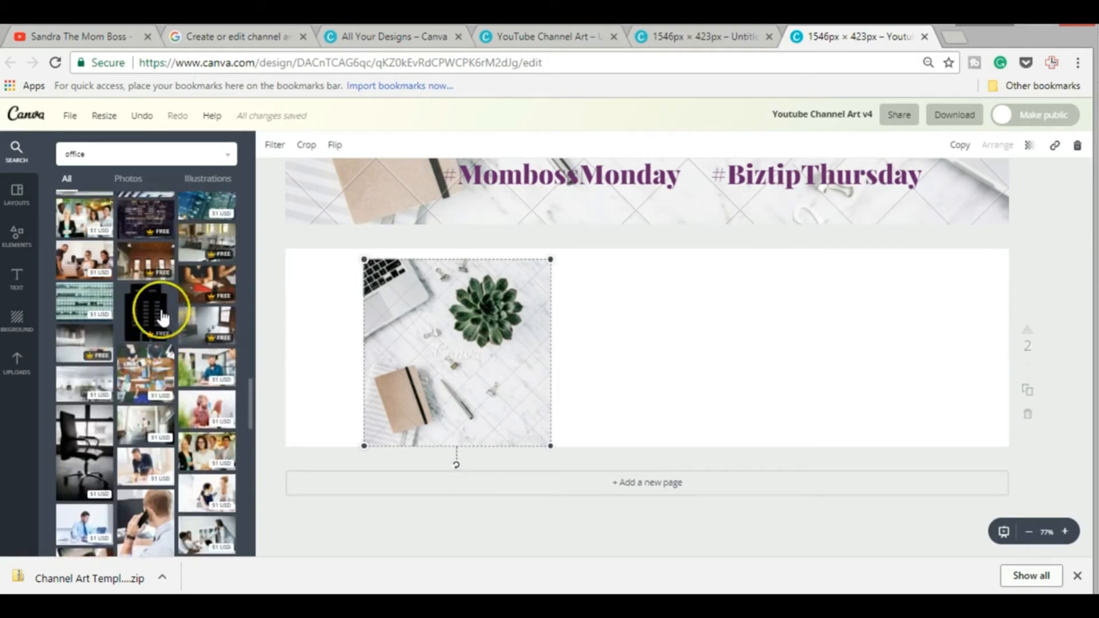
pyautogui.scroll(-3)
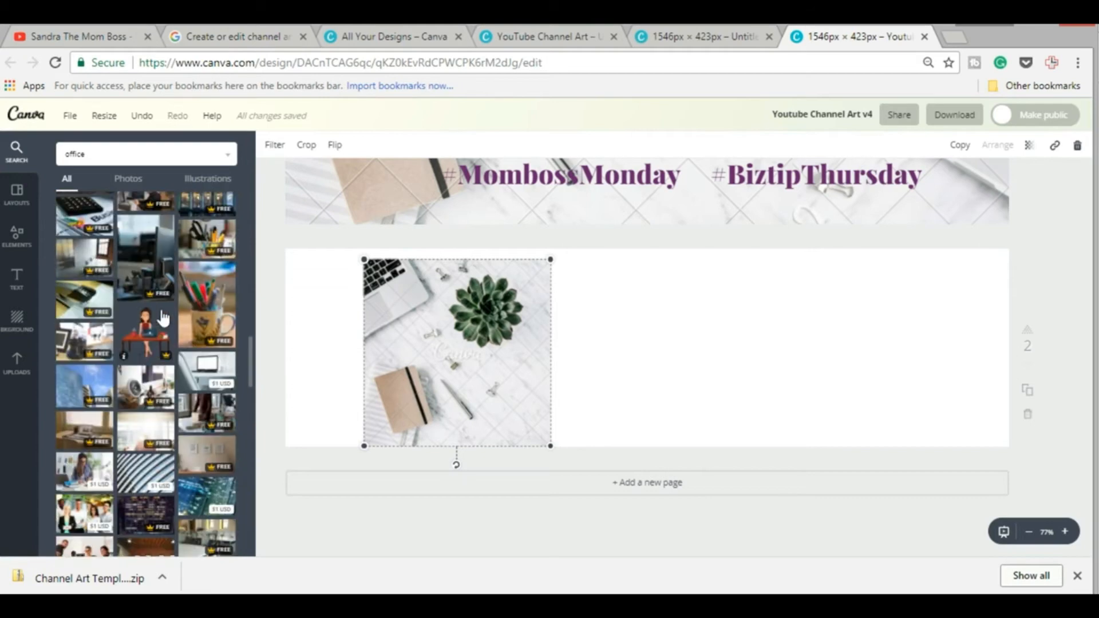
pyautogui.moveTo(155, 330)
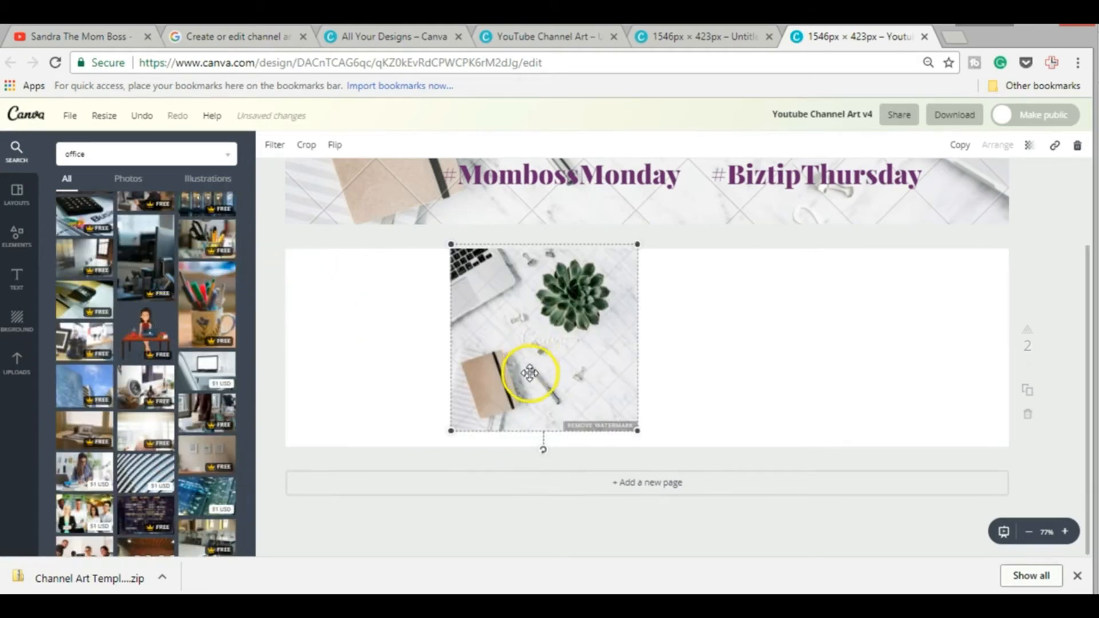
pyautogui.moveTo(529, 372); pyautogui.dragTo(543, 356)
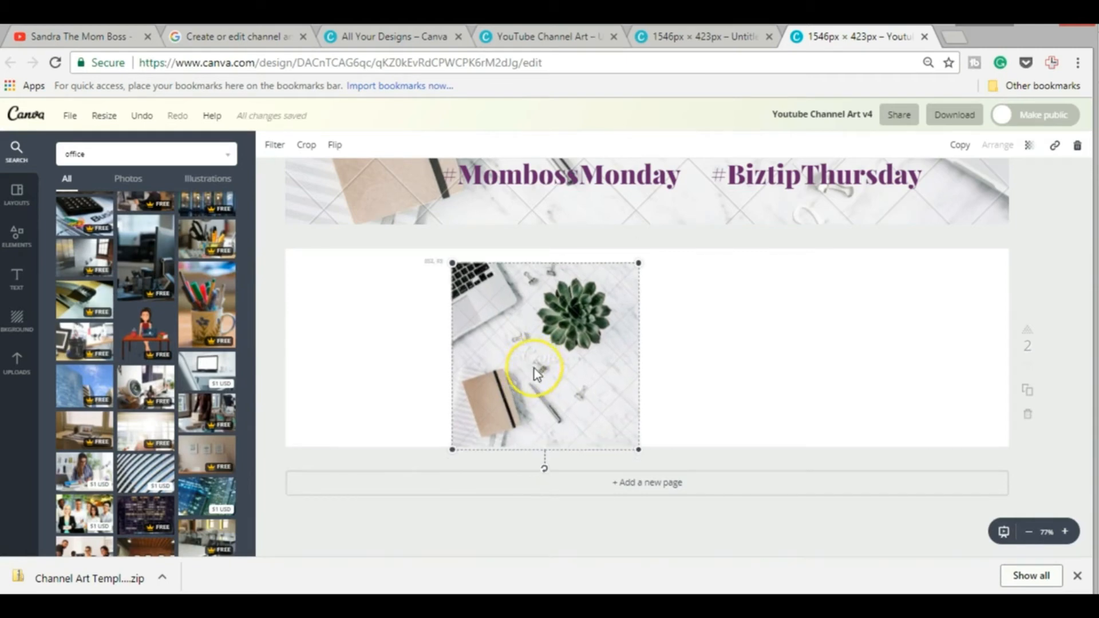
pyautogui.moveTo(536, 372); pyautogui.dragTo(478, 305)
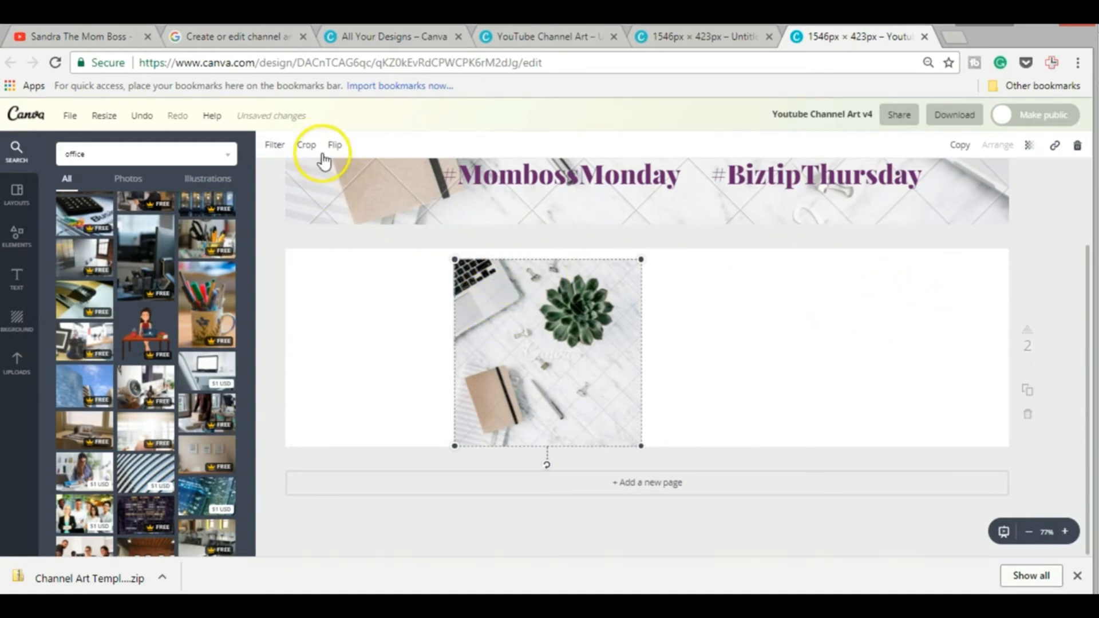
# Mirror the marble photo and enlarge it across the right half of page 2
pyautogui.click(334, 145)
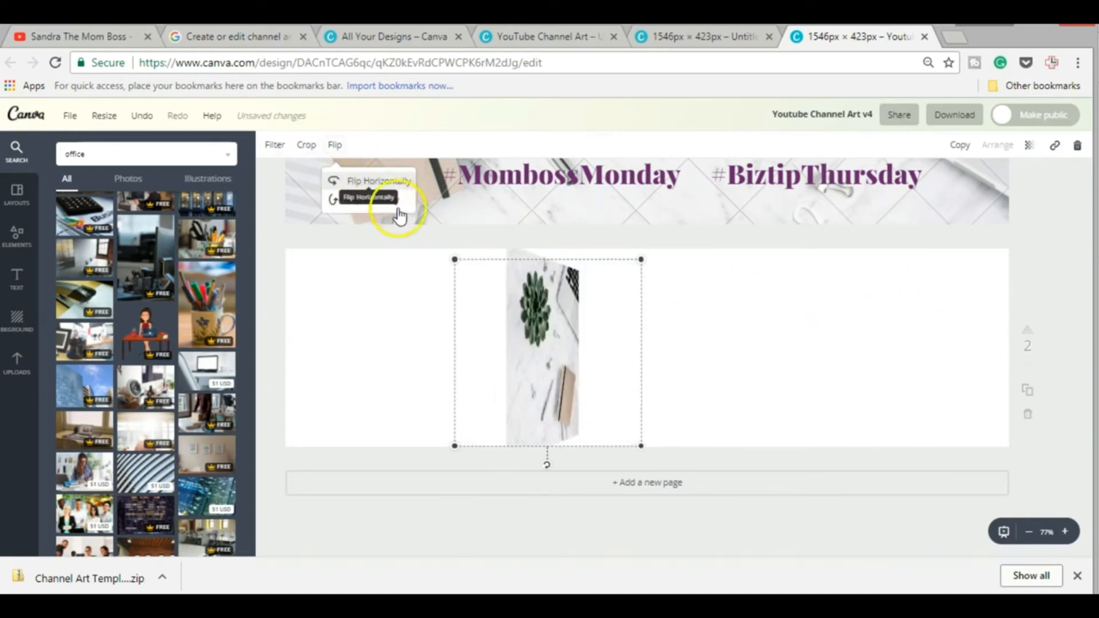
pyautogui.click(378, 181)
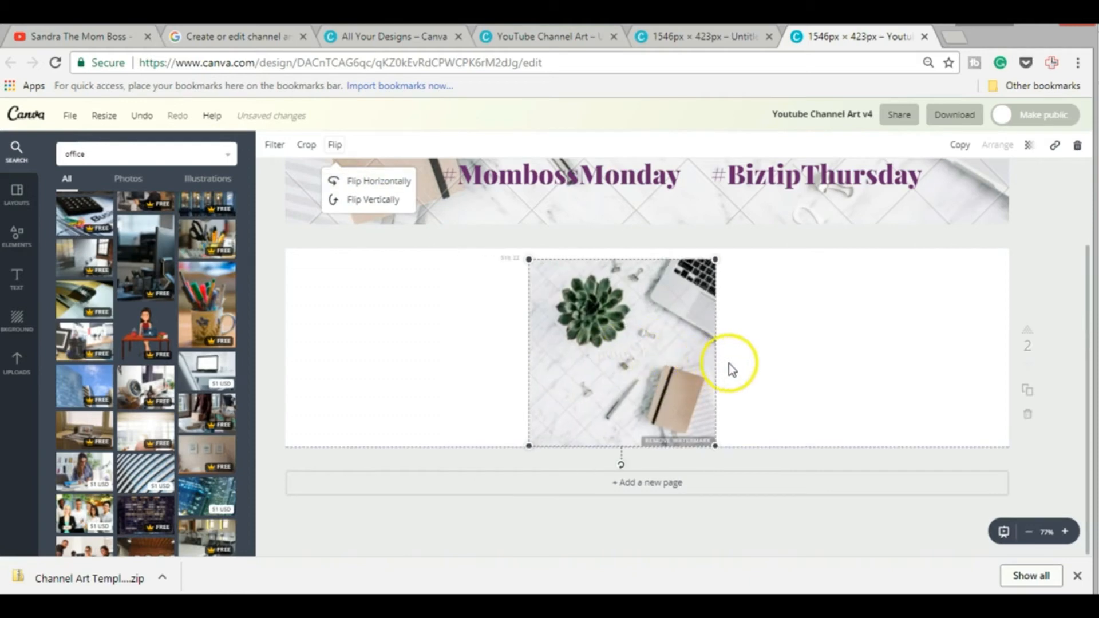
pyautogui.moveTo(621, 350); pyautogui.dragTo(897, 340)
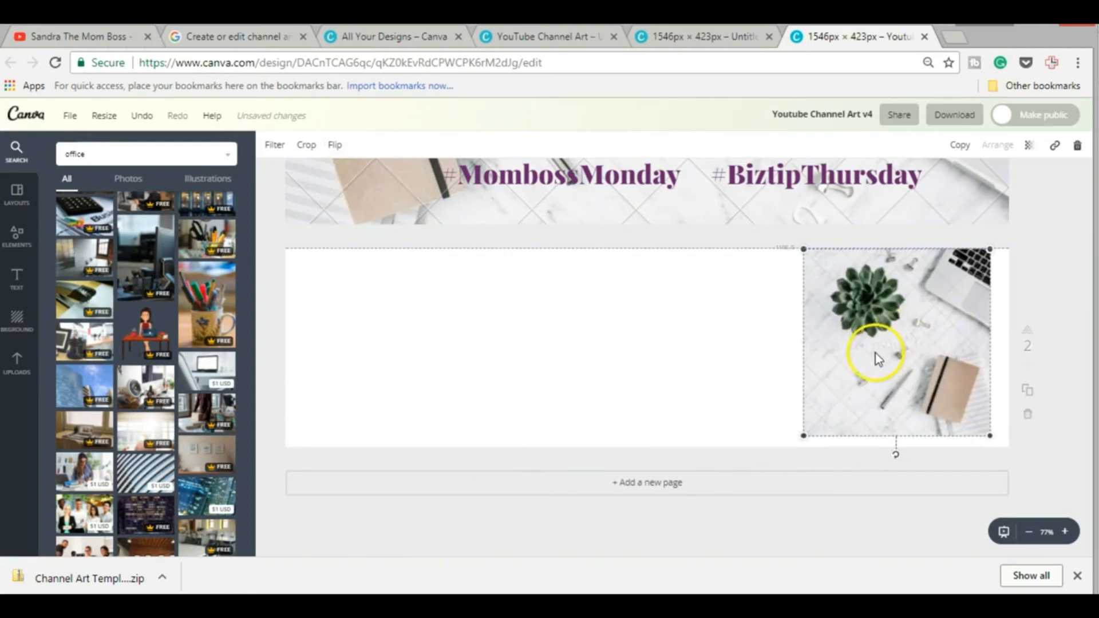
pyautogui.moveTo(802, 435); pyautogui.dragTo(775, 445)
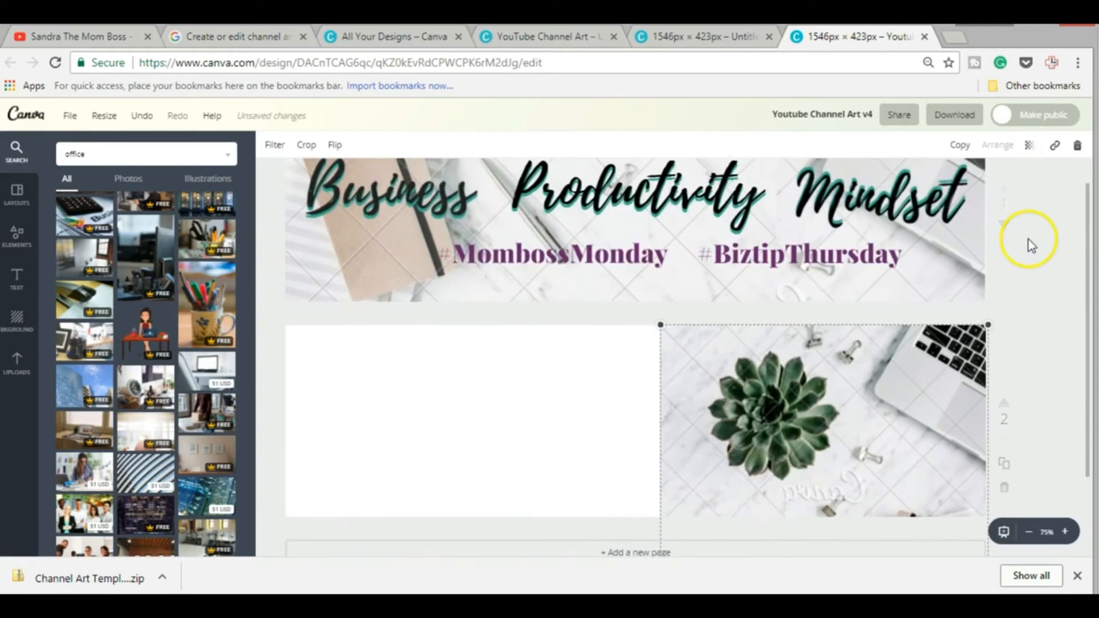
pyautogui.moveTo(877, 405)
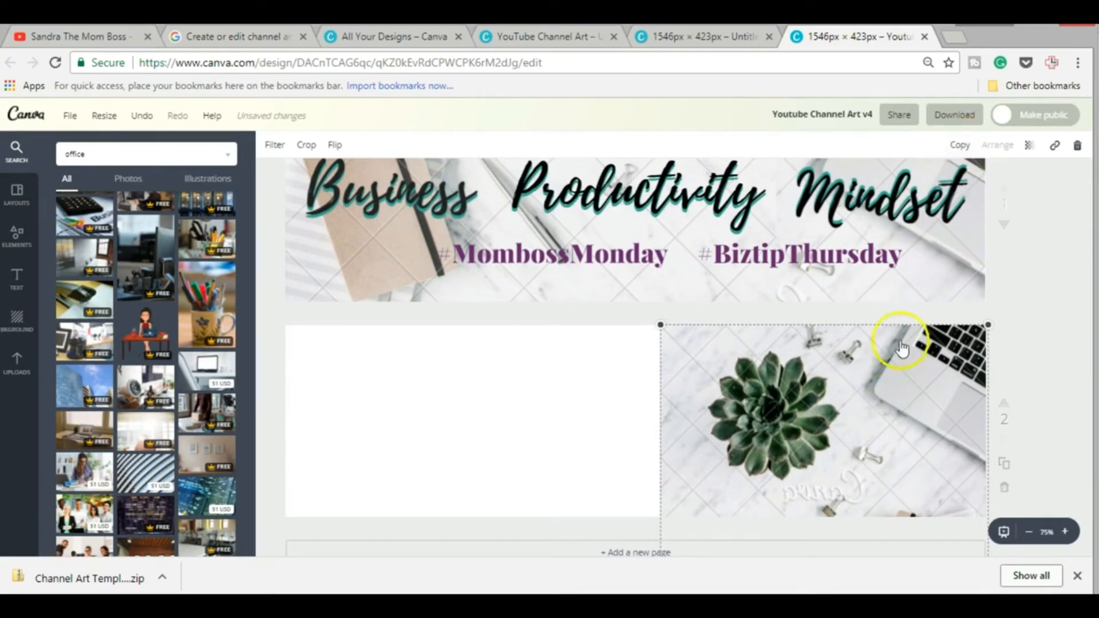
# Place a horizontally flipped copy of the photo over the left side of page 2
pyautogui.moveTo(904, 344); pyautogui.dragTo(821, 417)
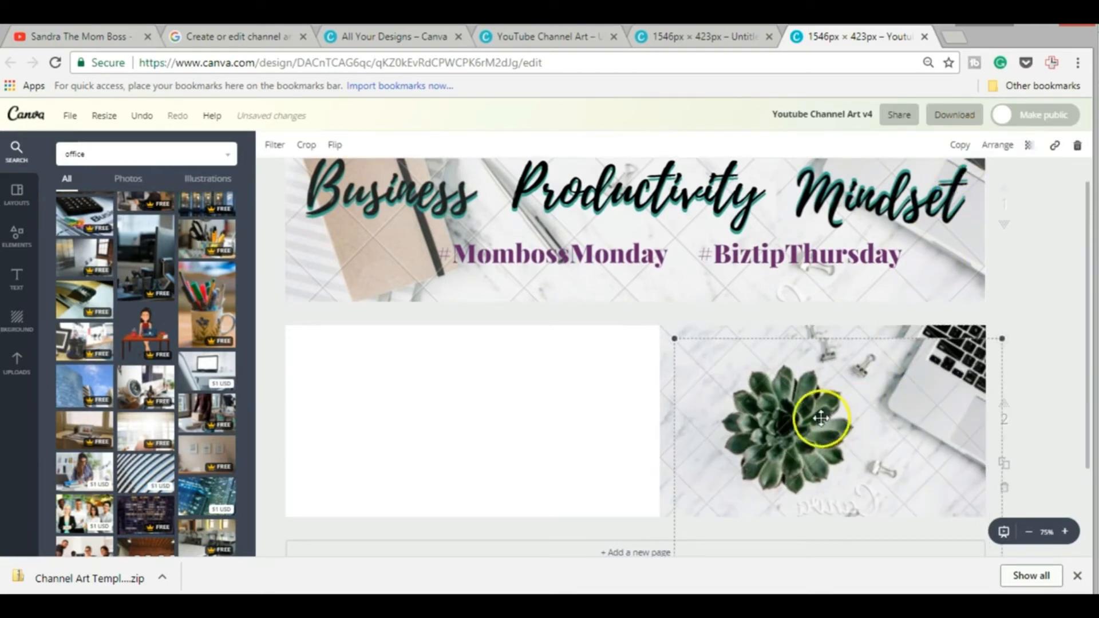
pyautogui.moveTo(820, 418); pyautogui.dragTo(502, 386)
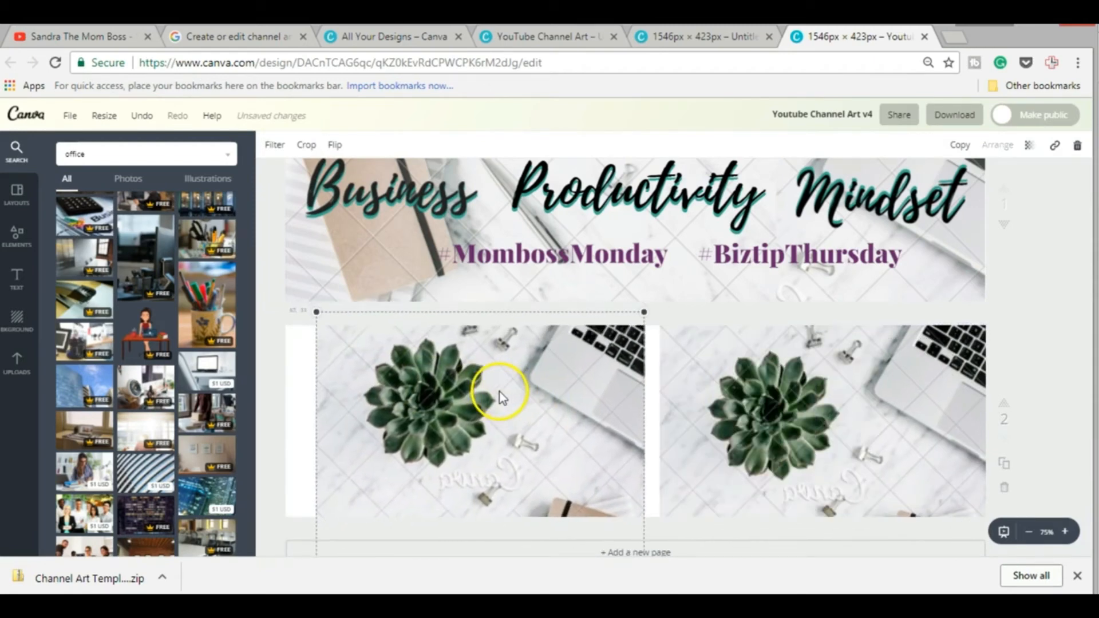
pyautogui.click(334, 144)
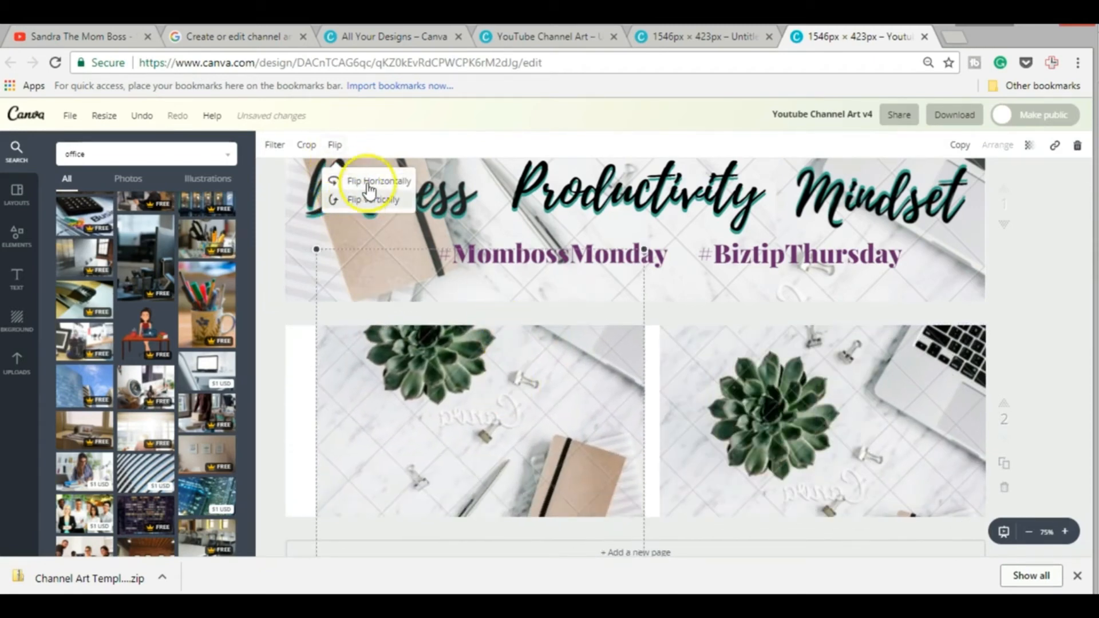
pyautogui.click(377, 181)
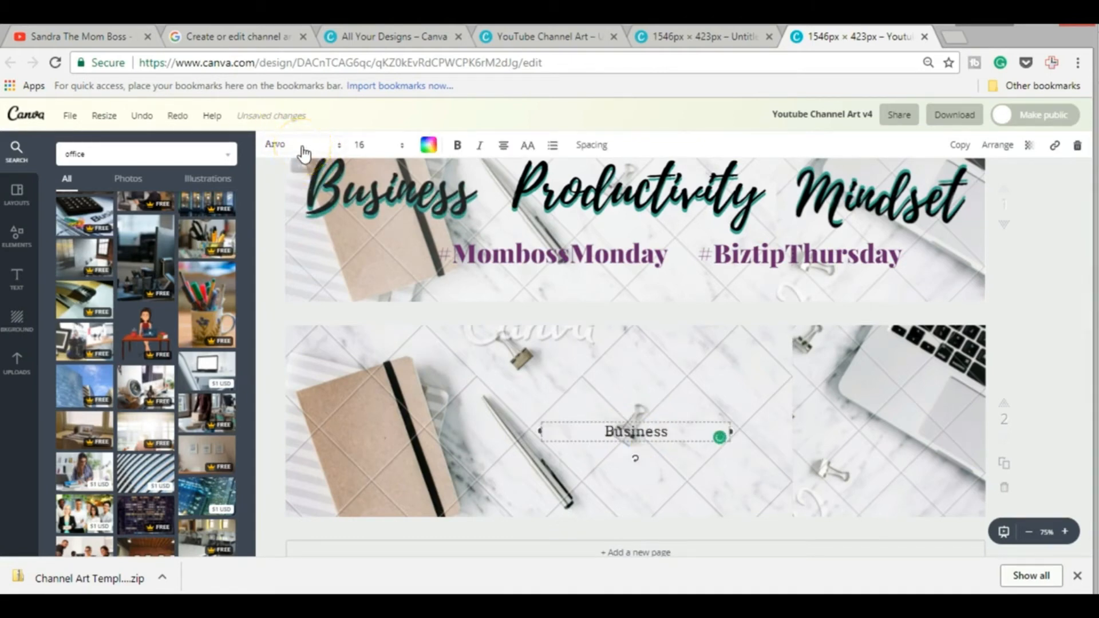
# Set the 'Business' text to Playlist Script at size 69 and move it onto the notebook
pyautogui.click(295, 144)
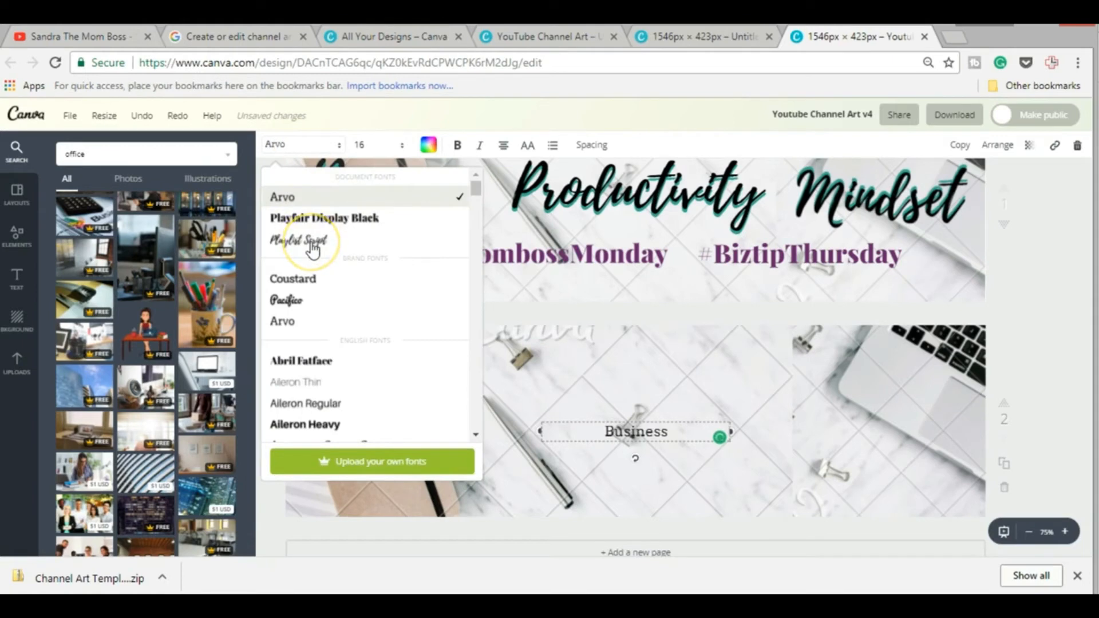
pyautogui.click(302, 240)
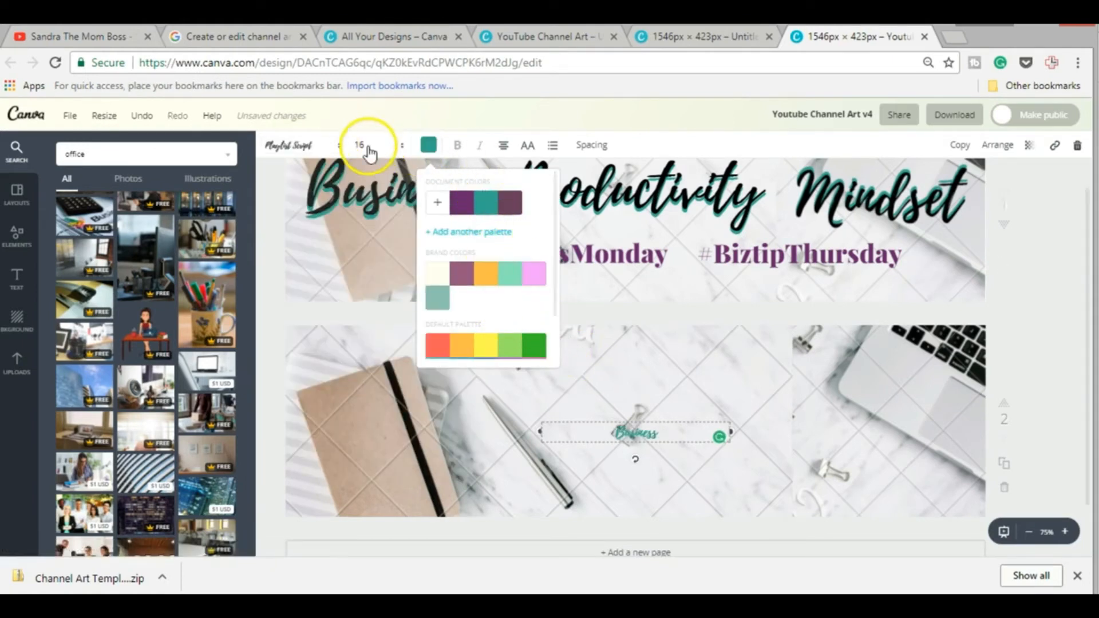
pyautogui.click(360, 145)
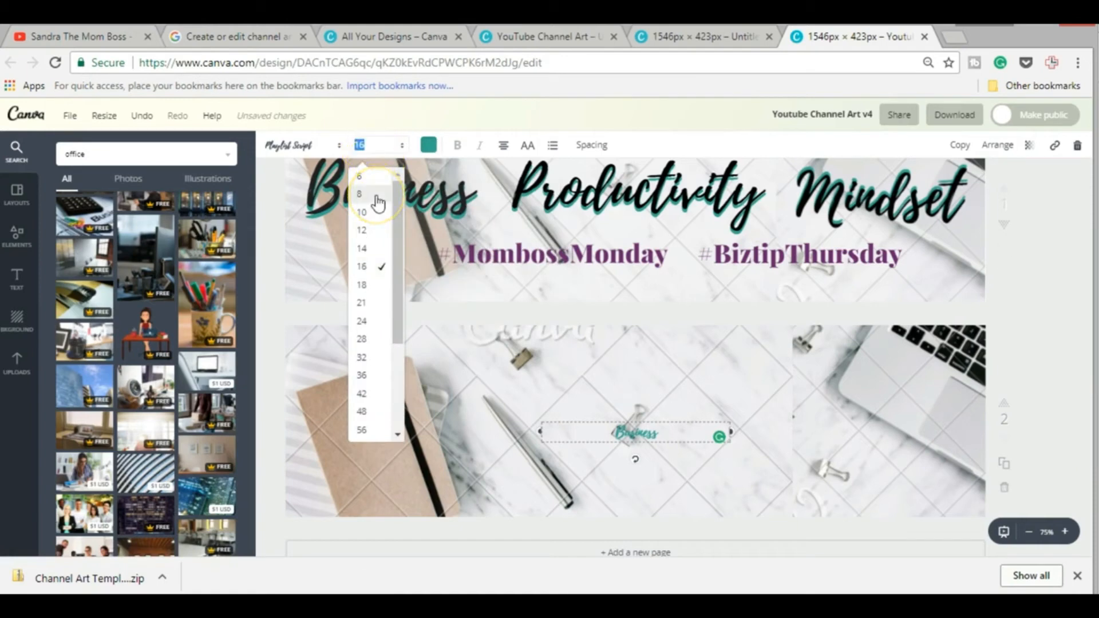
pyautogui.write('69')
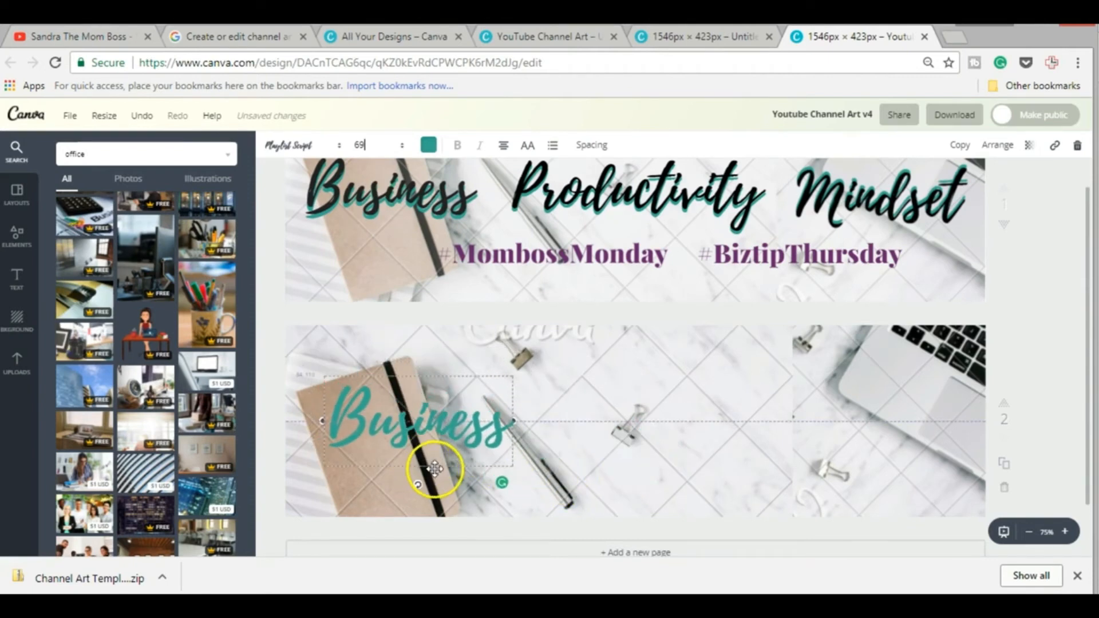
pyautogui.moveTo(435, 469); pyautogui.dragTo(333, 477)
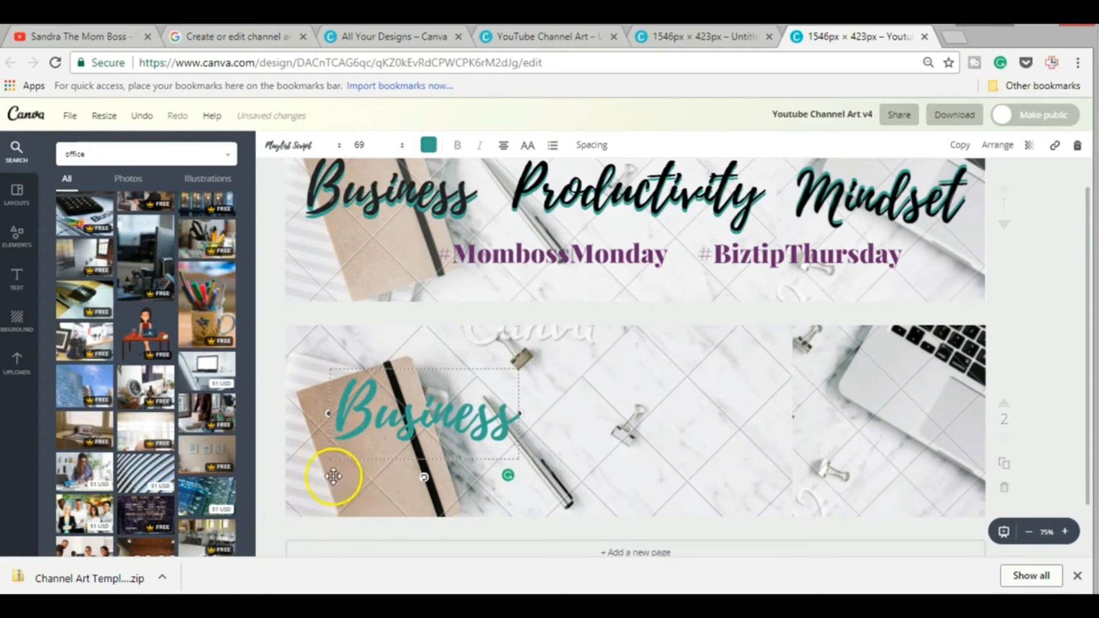
pyautogui.moveTo(363, 372)
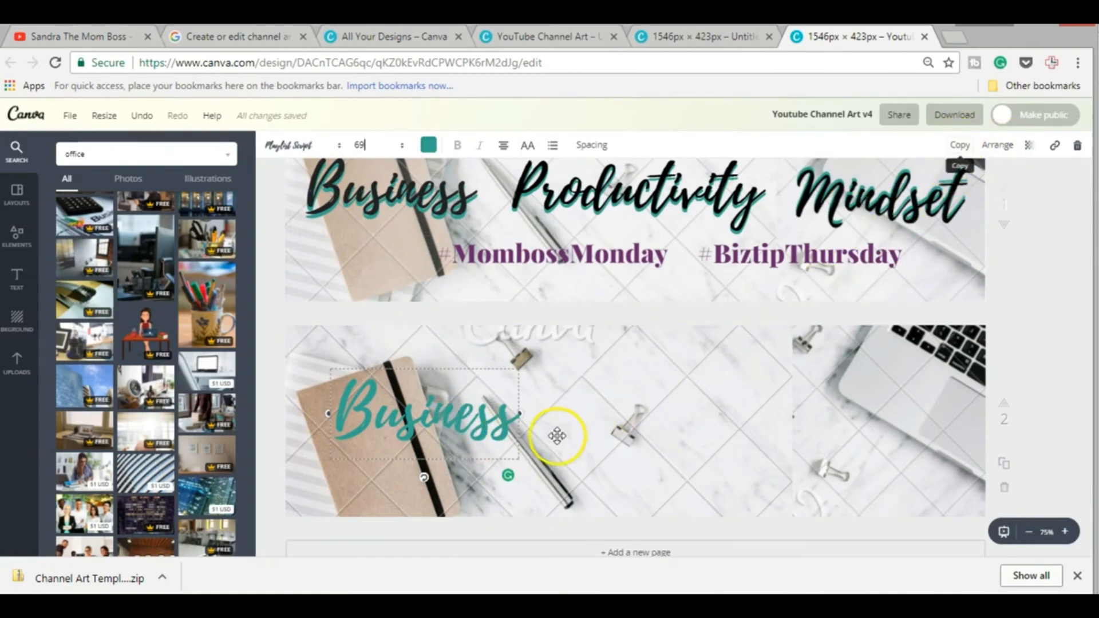
# Offset the duplicate 'Business' word and make it black as a shadow behind the teal
pyautogui.moveTo(557, 437); pyautogui.dragTo(490, 449)
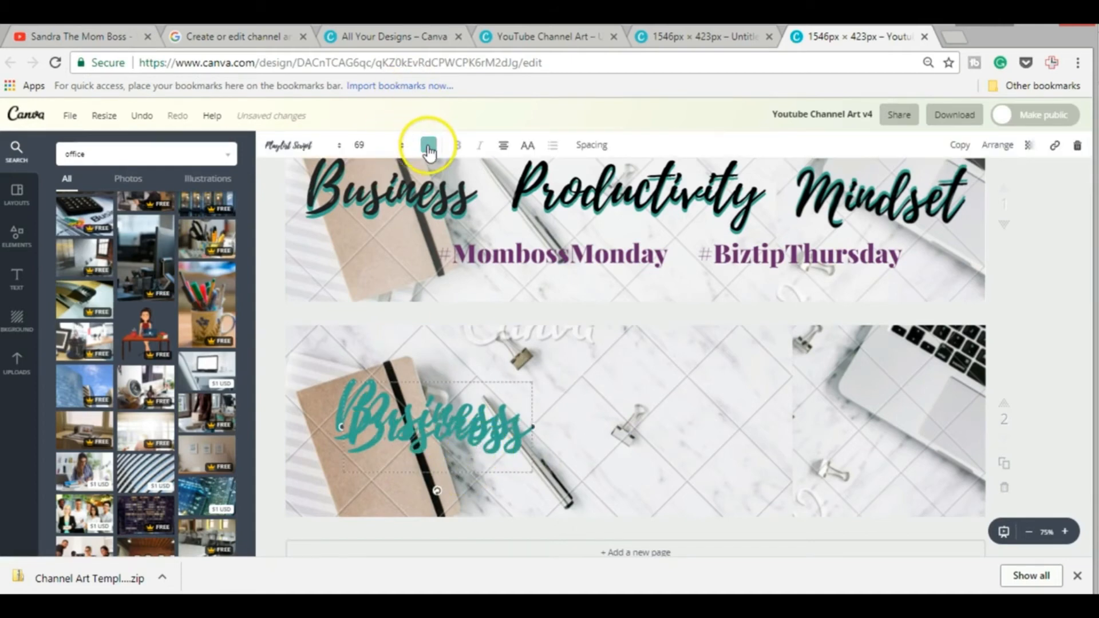
pyautogui.click(428, 145)
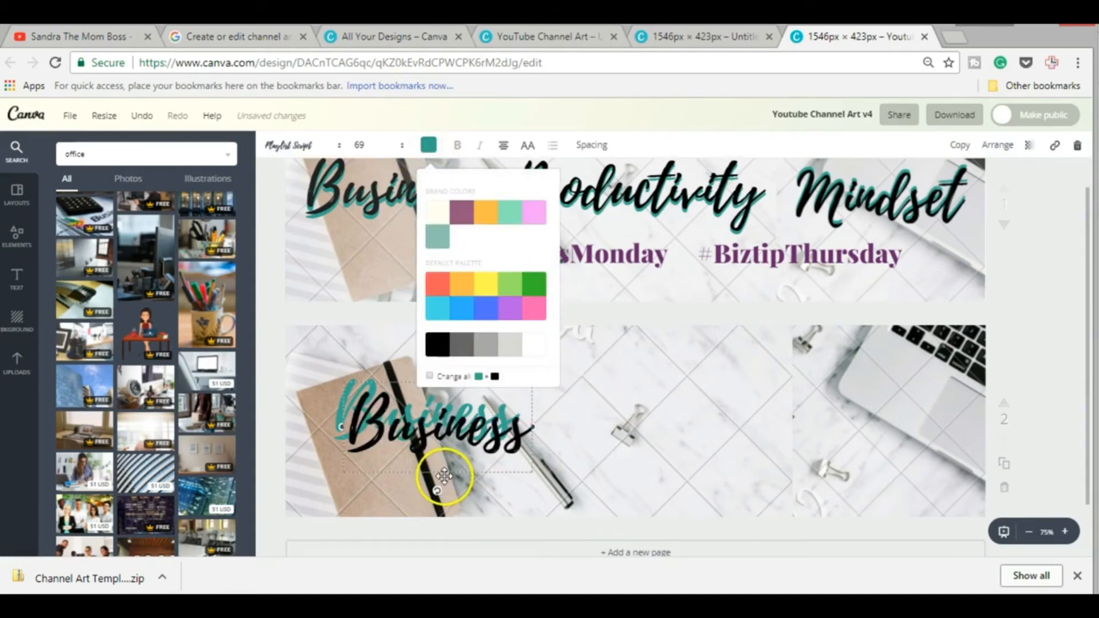
pyautogui.click(437, 344)
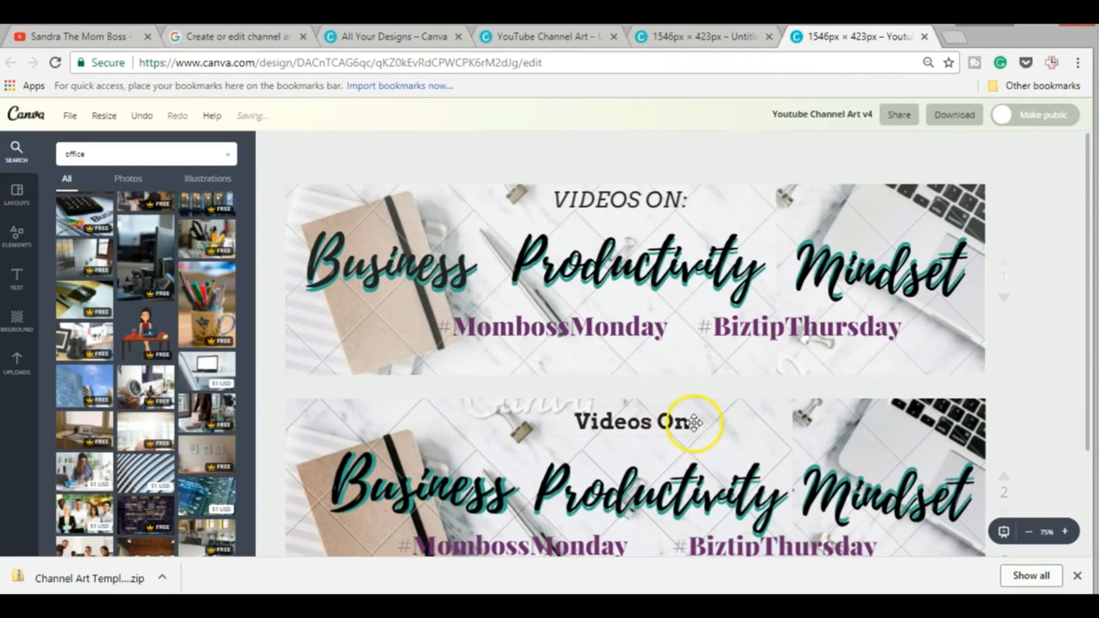
pyautogui.click(631, 422)
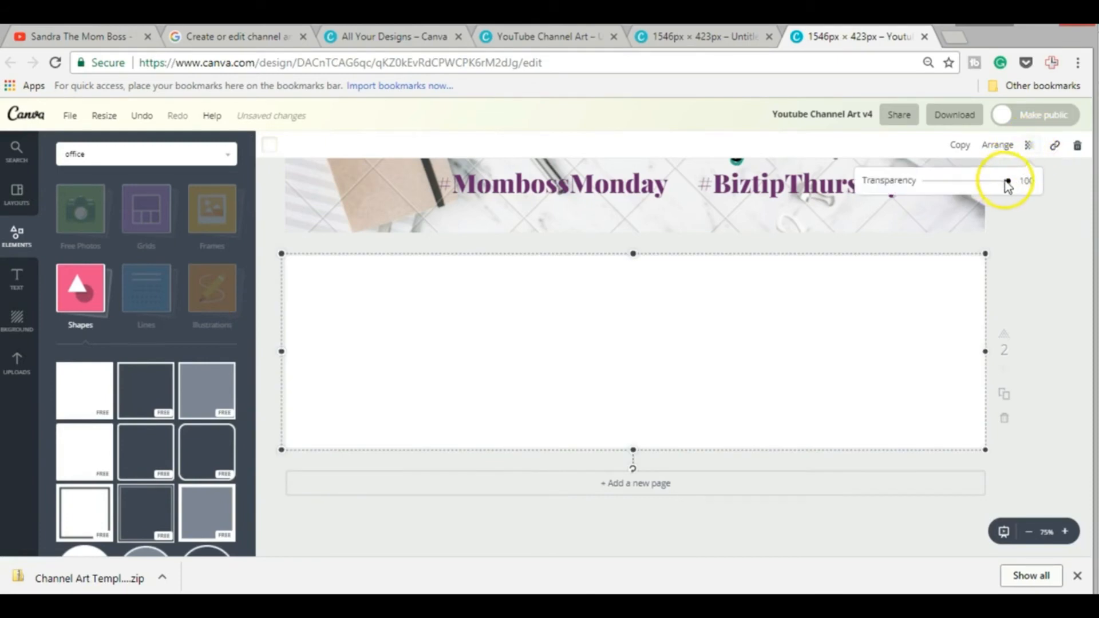
# Set the white rectangle's transparency to 31 and send it back behind the text
pyautogui.moveTo(1006, 181); pyautogui.dragTo(953, 180)
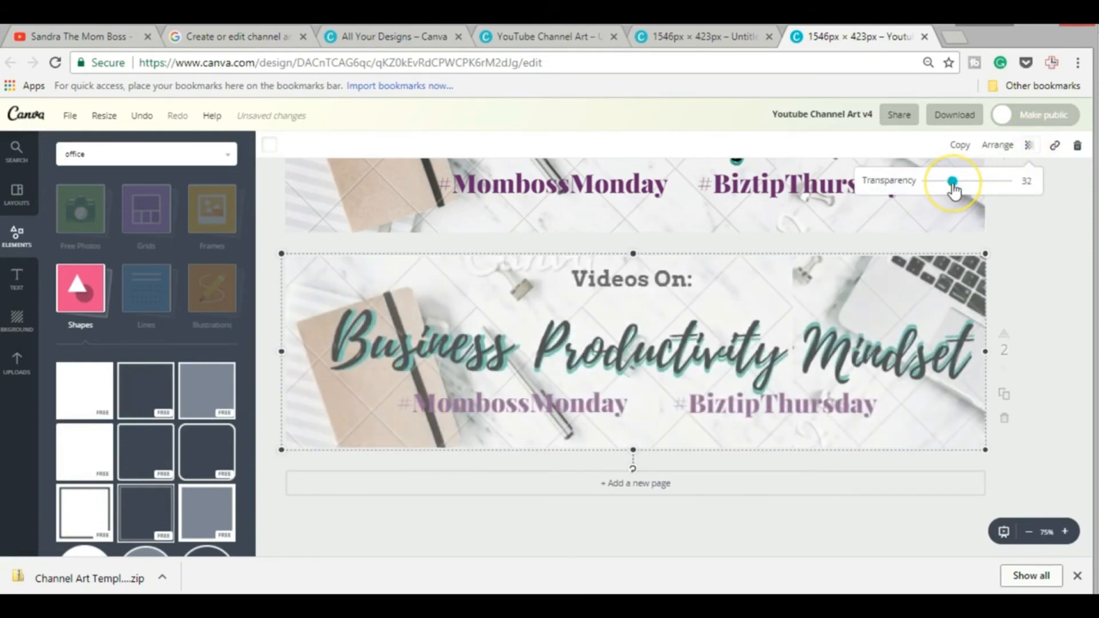
pyautogui.moveTo(954, 181); pyautogui.dragTo(951, 181)
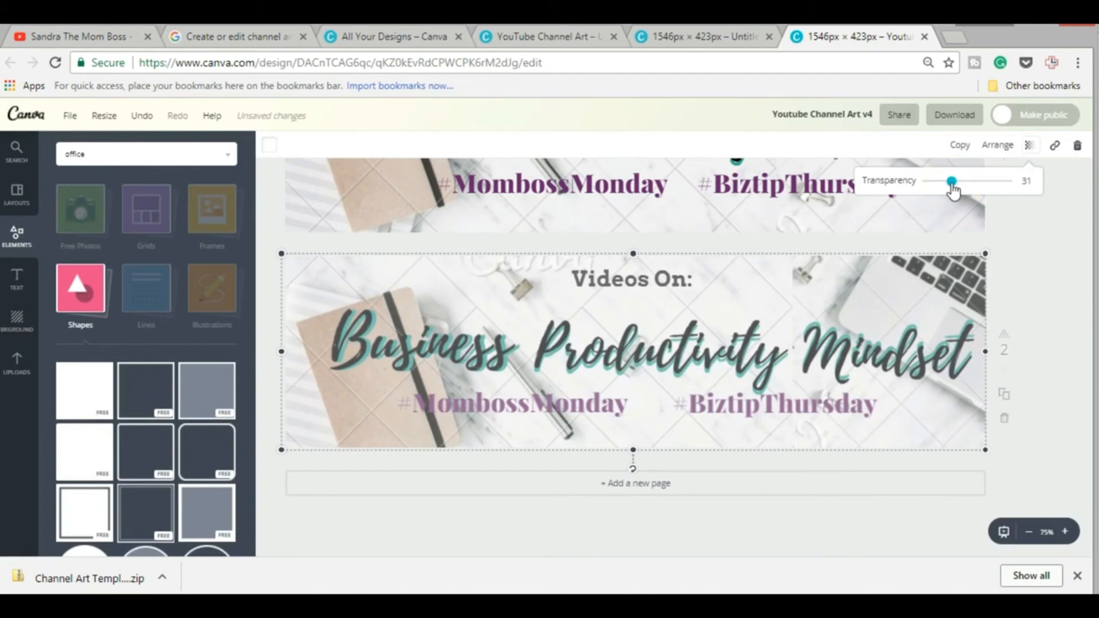
pyautogui.click(996, 145)
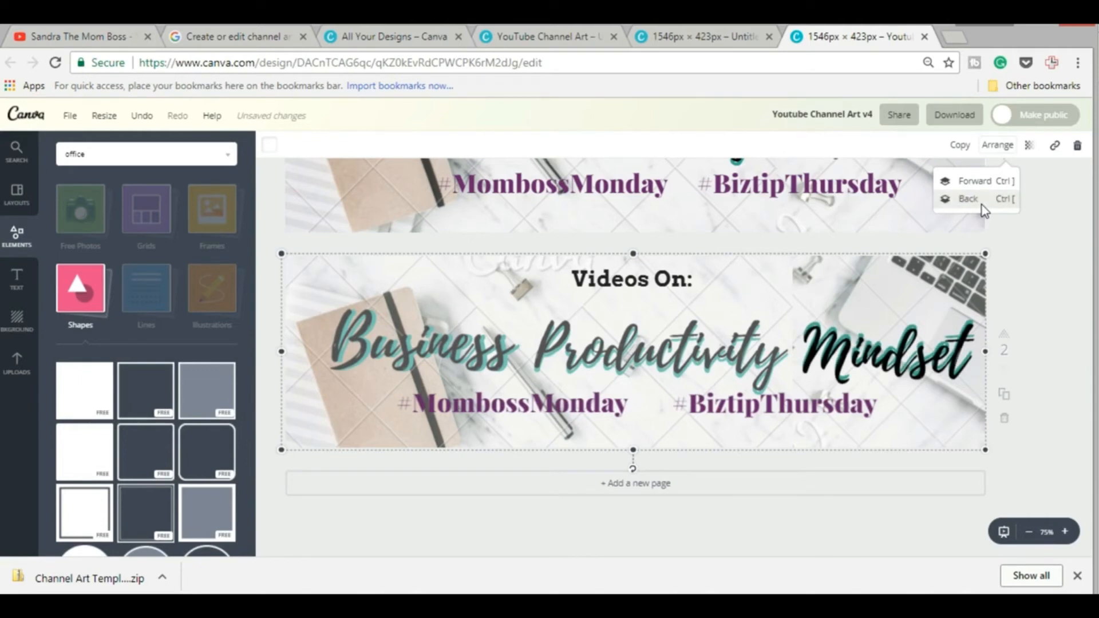
pyautogui.click(968, 199)
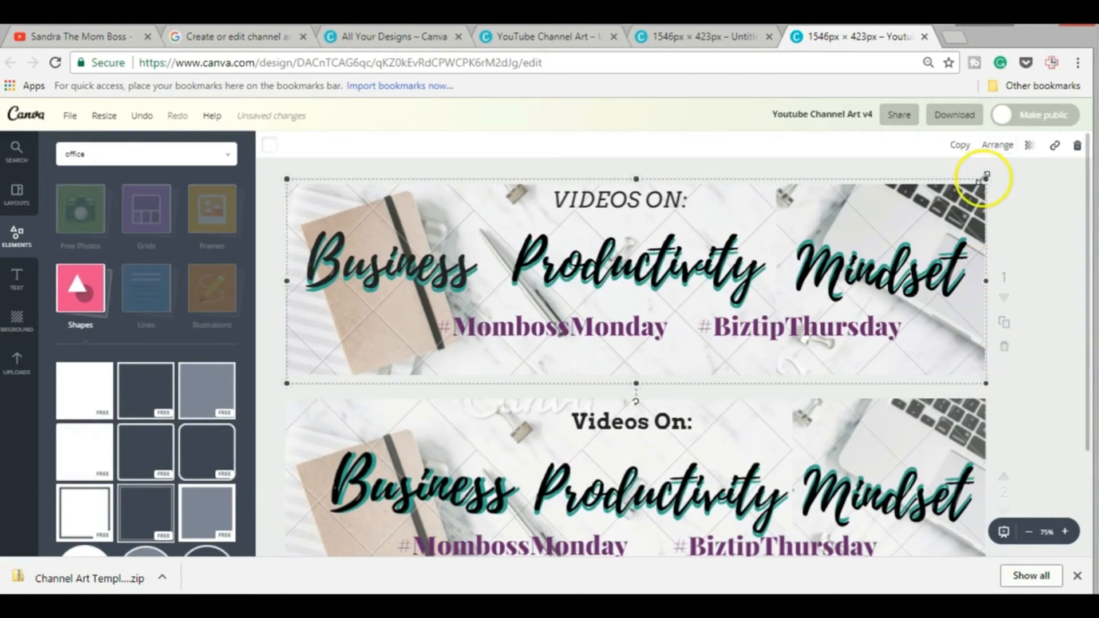
pyautogui.scroll(-3)
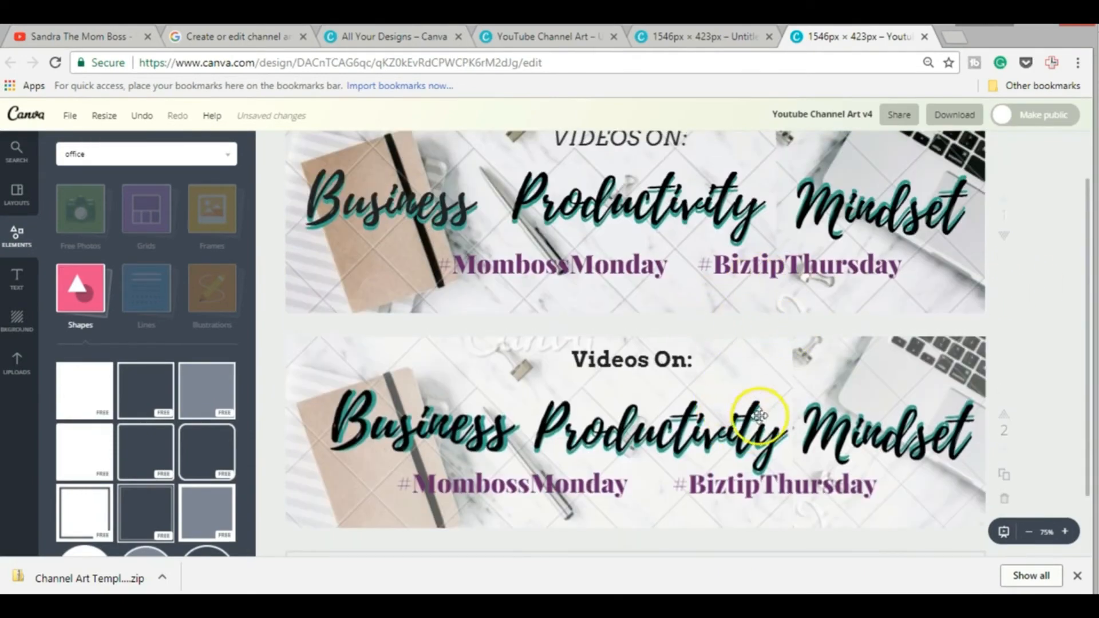
pyautogui.moveTo(819, 350)
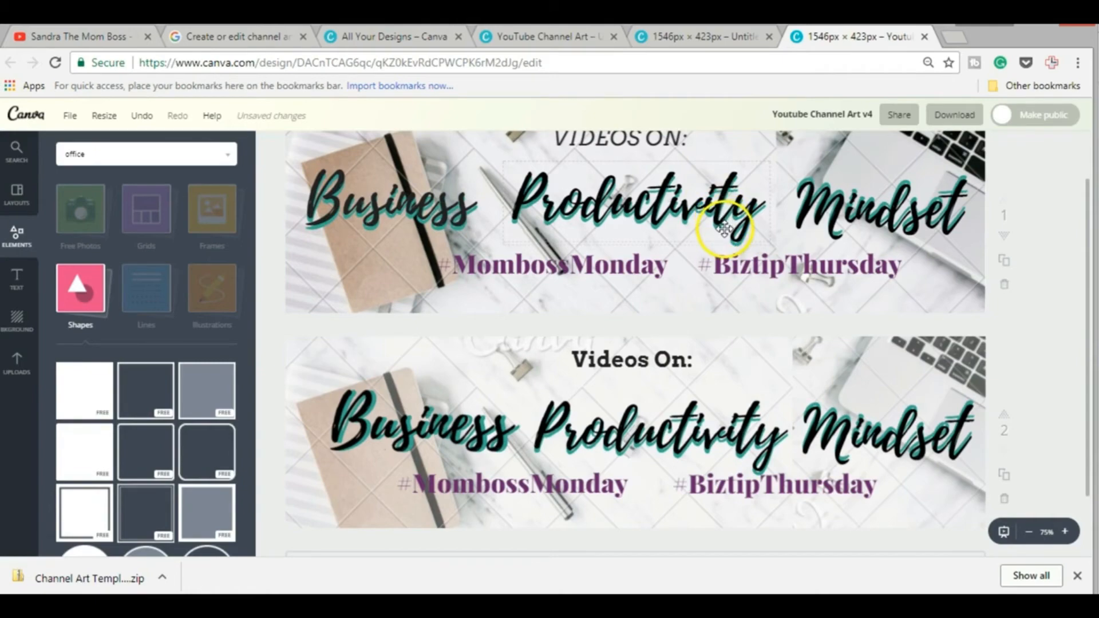
pyautogui.scroll(-3)
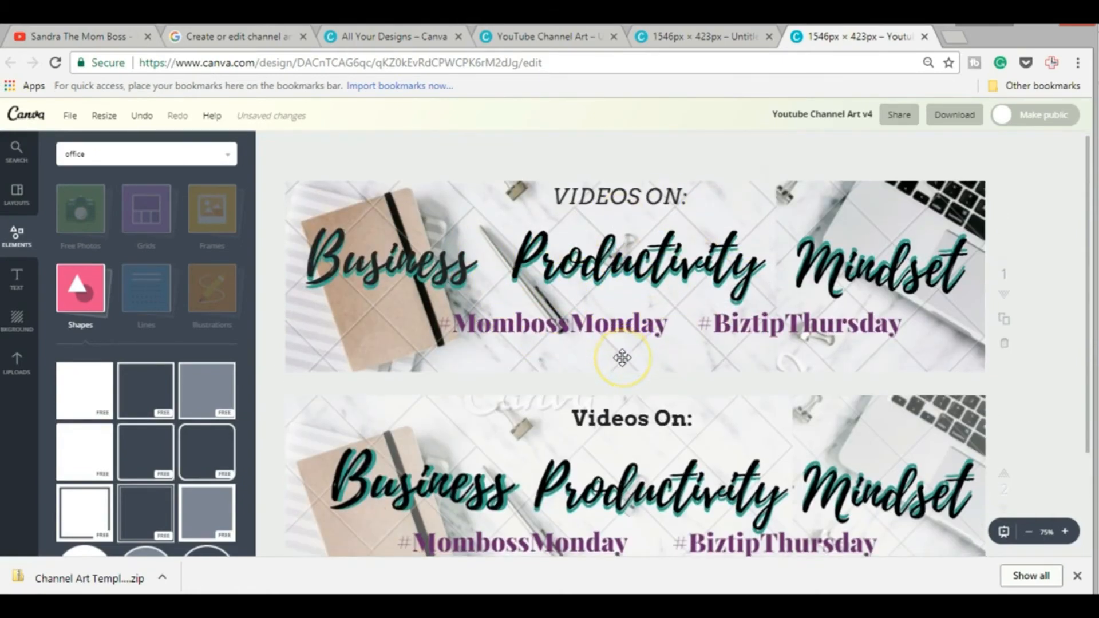
pyautogui.scroll(-3)
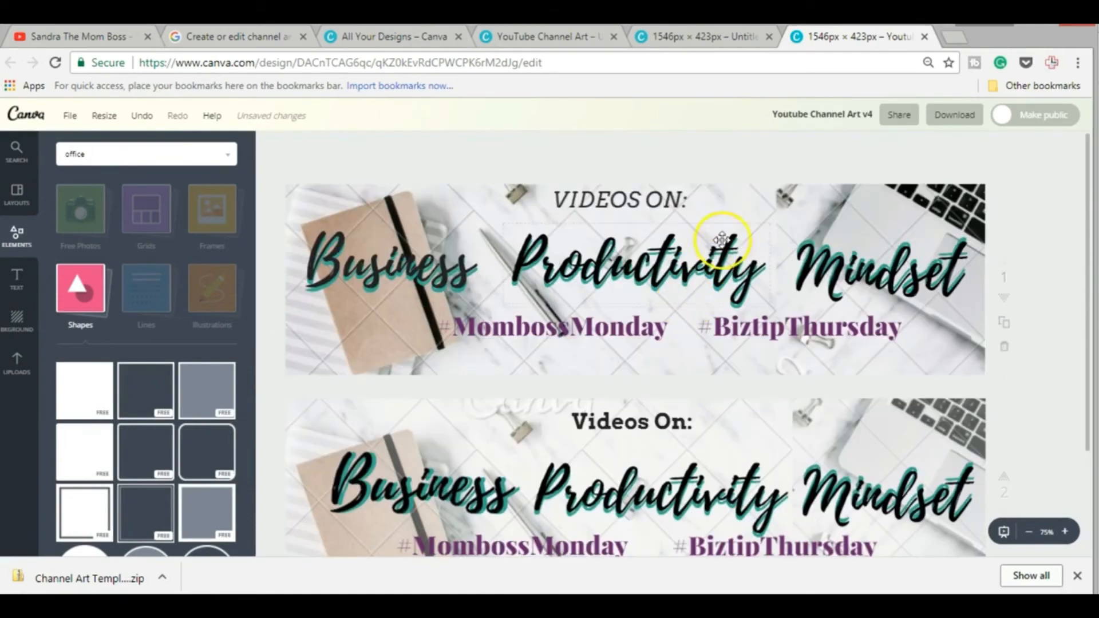
pyautogui.click(821, 114)
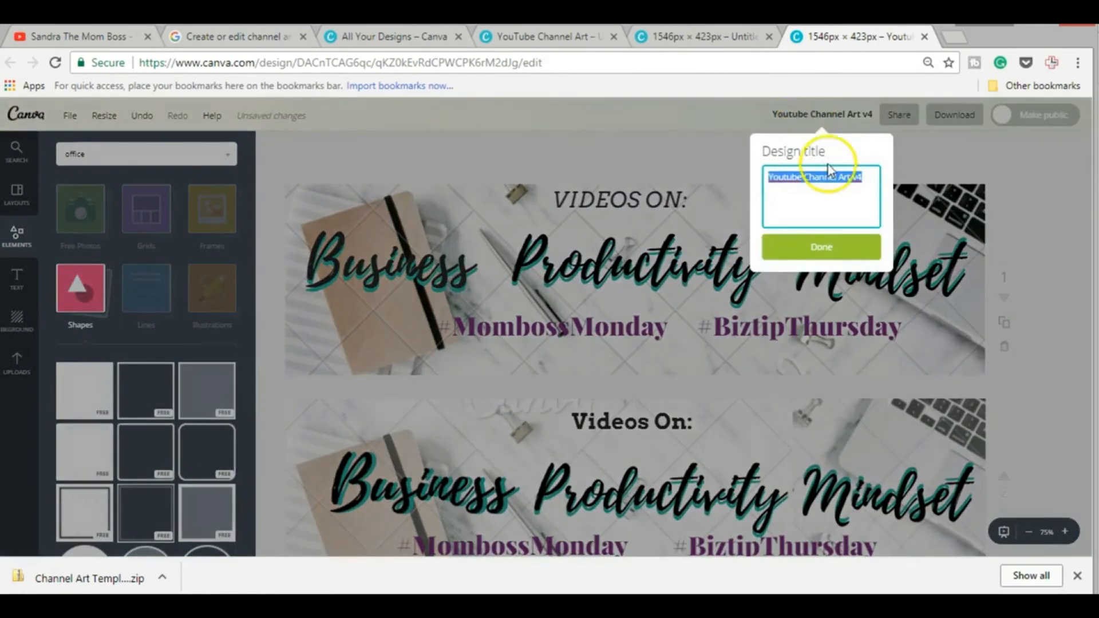
pyautogui.moveTo(995, 148)
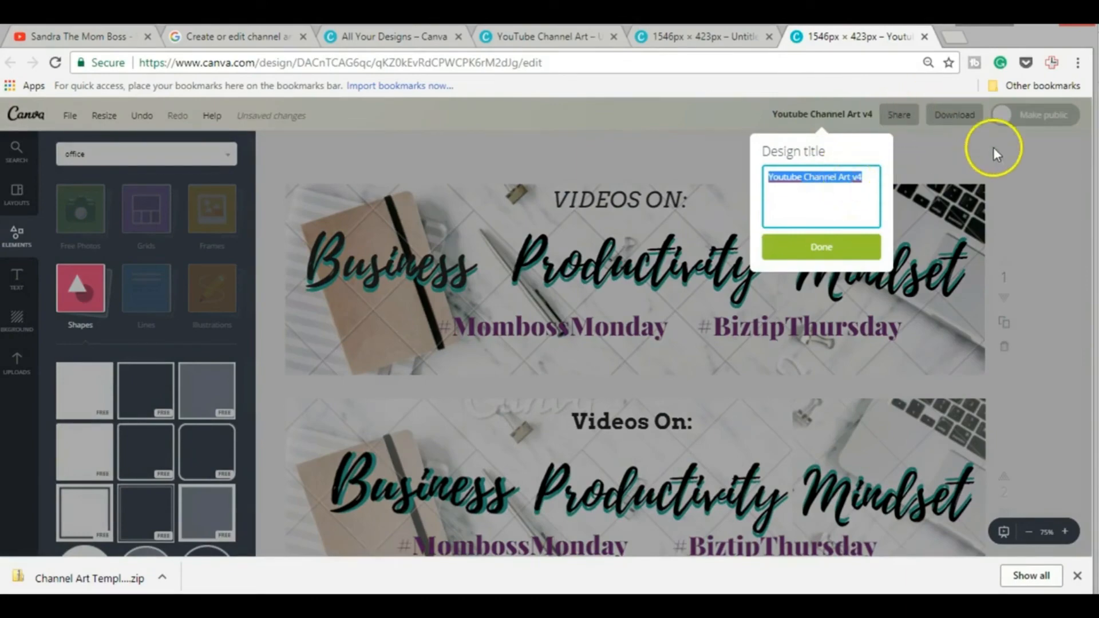
pyautogui.click(820, 247)
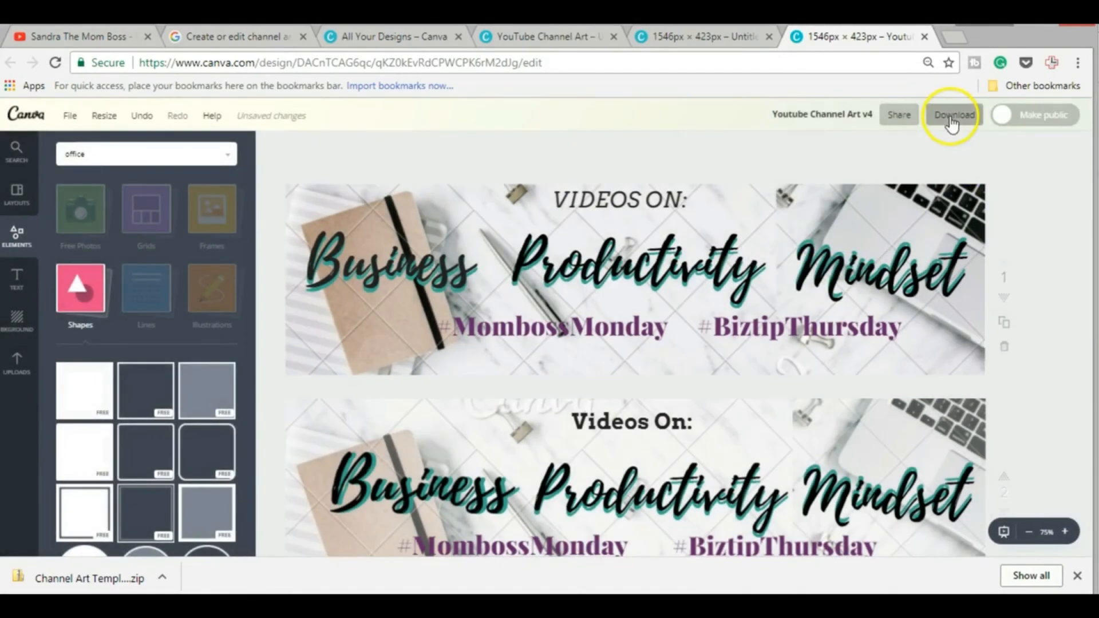
# Download the selected pages and dismiss the $1 premium-element purchase prompt
pyautogui.click(953, 115)
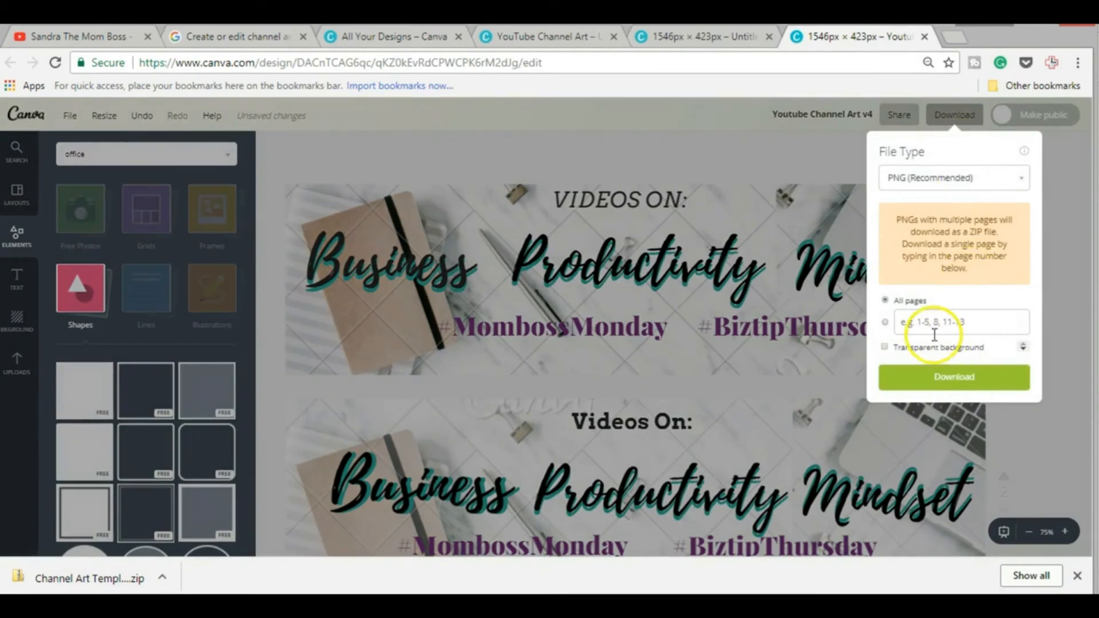
pyautogui.click(961, 322)
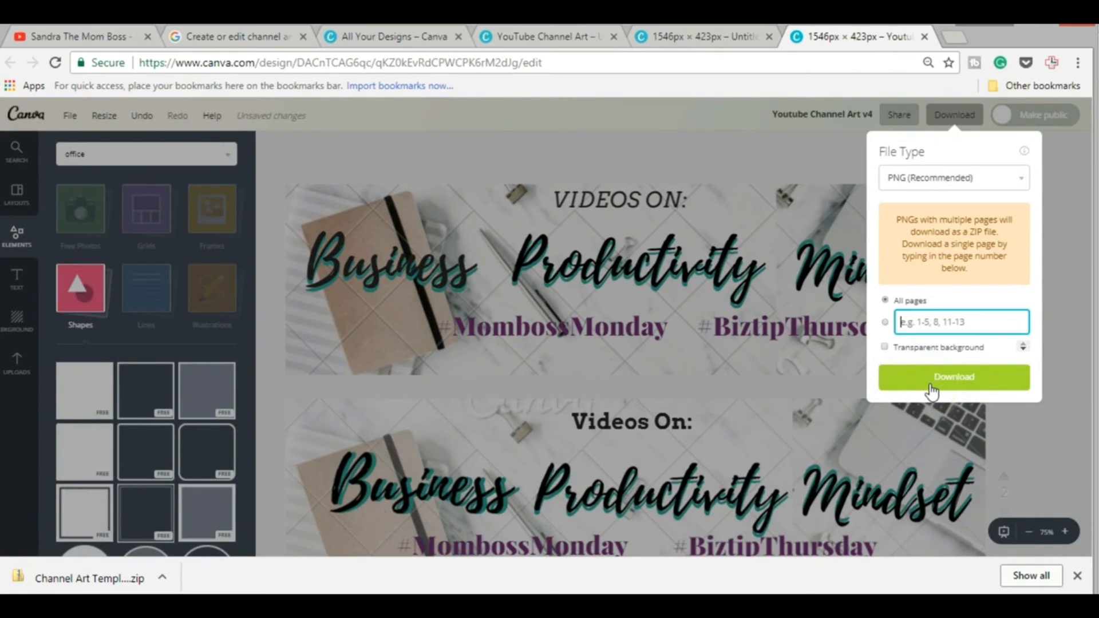
pyautogui.click(952, 377)
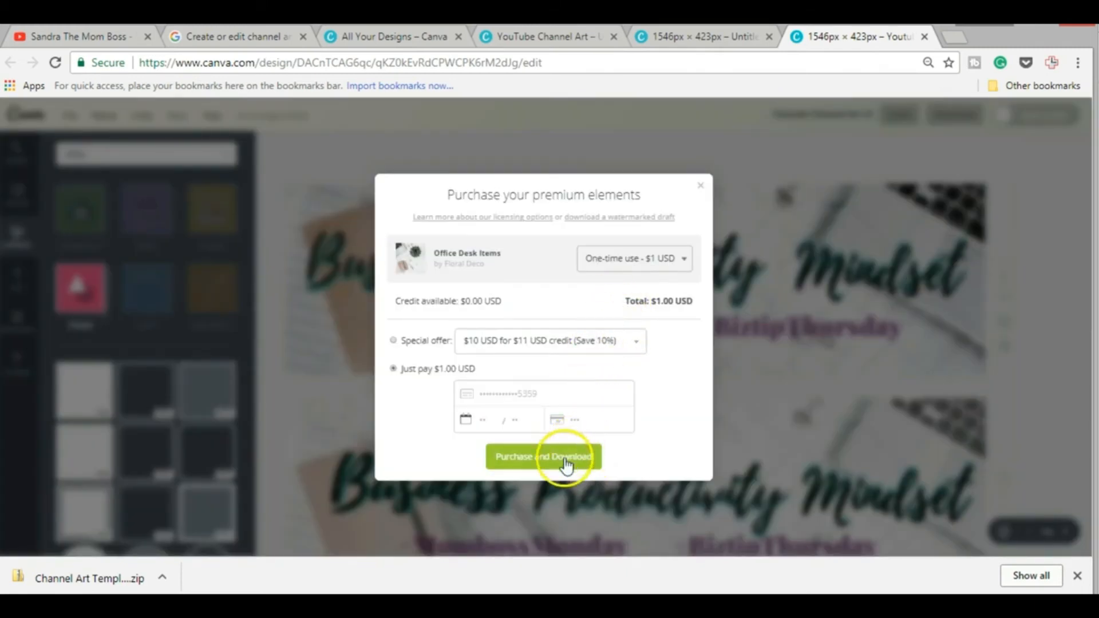
pyautogui.moveTo(703, 188)
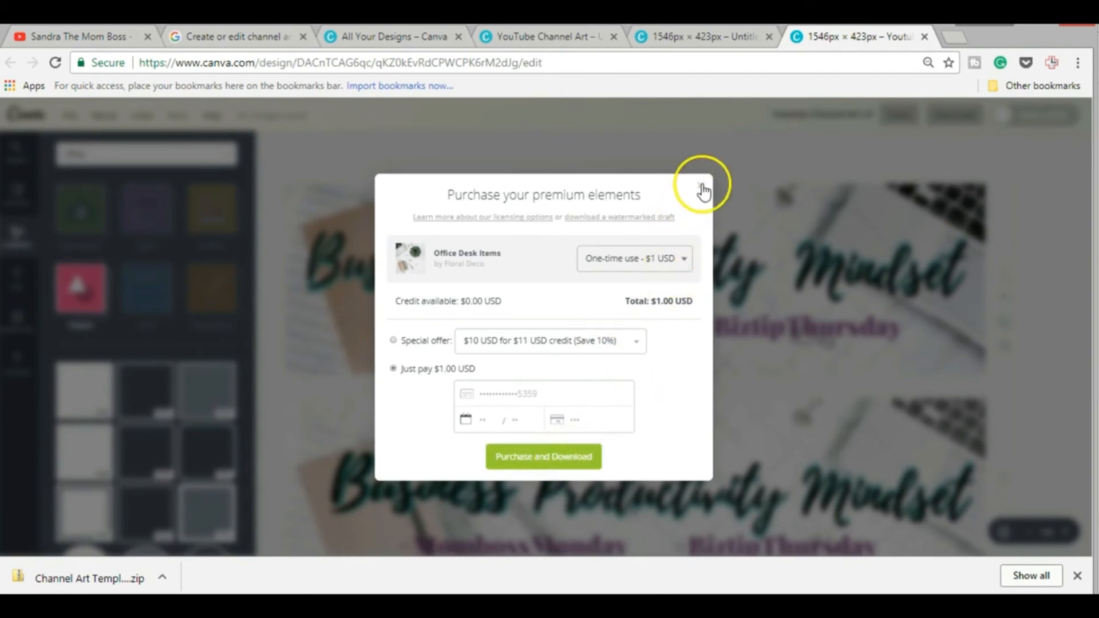
pyautogui.click(704, 190)
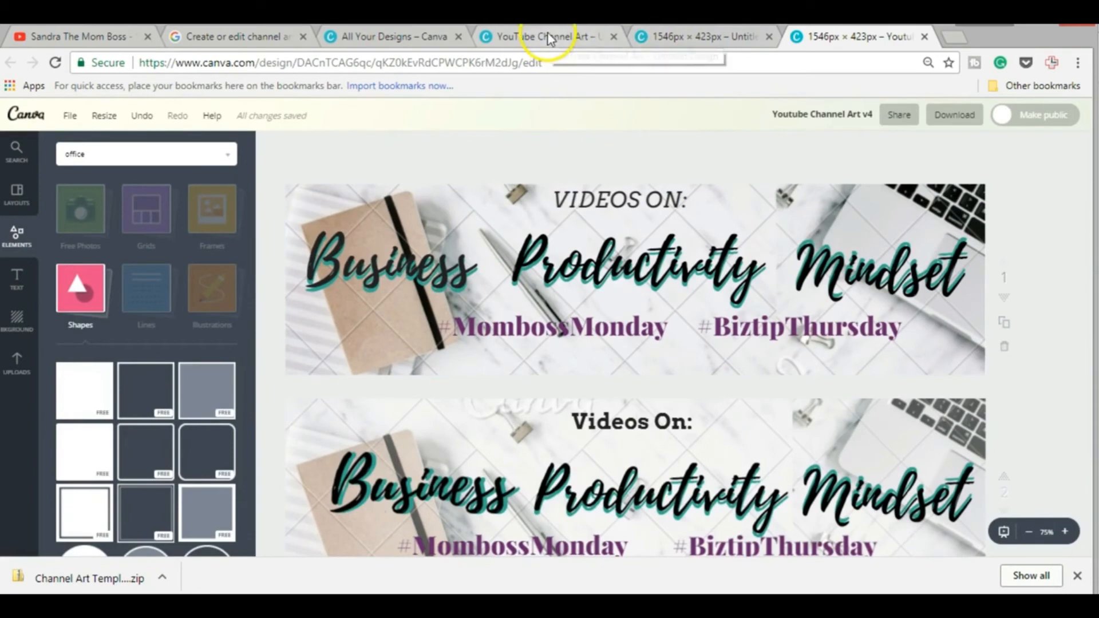
# Drop the banner image into the Untitled YouTube Channel Art design and size it to the safe area
pyautogui.click(546, 36)
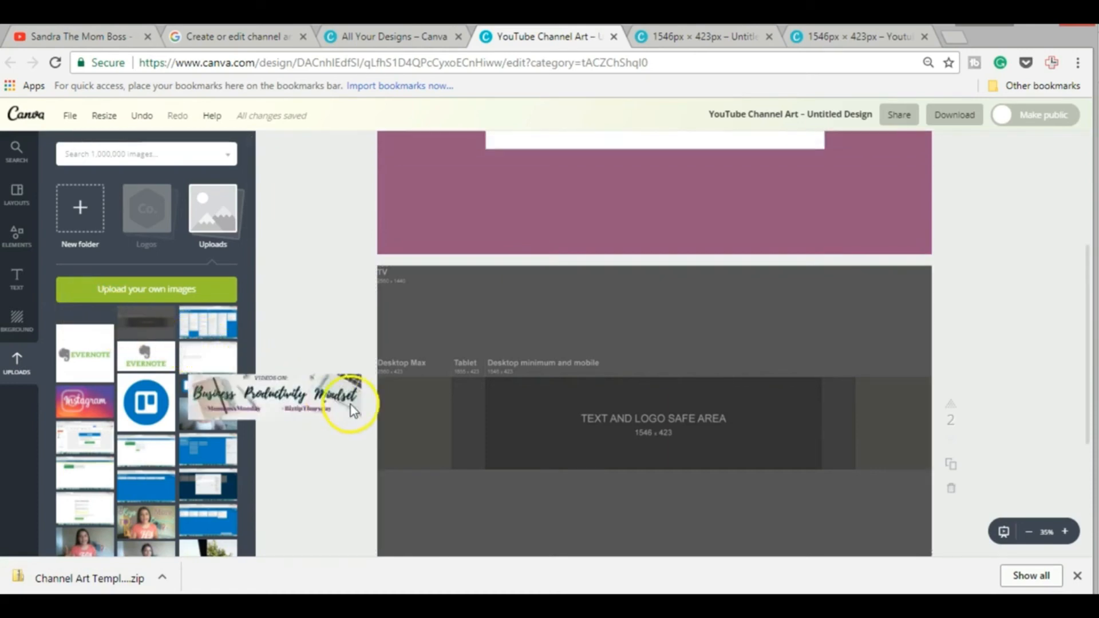
pyautogui.moveTo(280, 399); pyautogui.dragTo(620, 421)
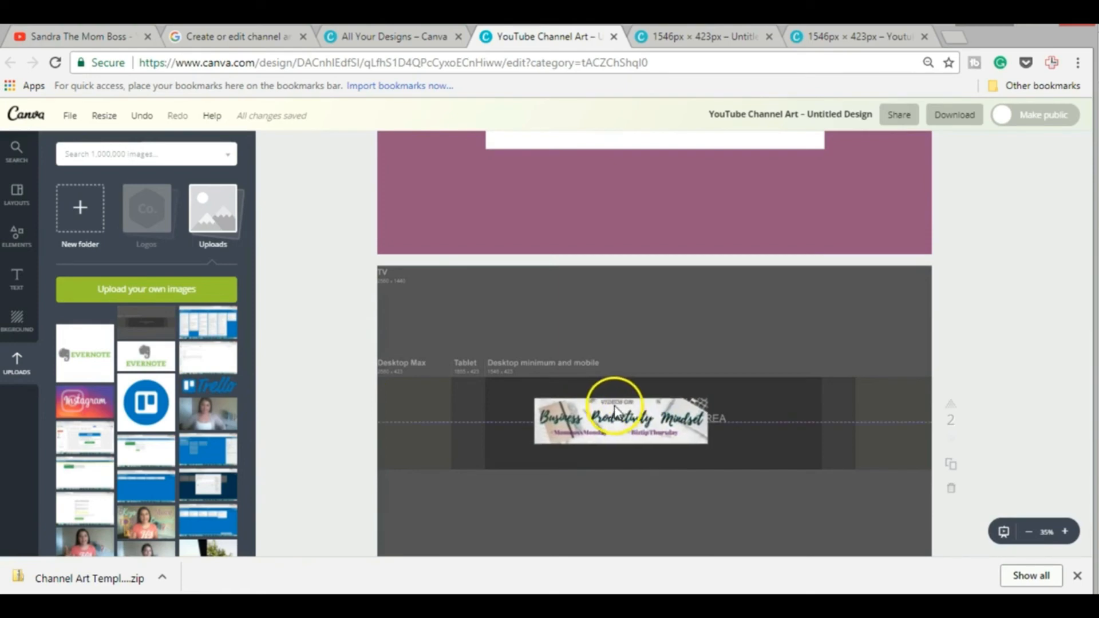
pyautogui.click(620, 417)
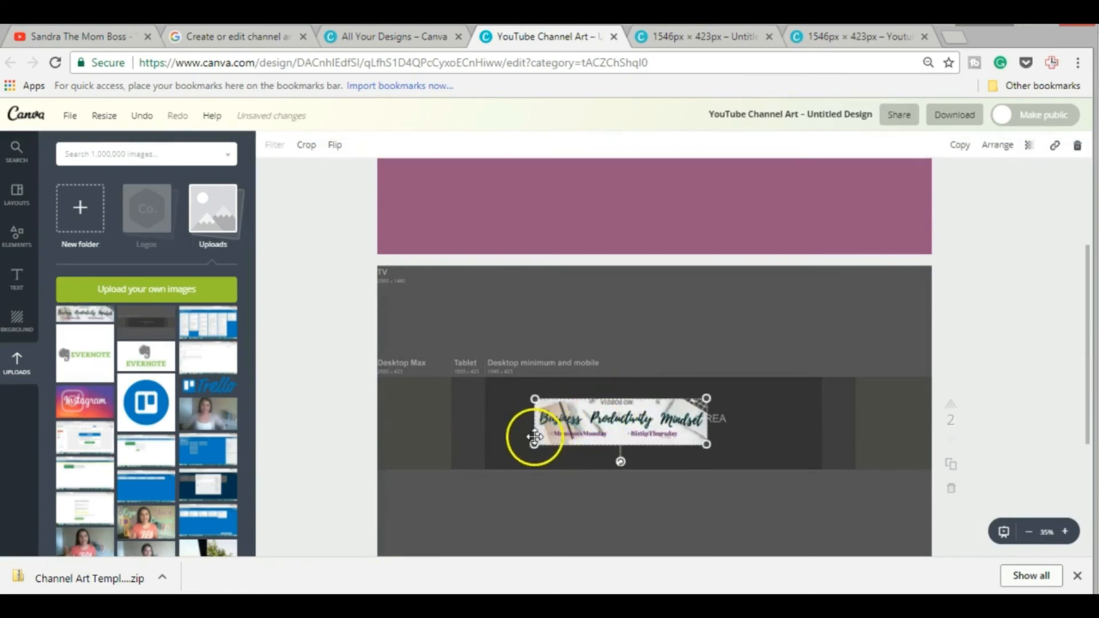
pyautogui.moveTo(617, 421); pyautogui.dragTo(589, 438)
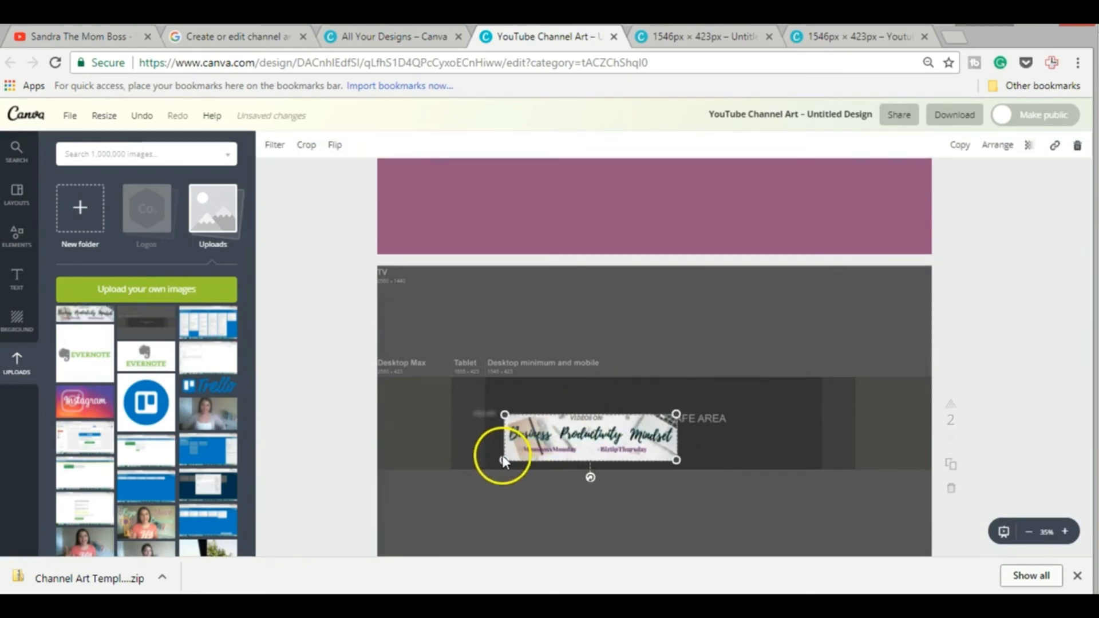
pyautogui.moveTo(505, 460); pyautogui.dragTo(485, 466)
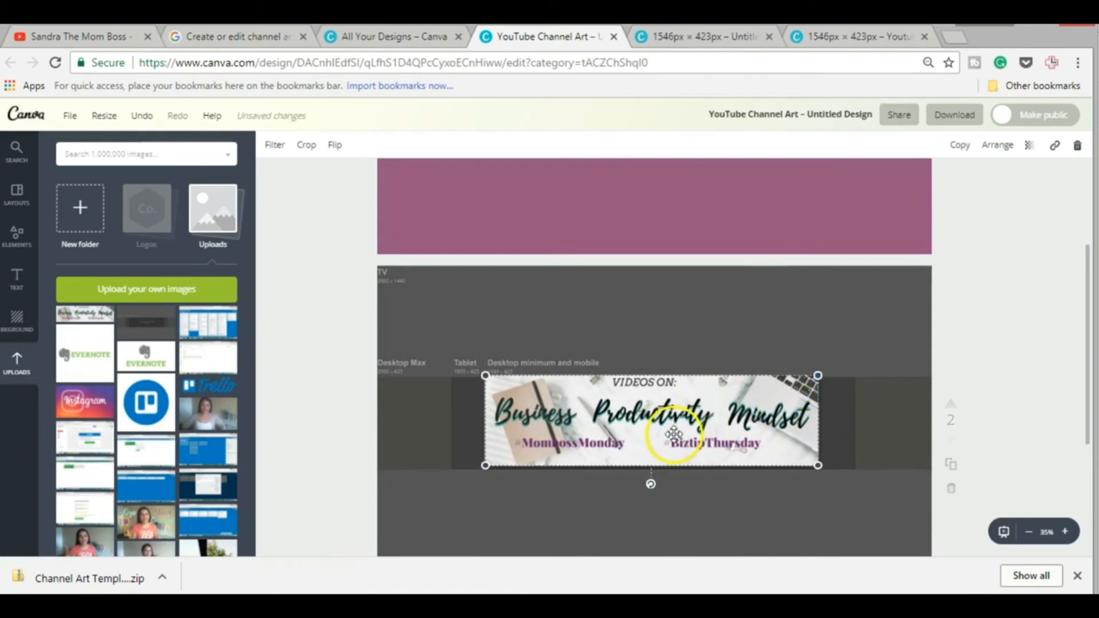
pyautogui.moveTo(673, 421); pyautogui.dragTo(675, 433)
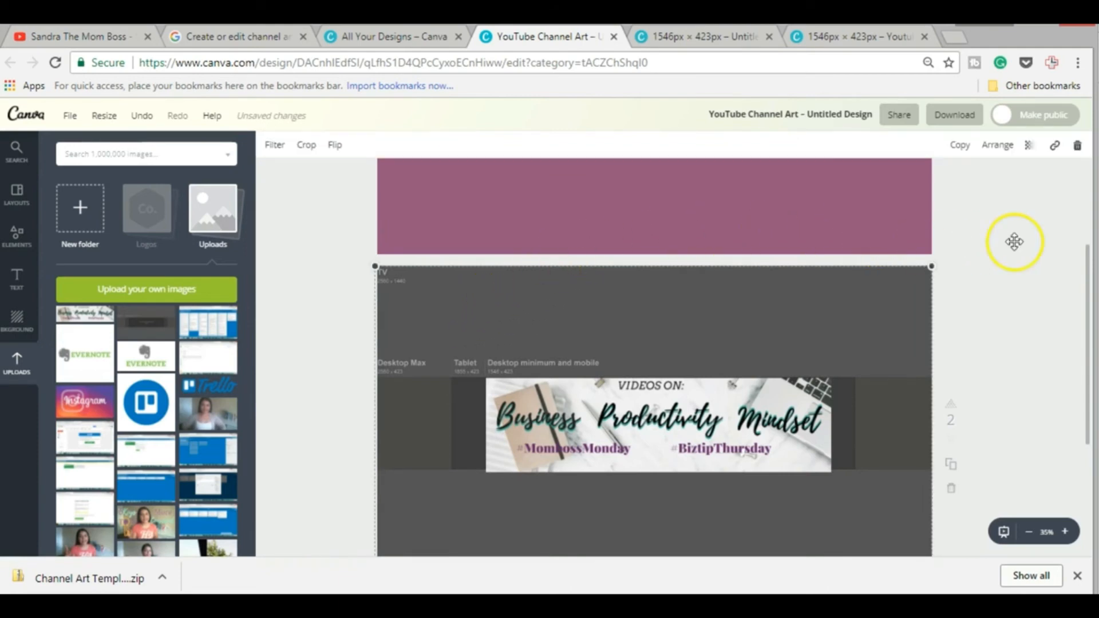
pyautogui.moveTo(805, 482)
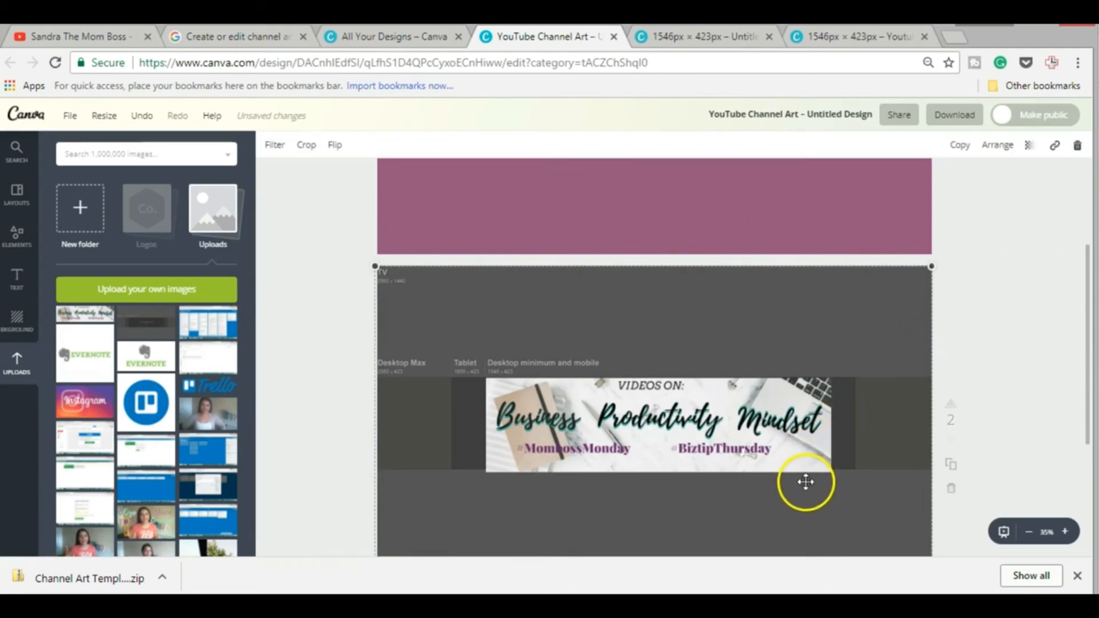
pyautogui.moveTo(1065, 233)
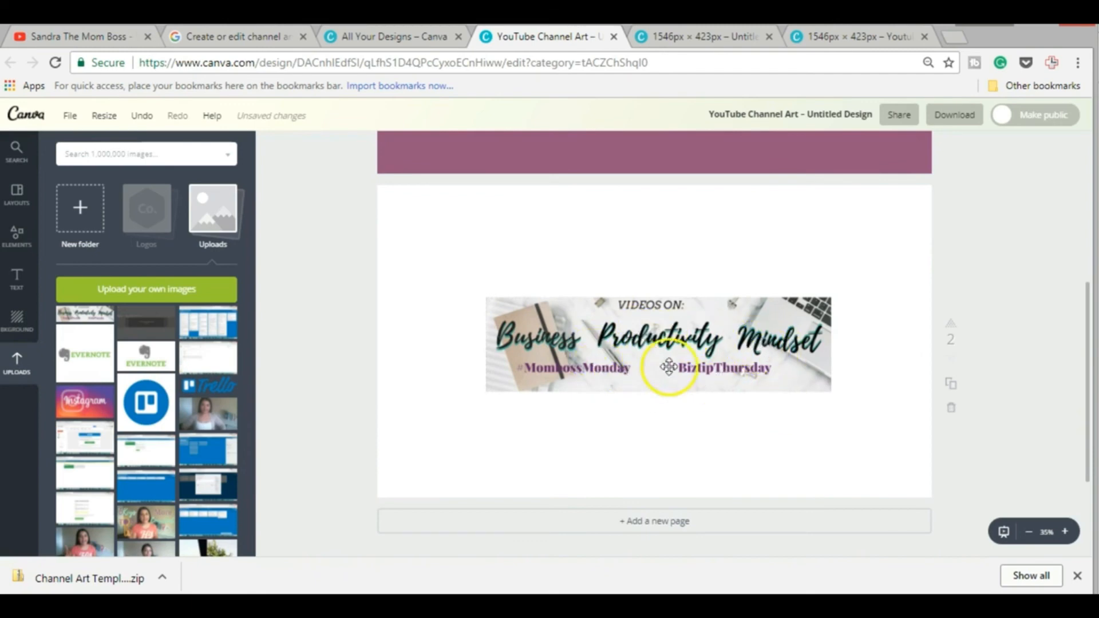
pyautogui.moveTo(736, 356)
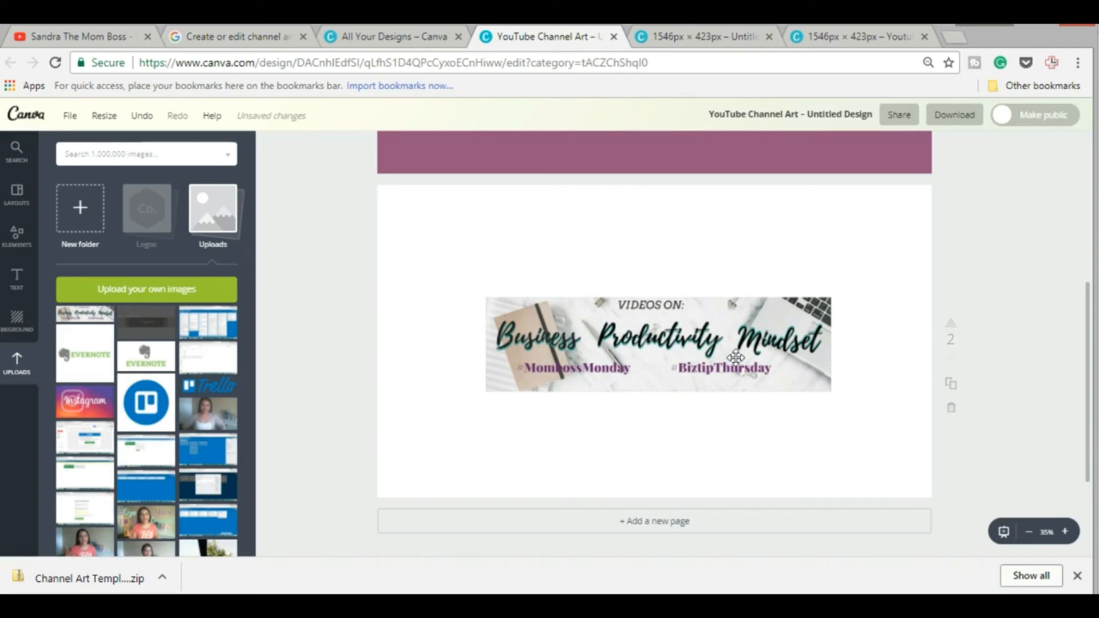
pyautogui.moveTo(432, 244)
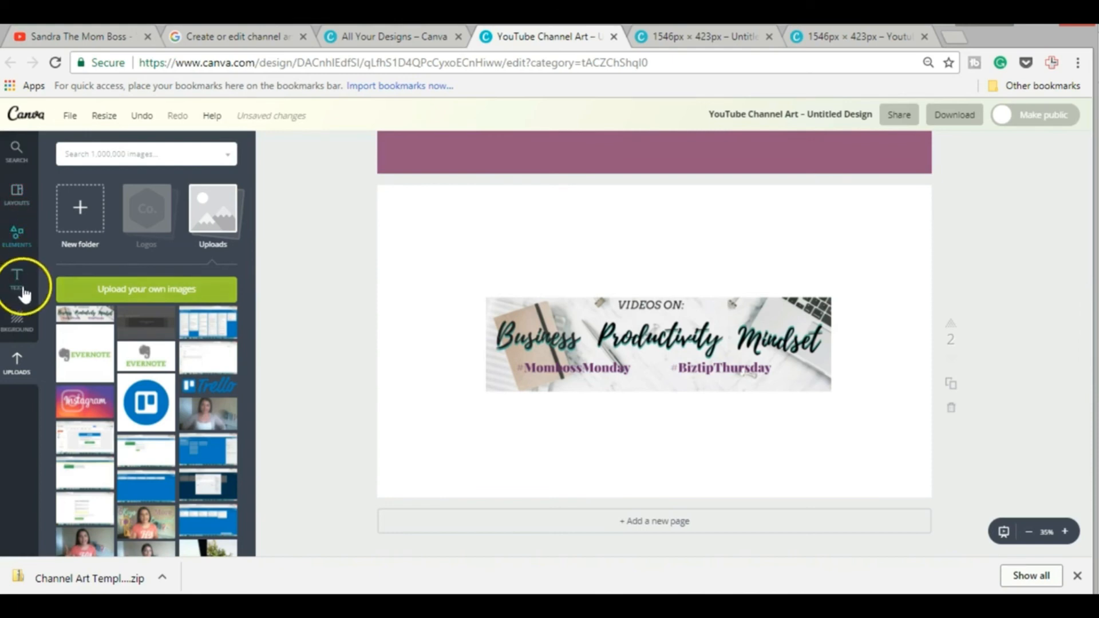
# Fill the page background with dark grey and browse the background patterns
pyautogui.click(16, 318)
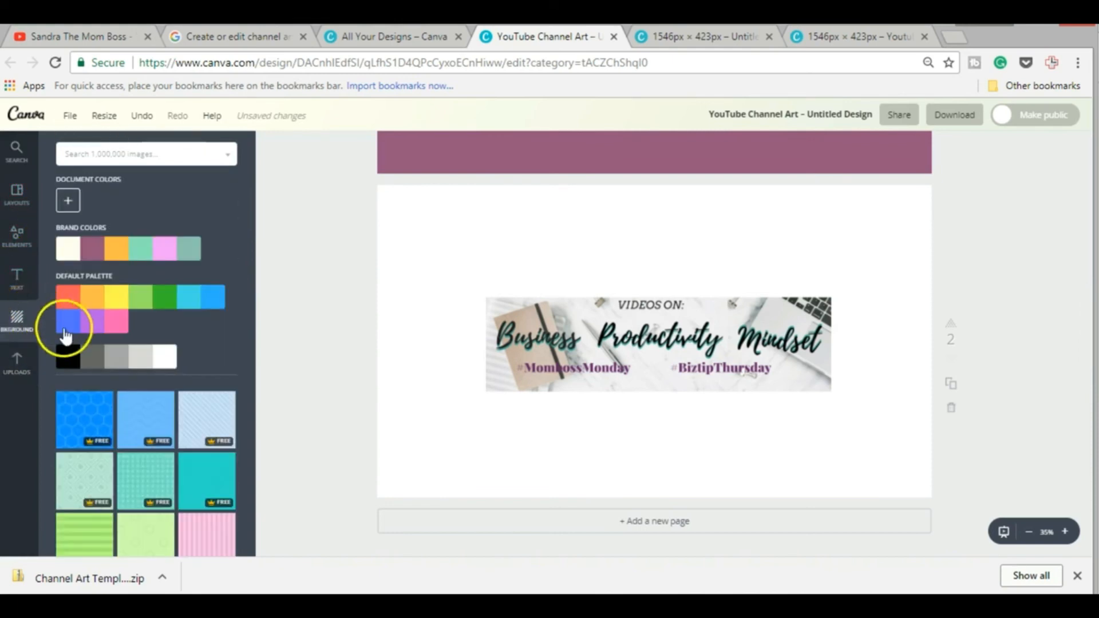
pyautogui.click(68, 356)
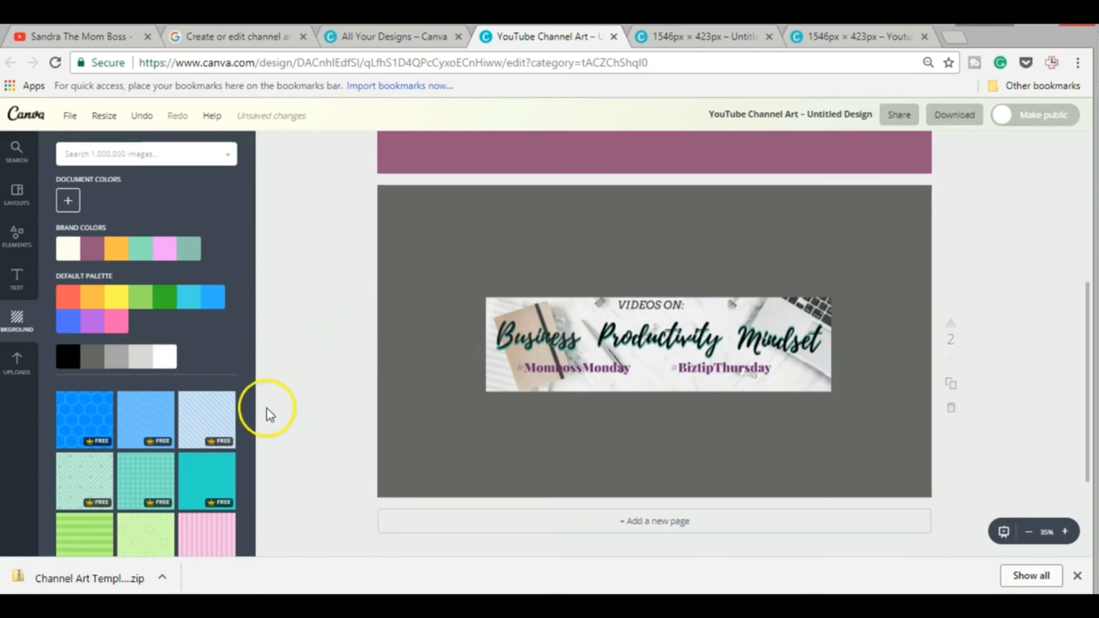
pyautogui.scroll(-3)
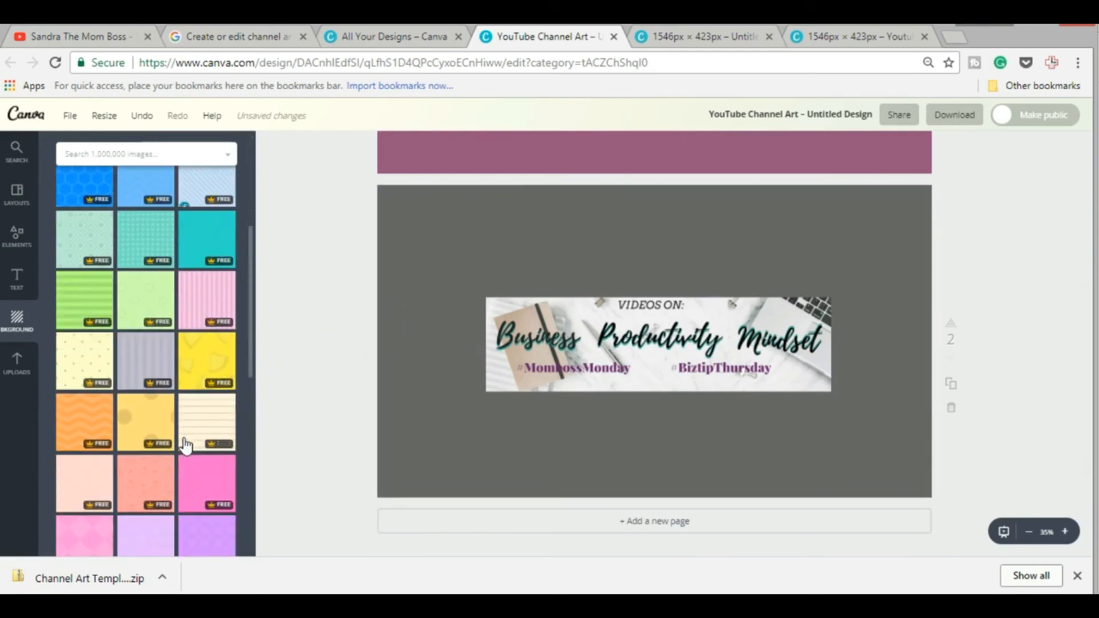
pyautogui.scroll(-3)
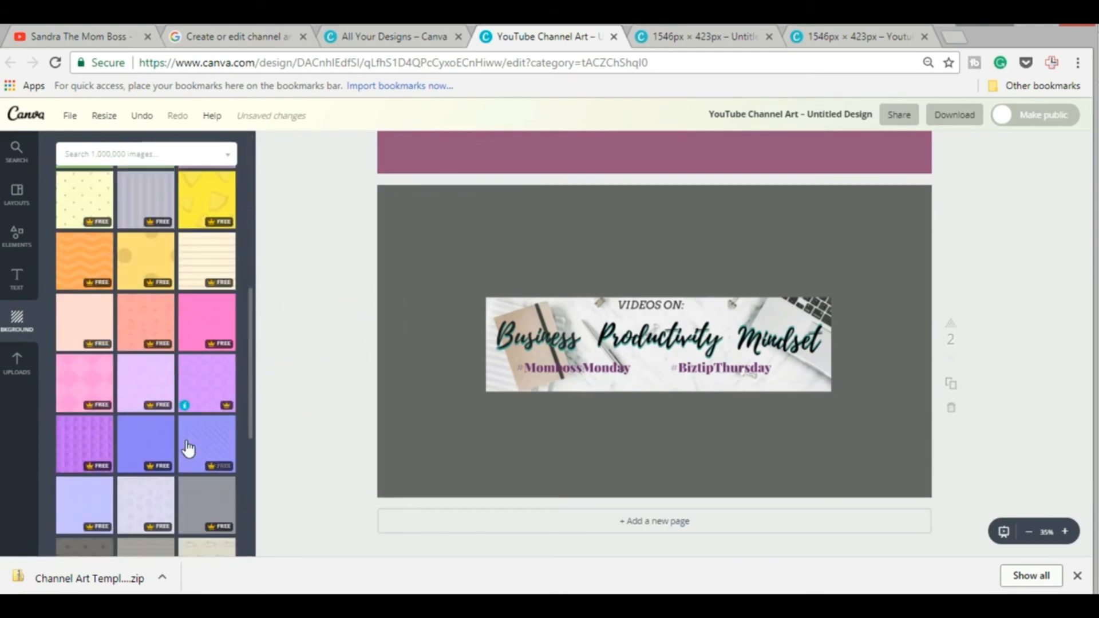
pyautogui.scroll(-3)
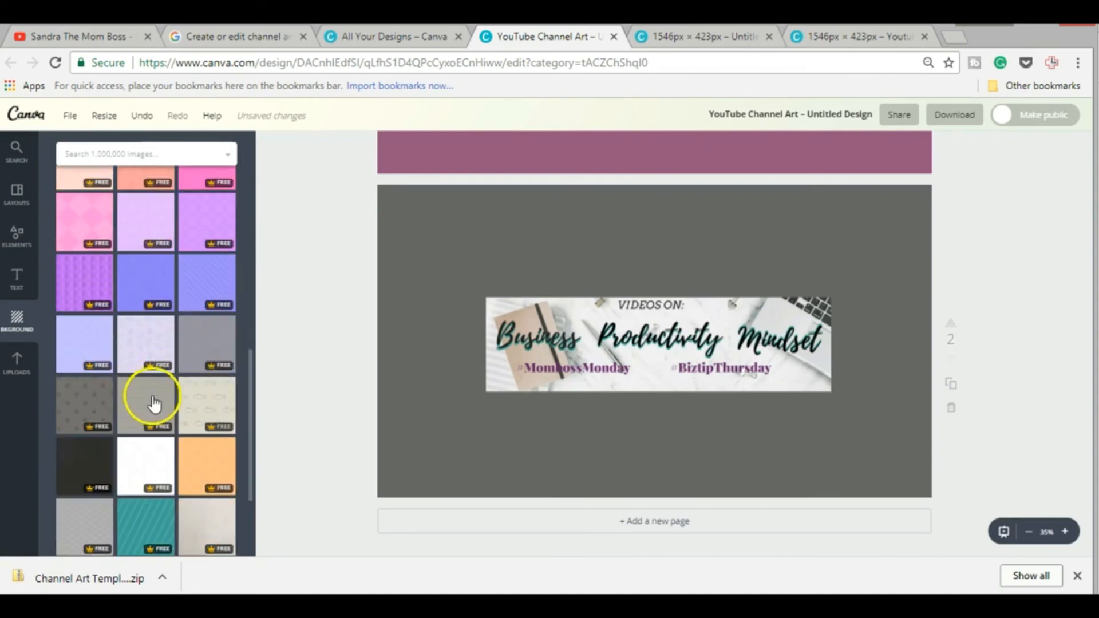
pyautogui.scroll(-3)
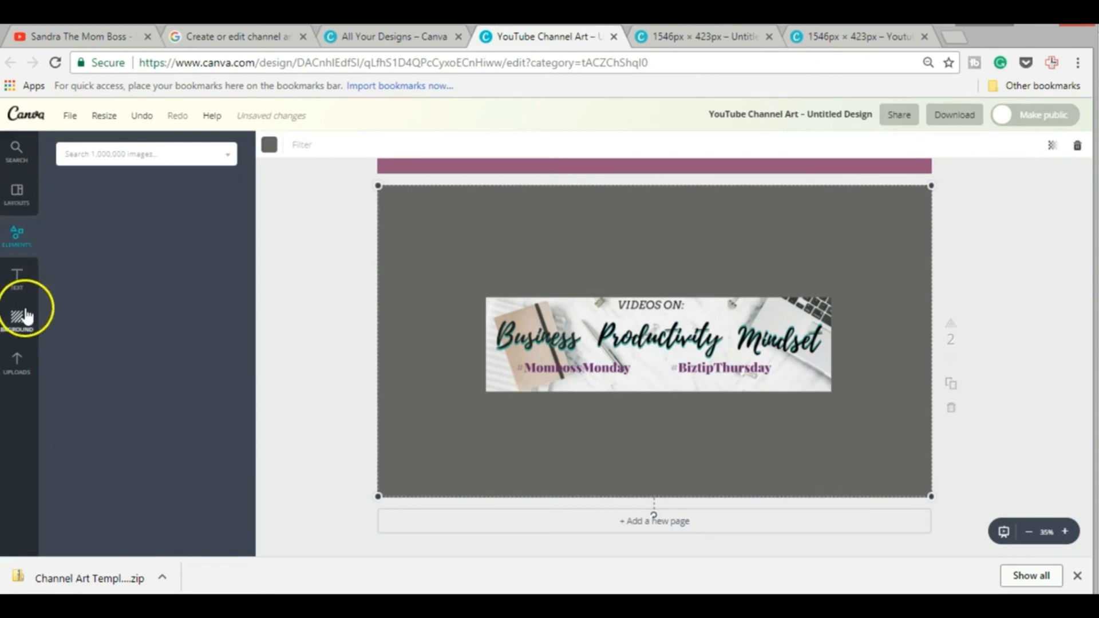
pyautogui.click(17, 316)
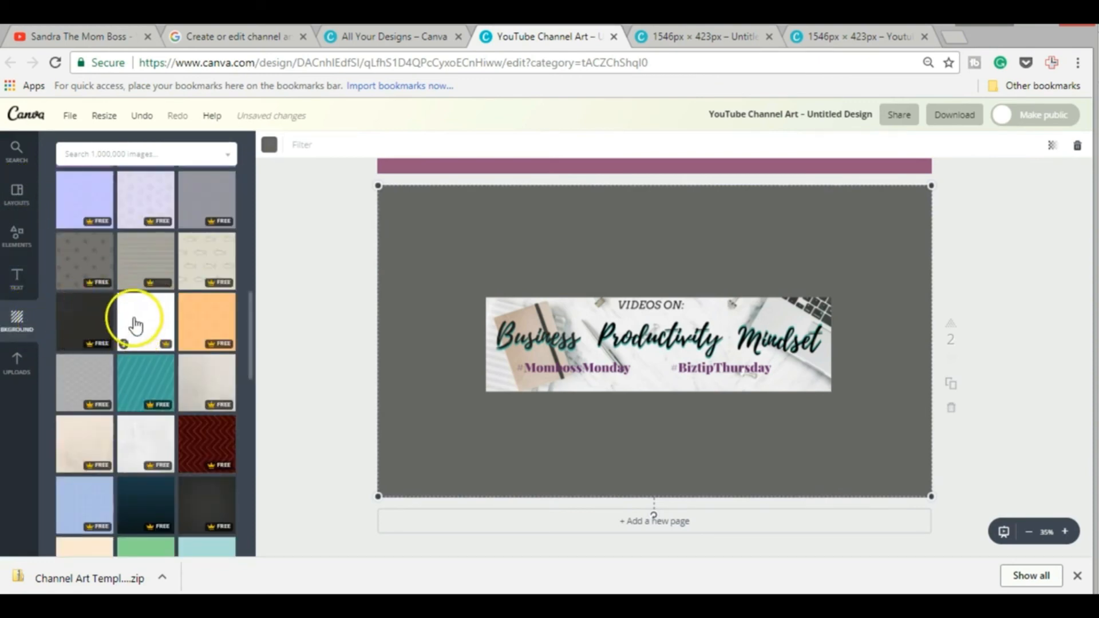
# Search 'office marble', add a marble desk photo, and flip it horizontally
pyautogui.write('office marble')
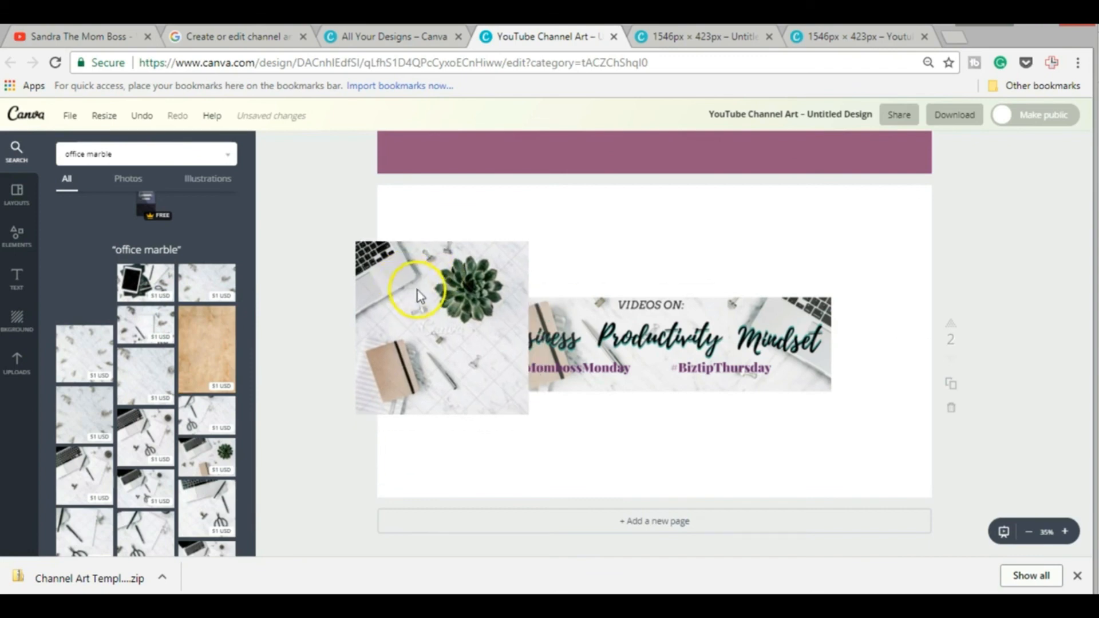
pyautogui.moveTo(418, 290); pyautogui.dragTo(390, 249)
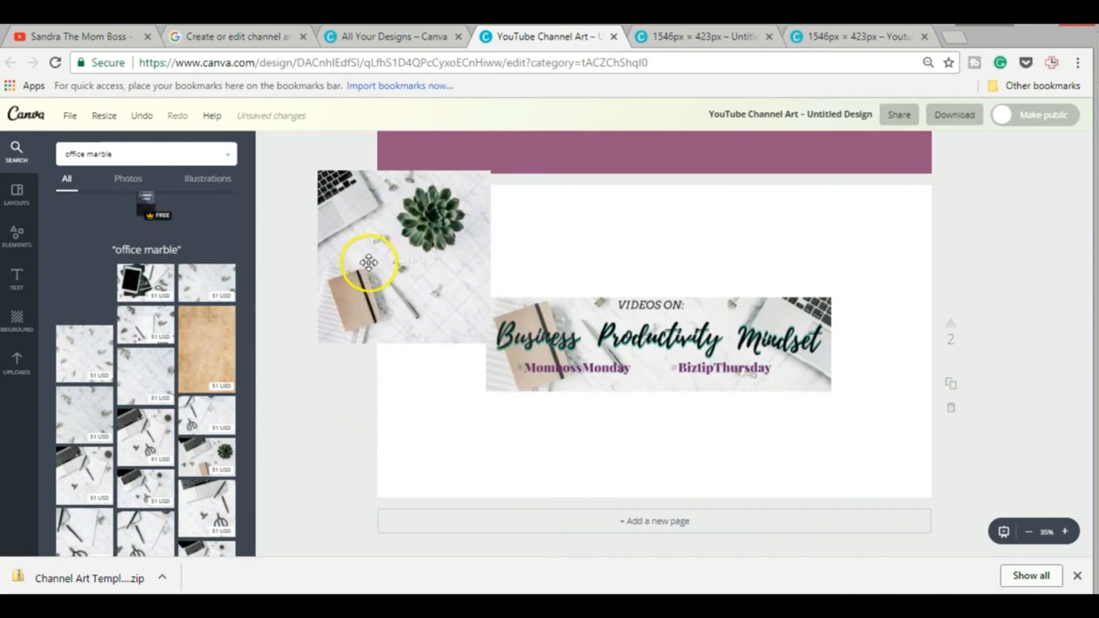
pyautogui.click(368, 263)
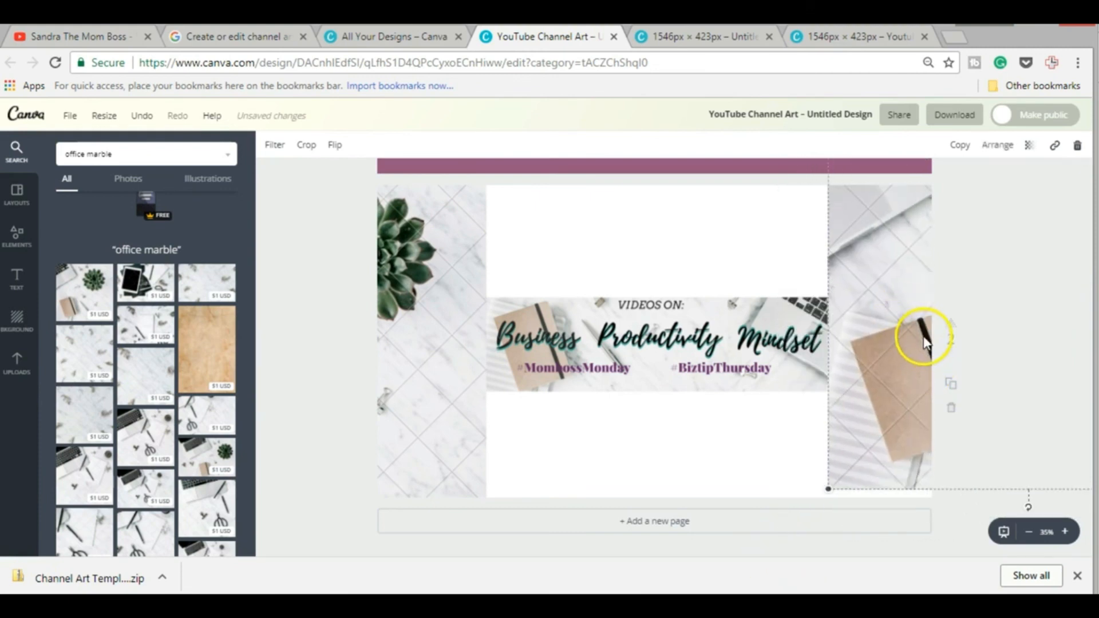
pyautogui.click(335, 144)
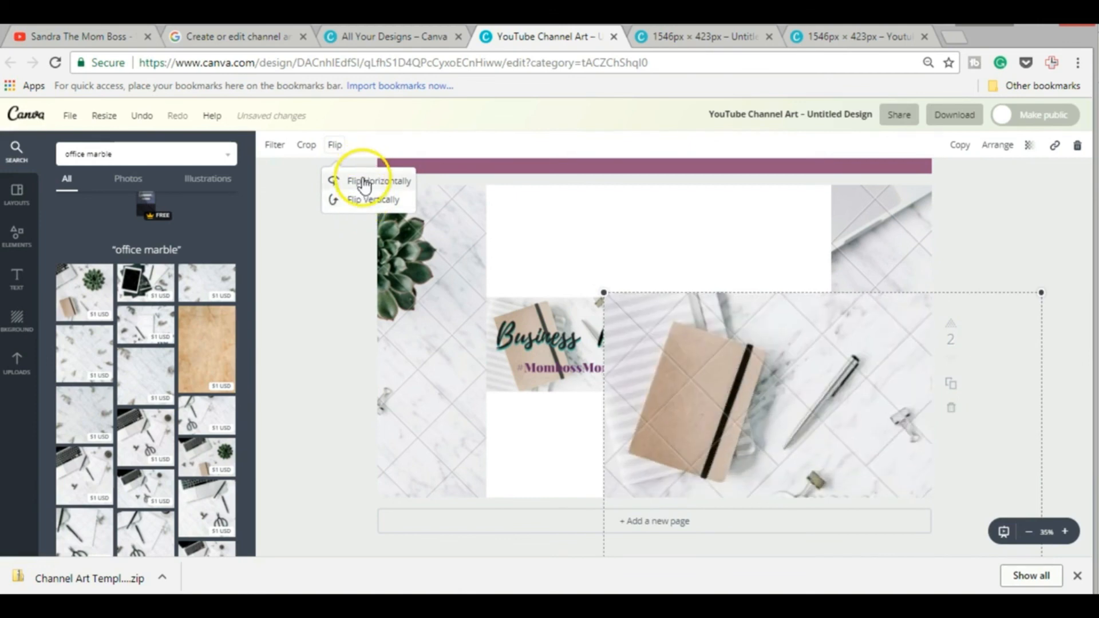
pyautogui.click(378, 181)
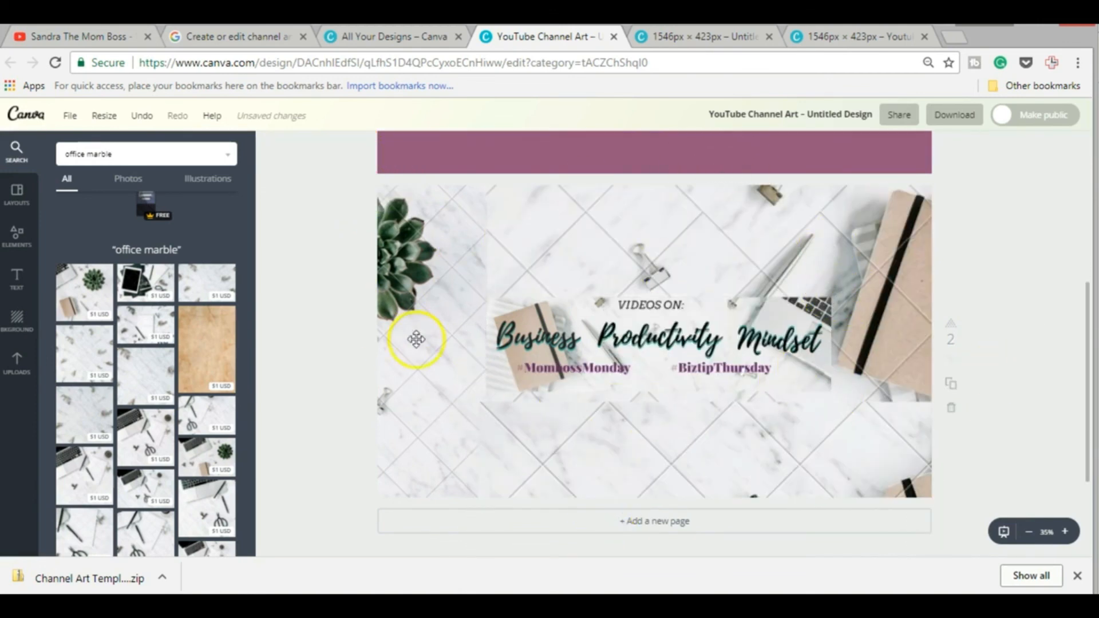
pyautogui.moveTo(774, 138)
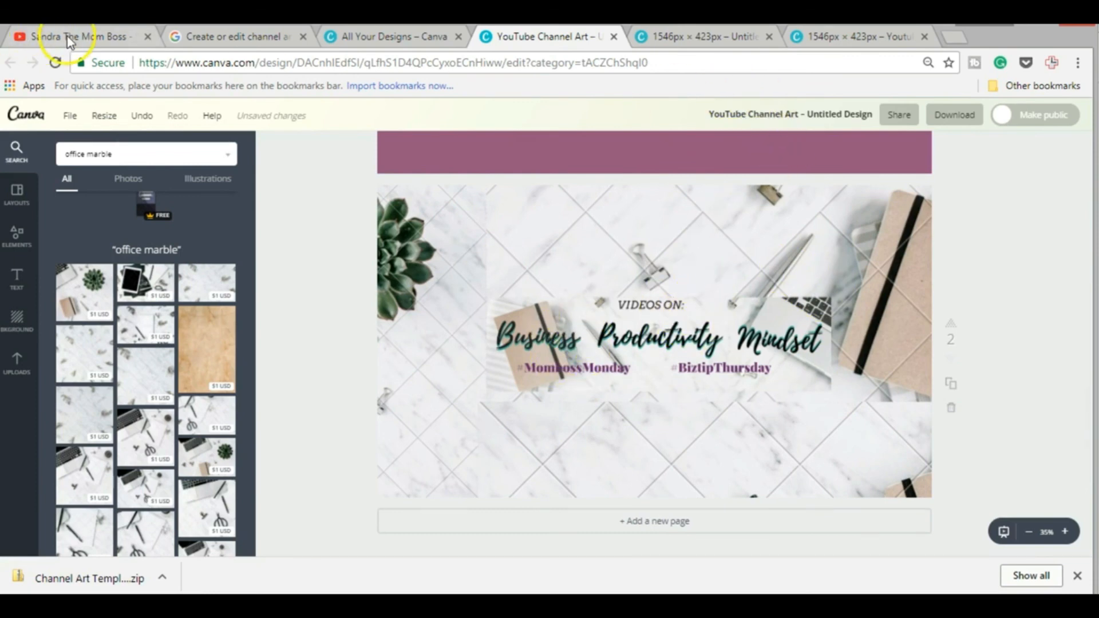
# Switch to the YouTube channel tab and close the channel art upload dialog
pyautogui.click(77, 37)
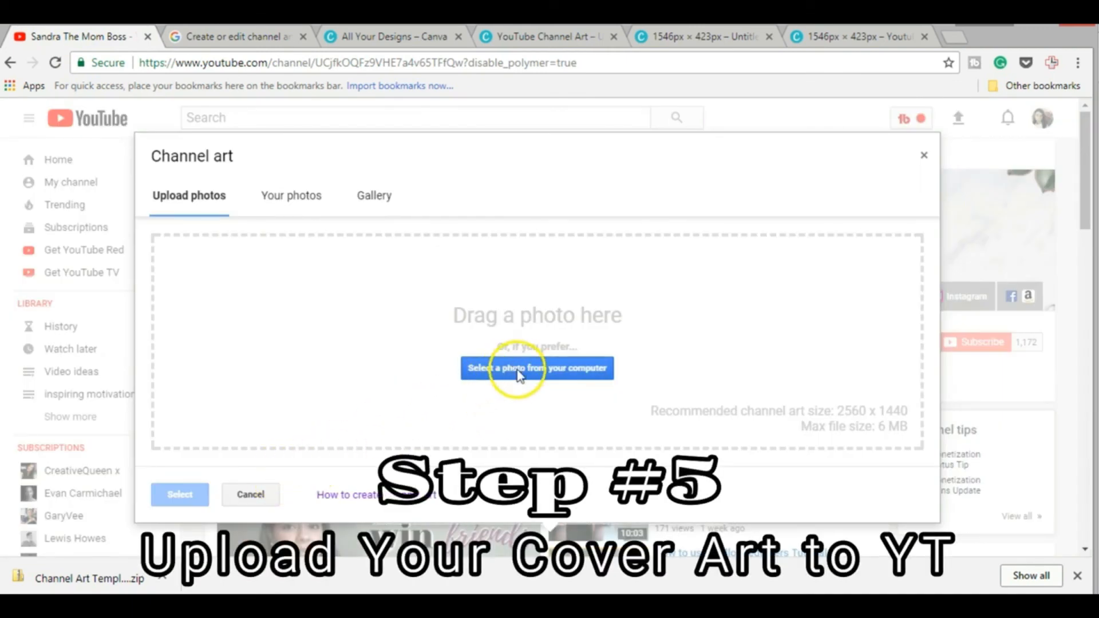
pyautogui.moveTo(241, 172)
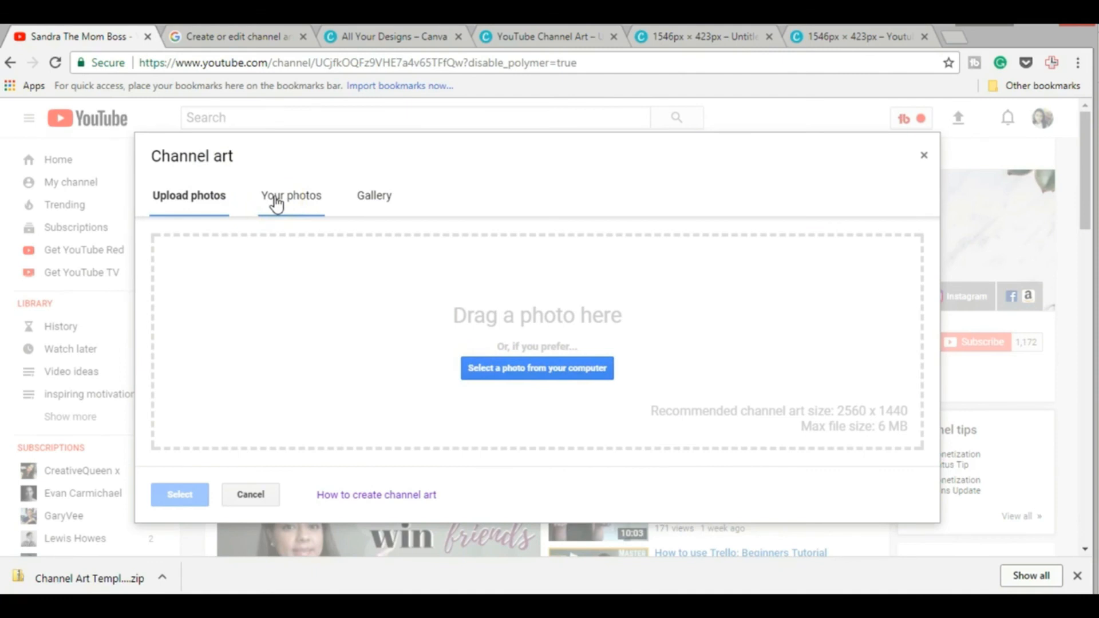
pyautogui.moveTo(880, 127)
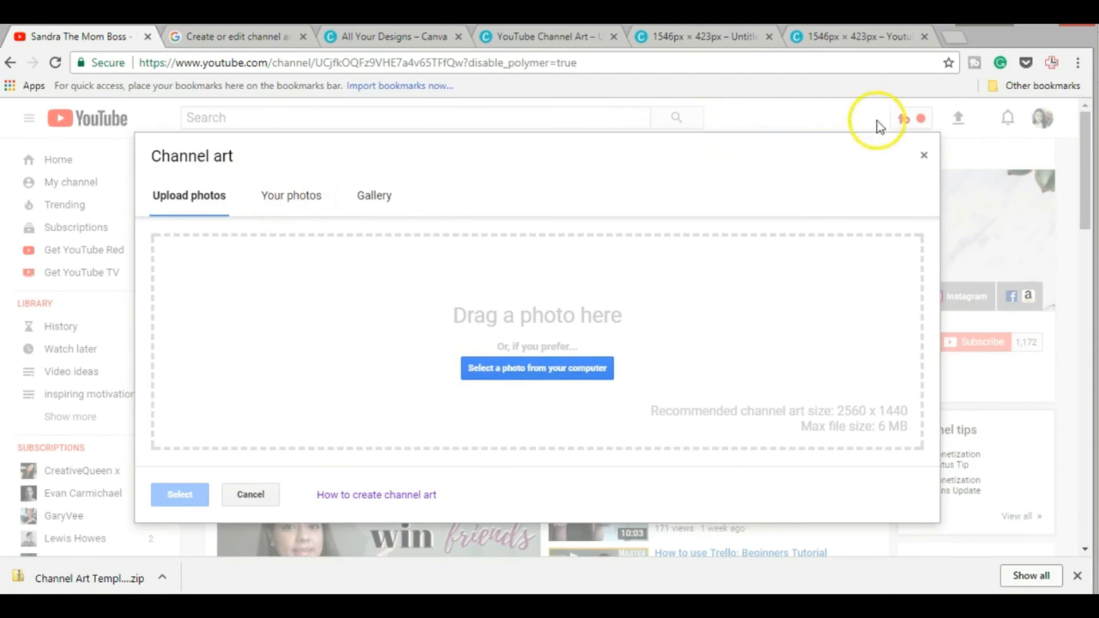
pyautogui.moveTo(924, 155)
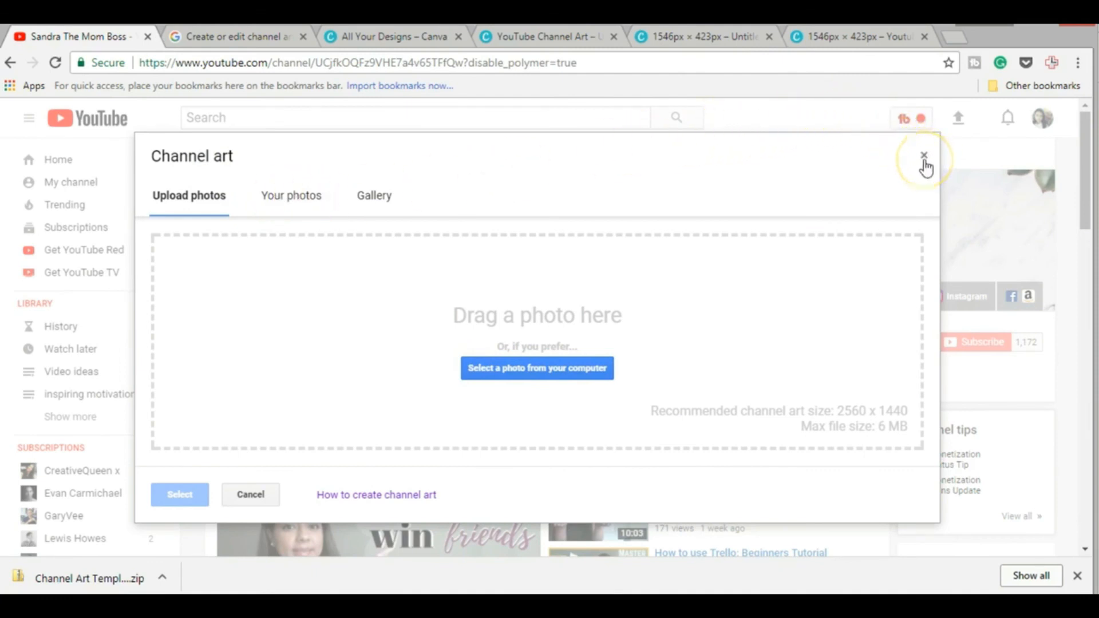
pyautogui.click(924, 155)
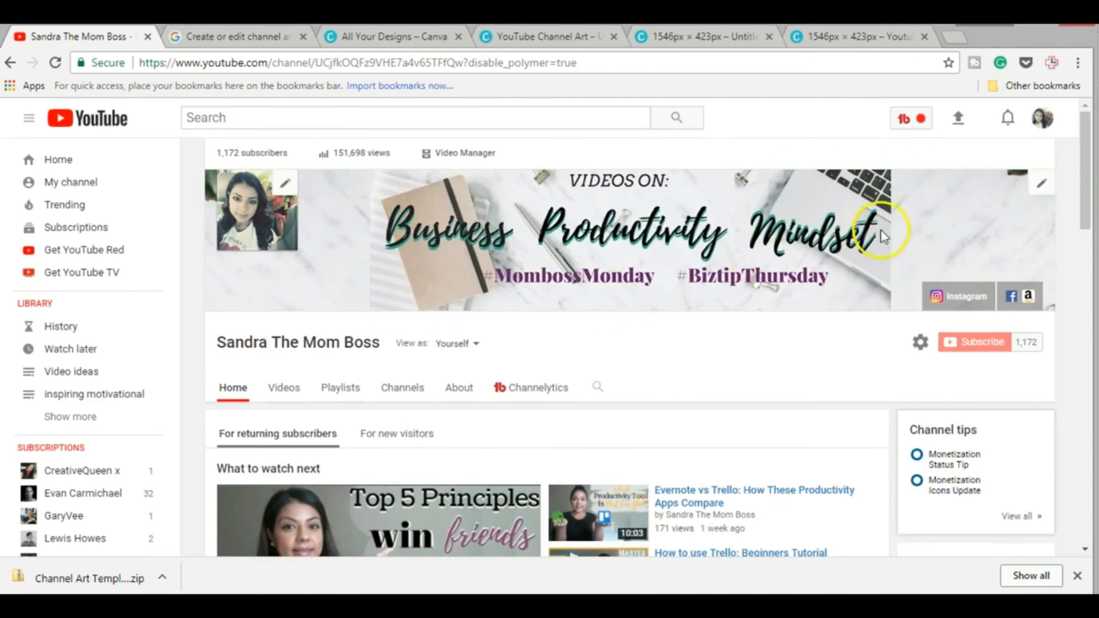